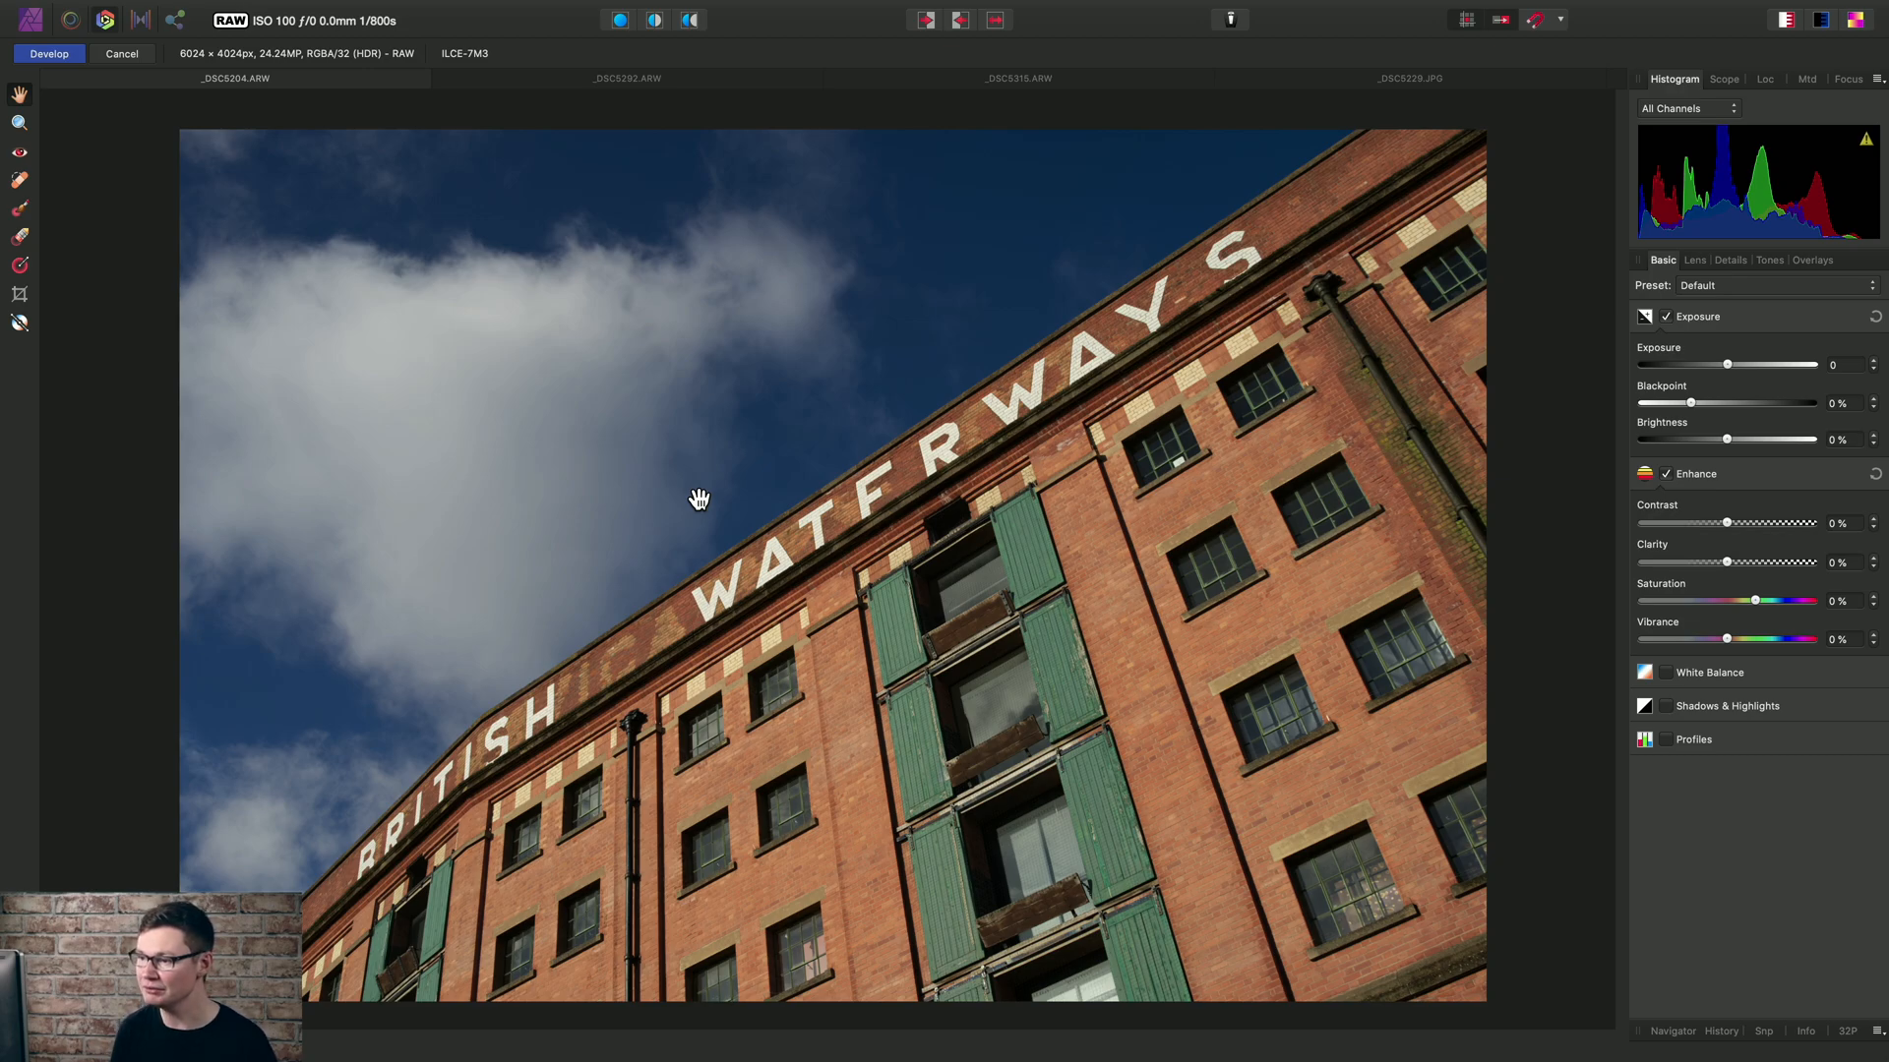
pyautogui.moveTo(703, 447)
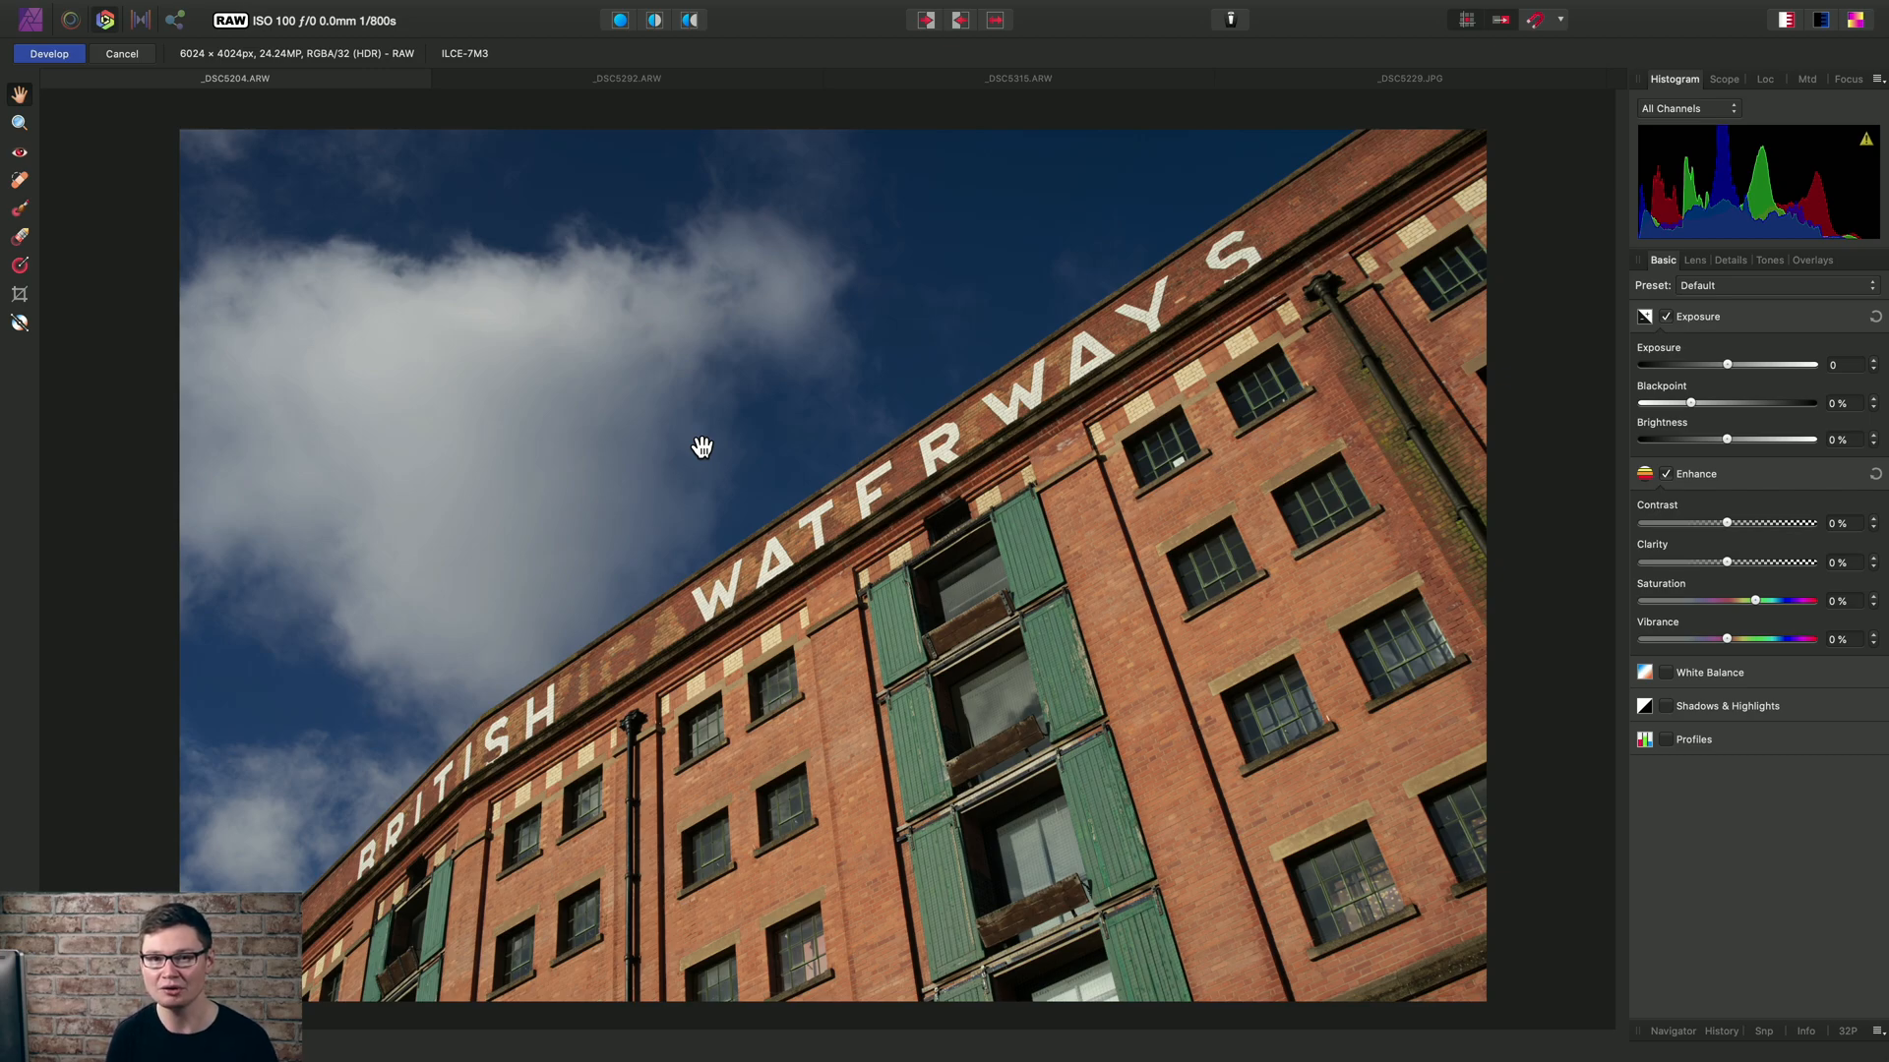
pyautogui.moveTo(1426, 389)
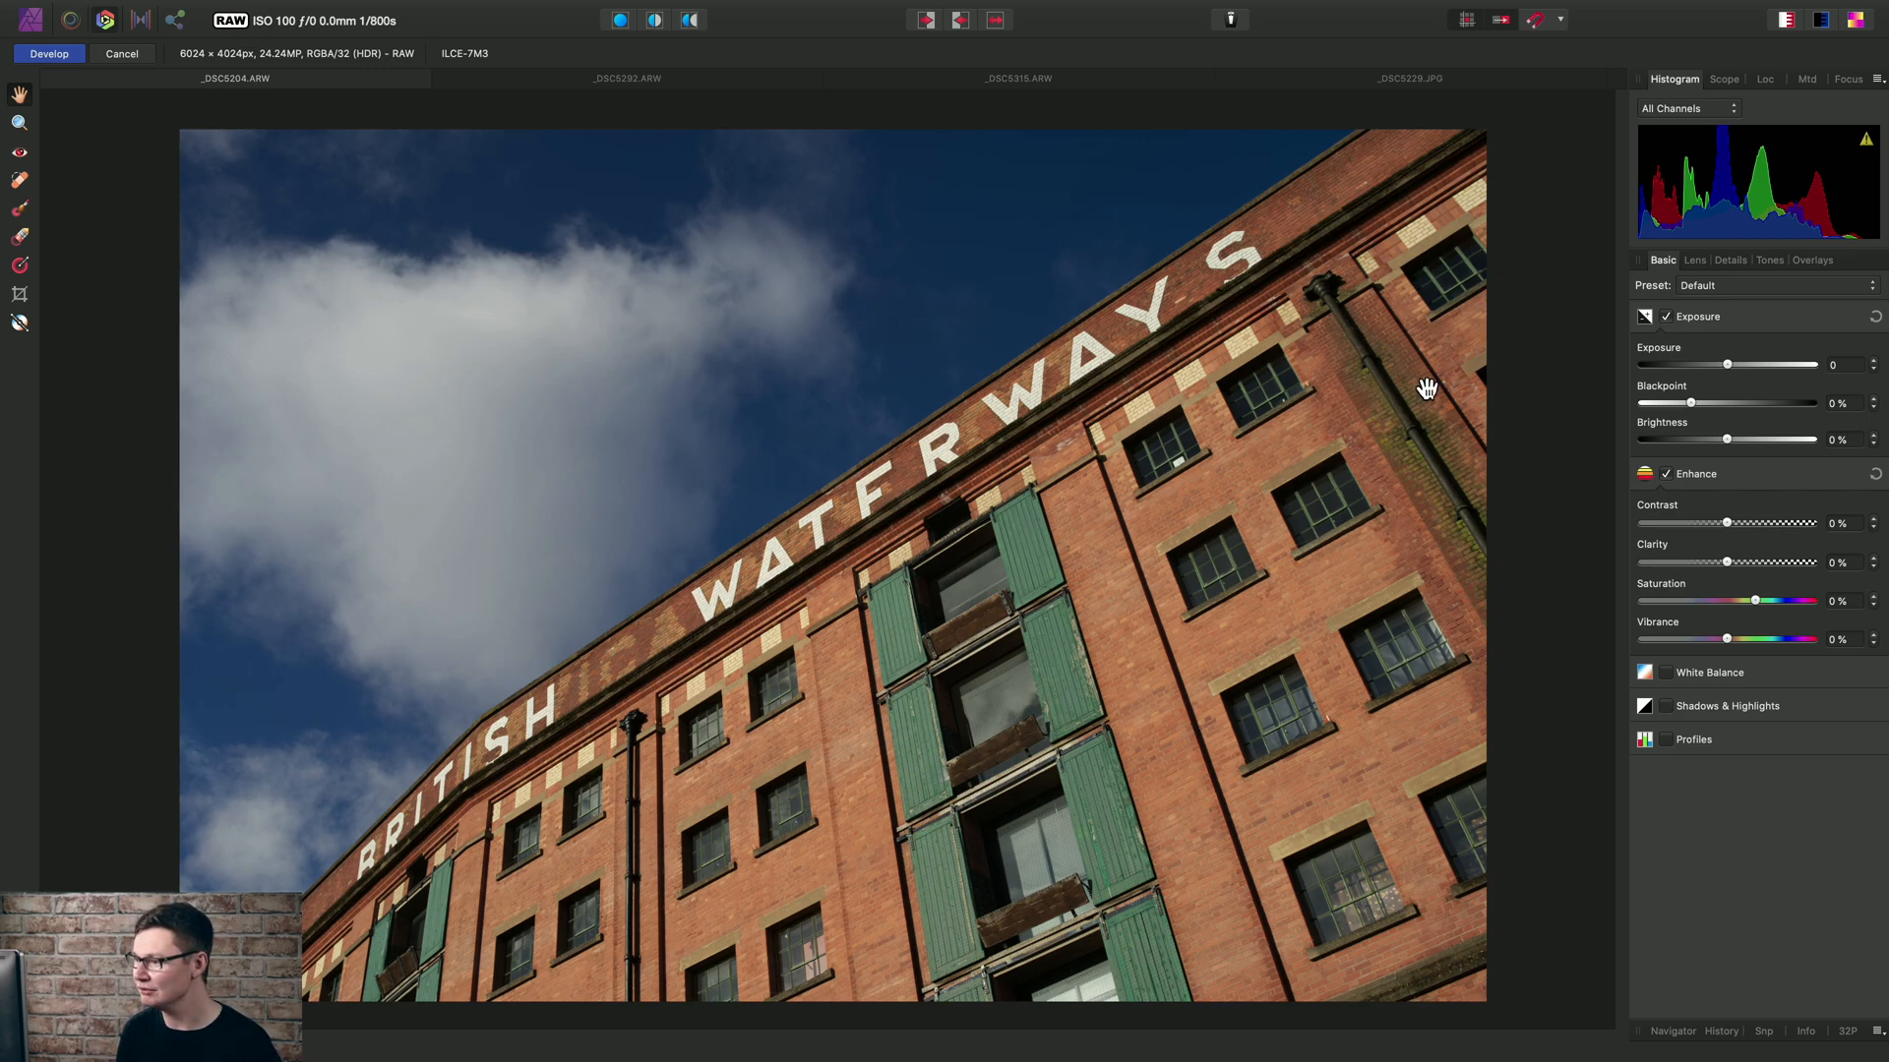
pyautogui.moveTo(1705, 265)
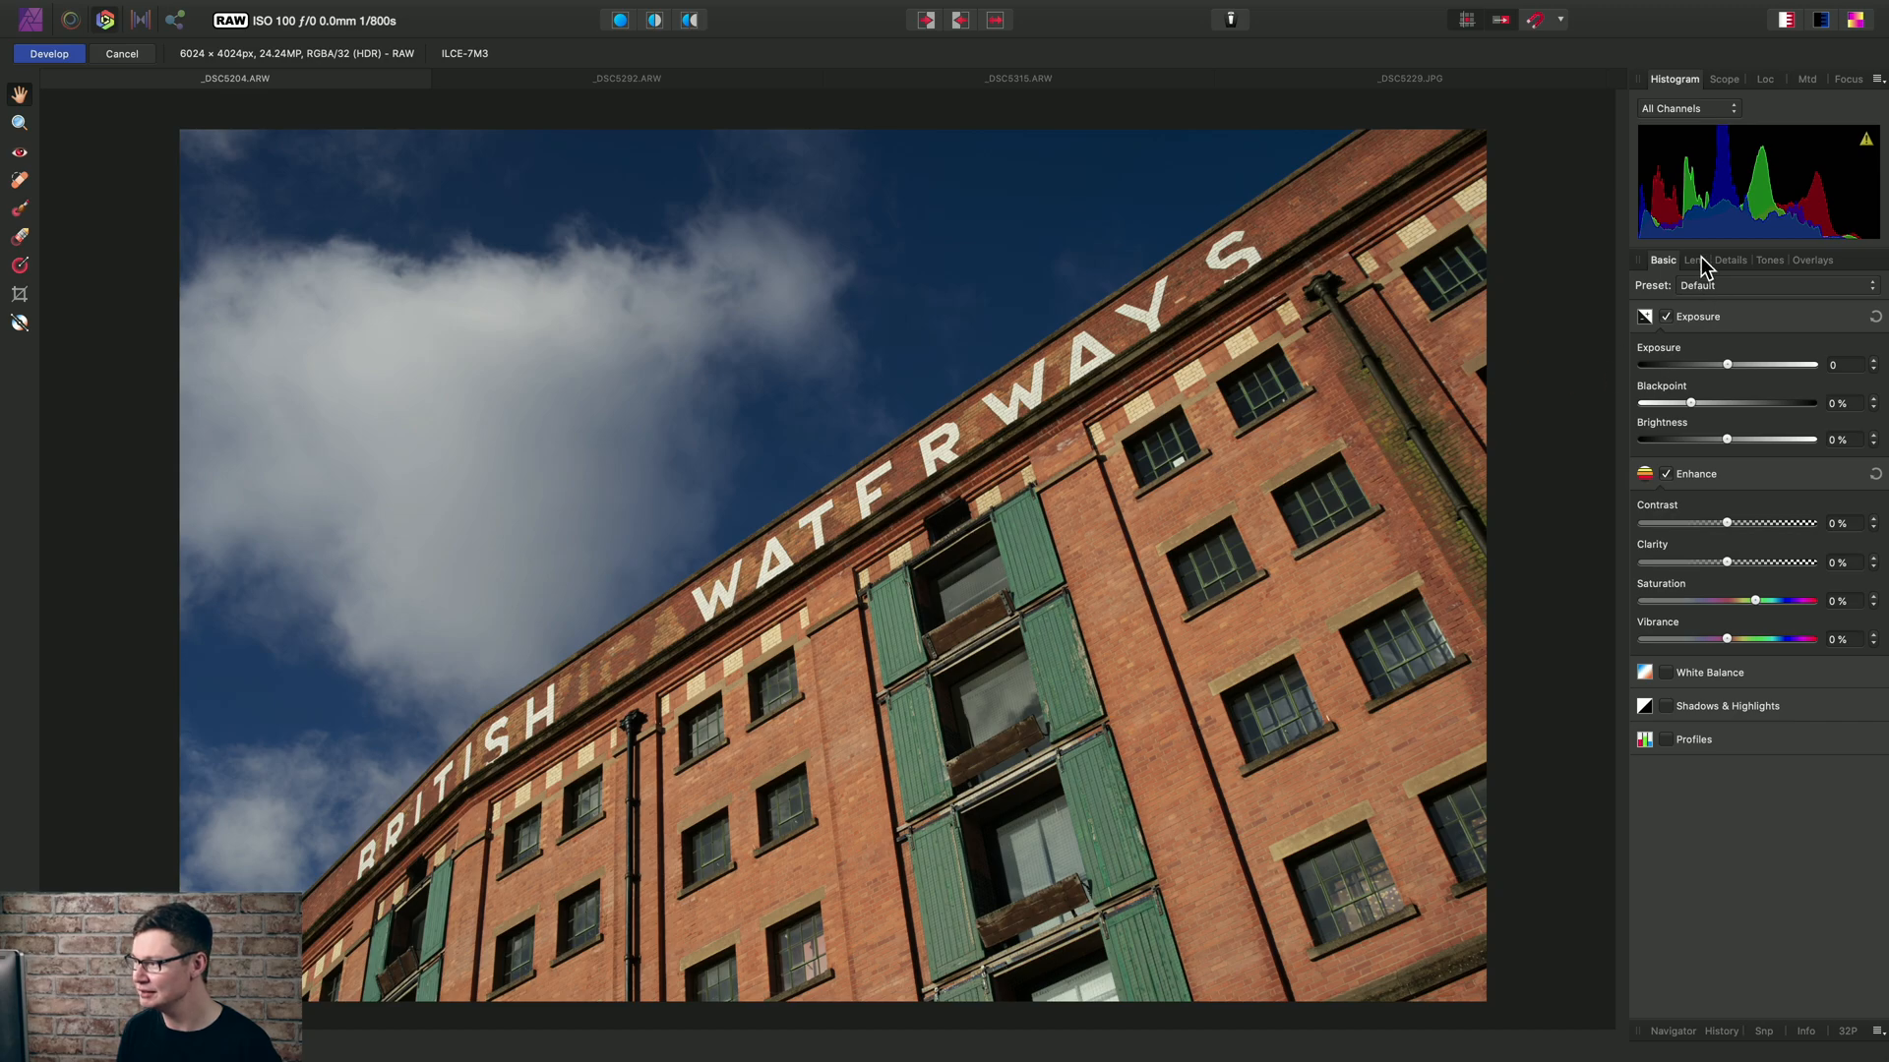
# Show the Lens correction settings for the brick warehouse RAW photo
pyautogui.click(1694, 259)
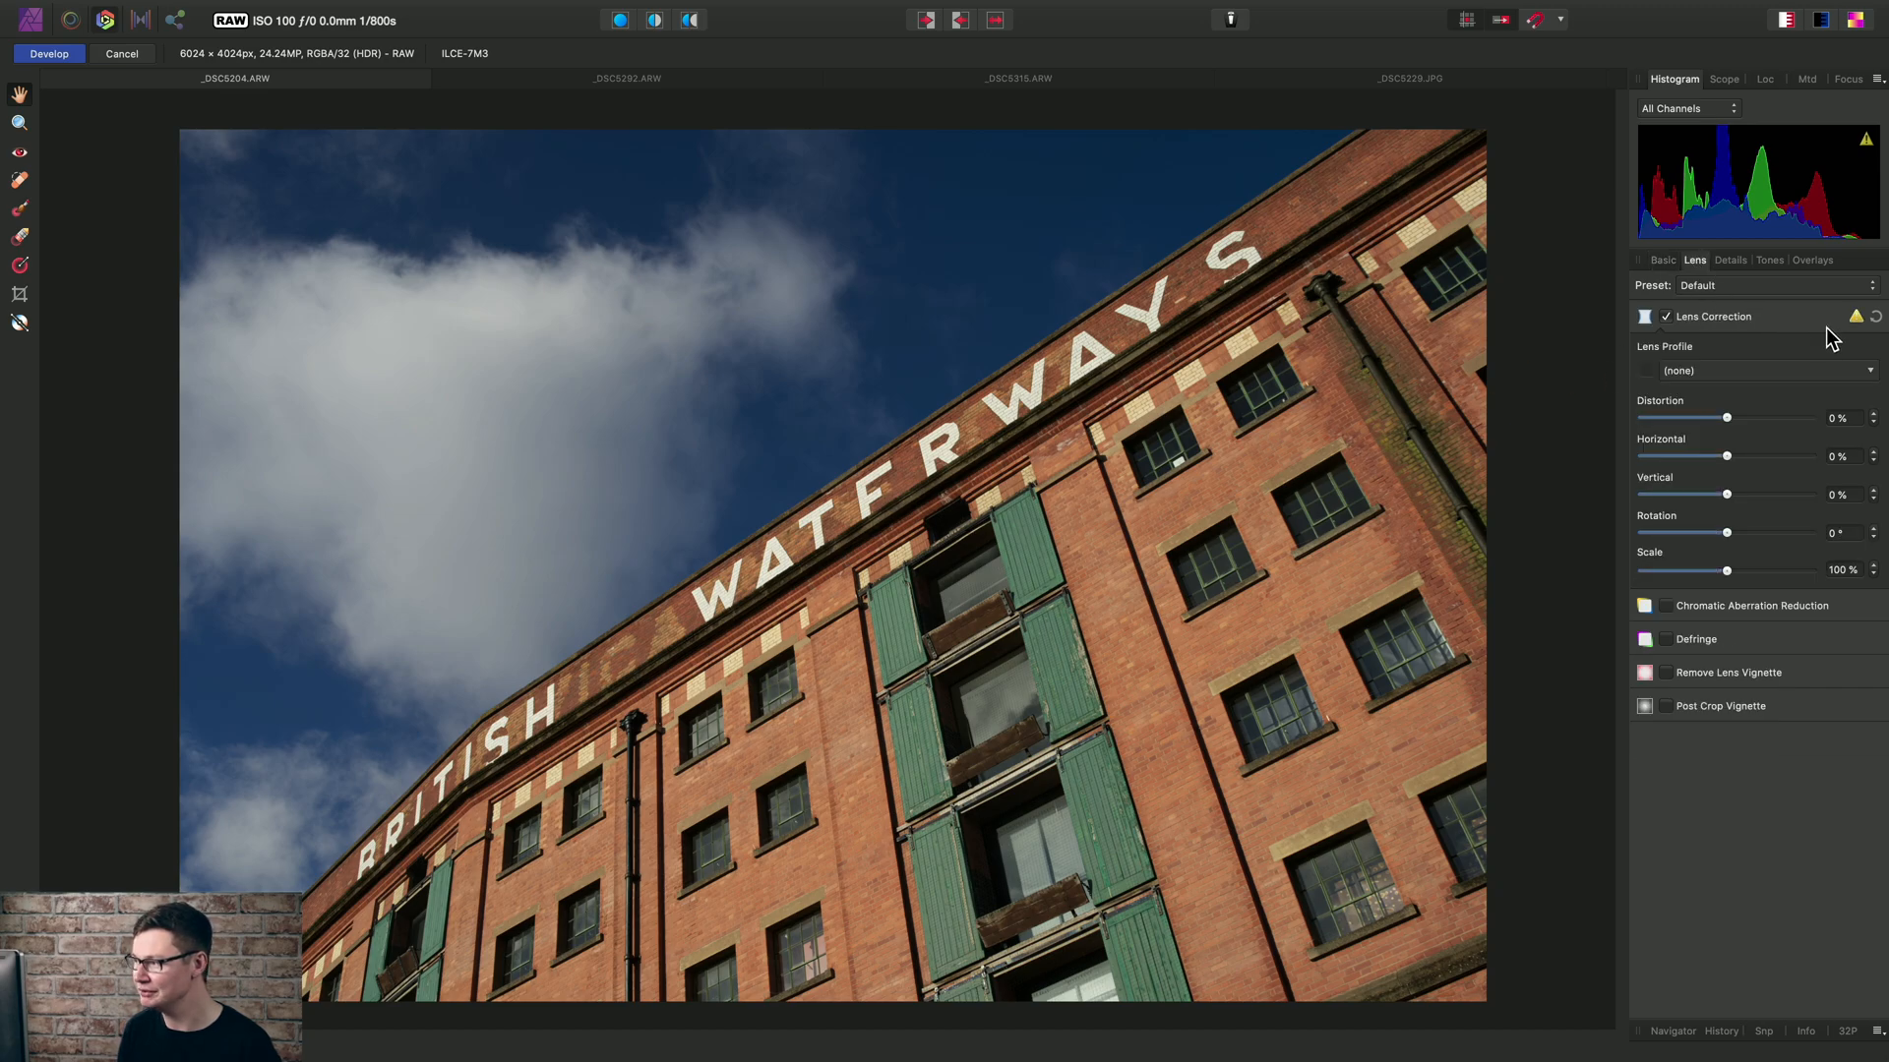
pyautogui.moveTo(1855, 317)
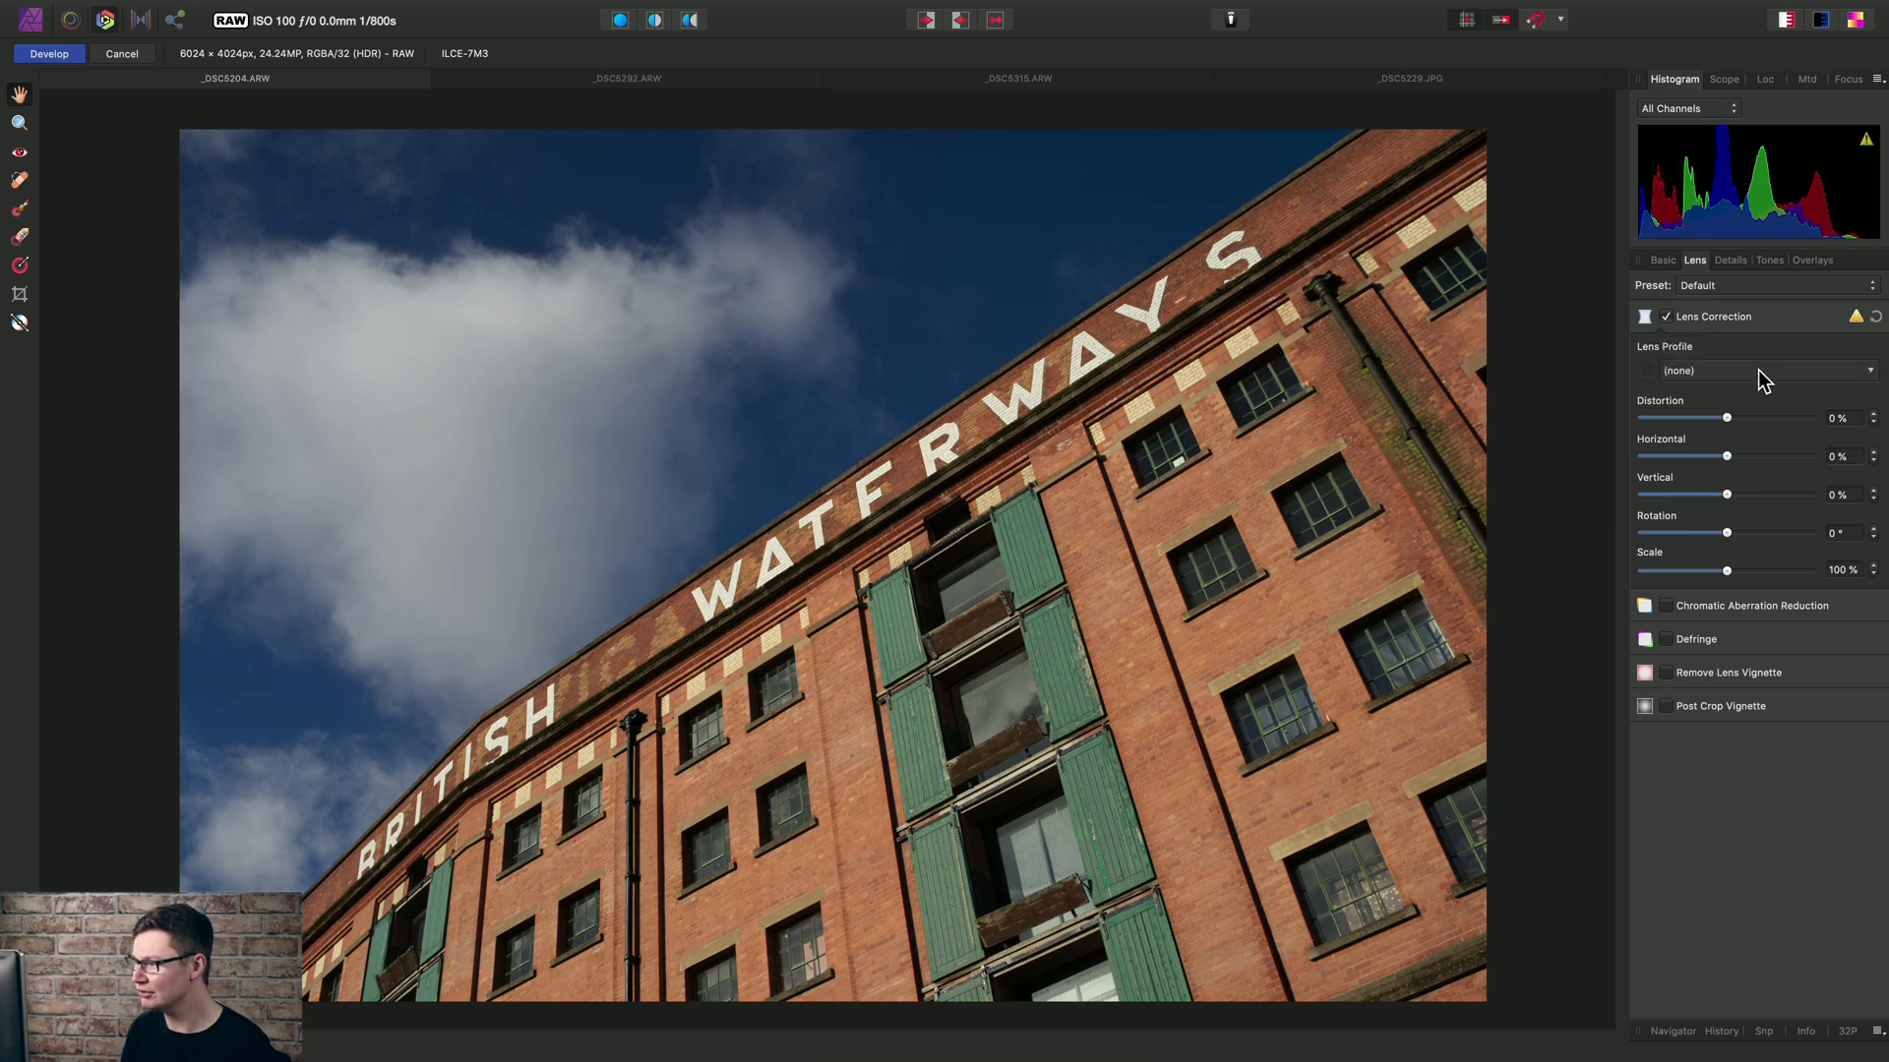
# Search 'samyang' and apply the Samyang 35mm f/1.4 AS UMC lens profile
pyautogui.click(1753, 370)
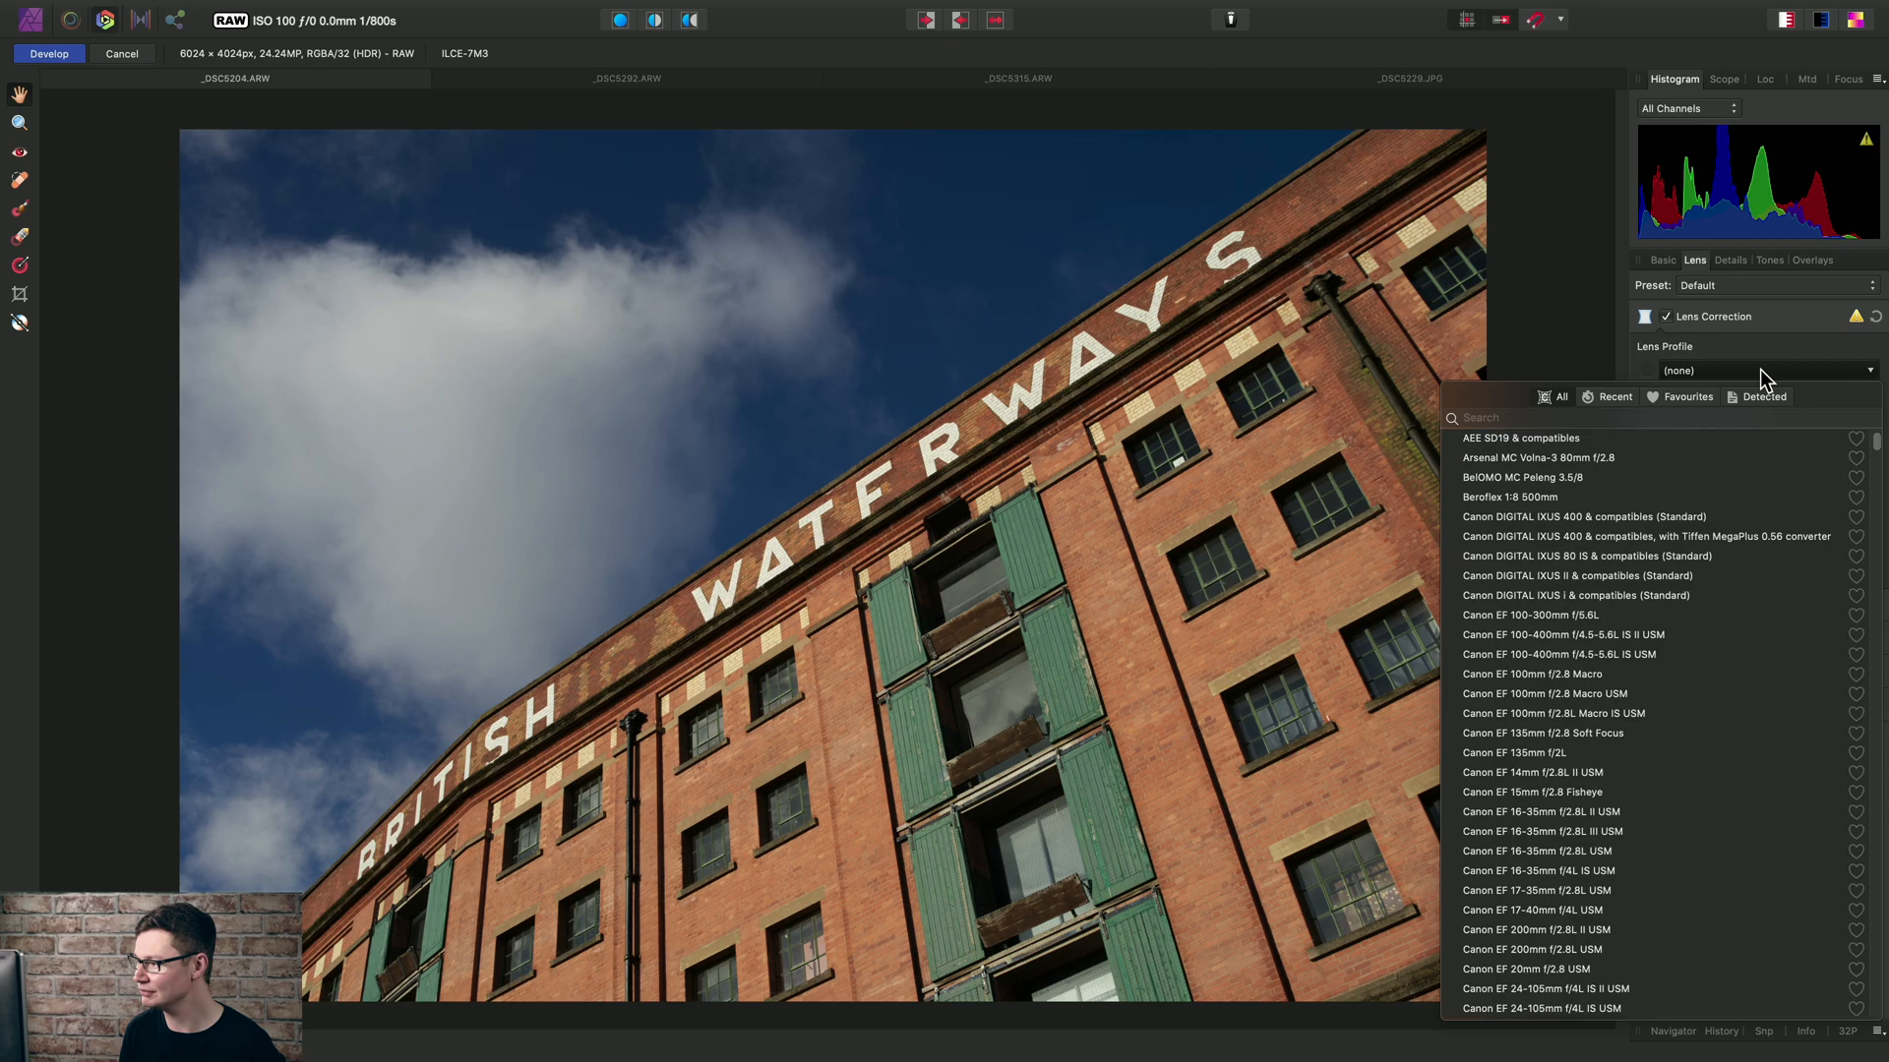
pyautogui.moveTo(1108, 537)
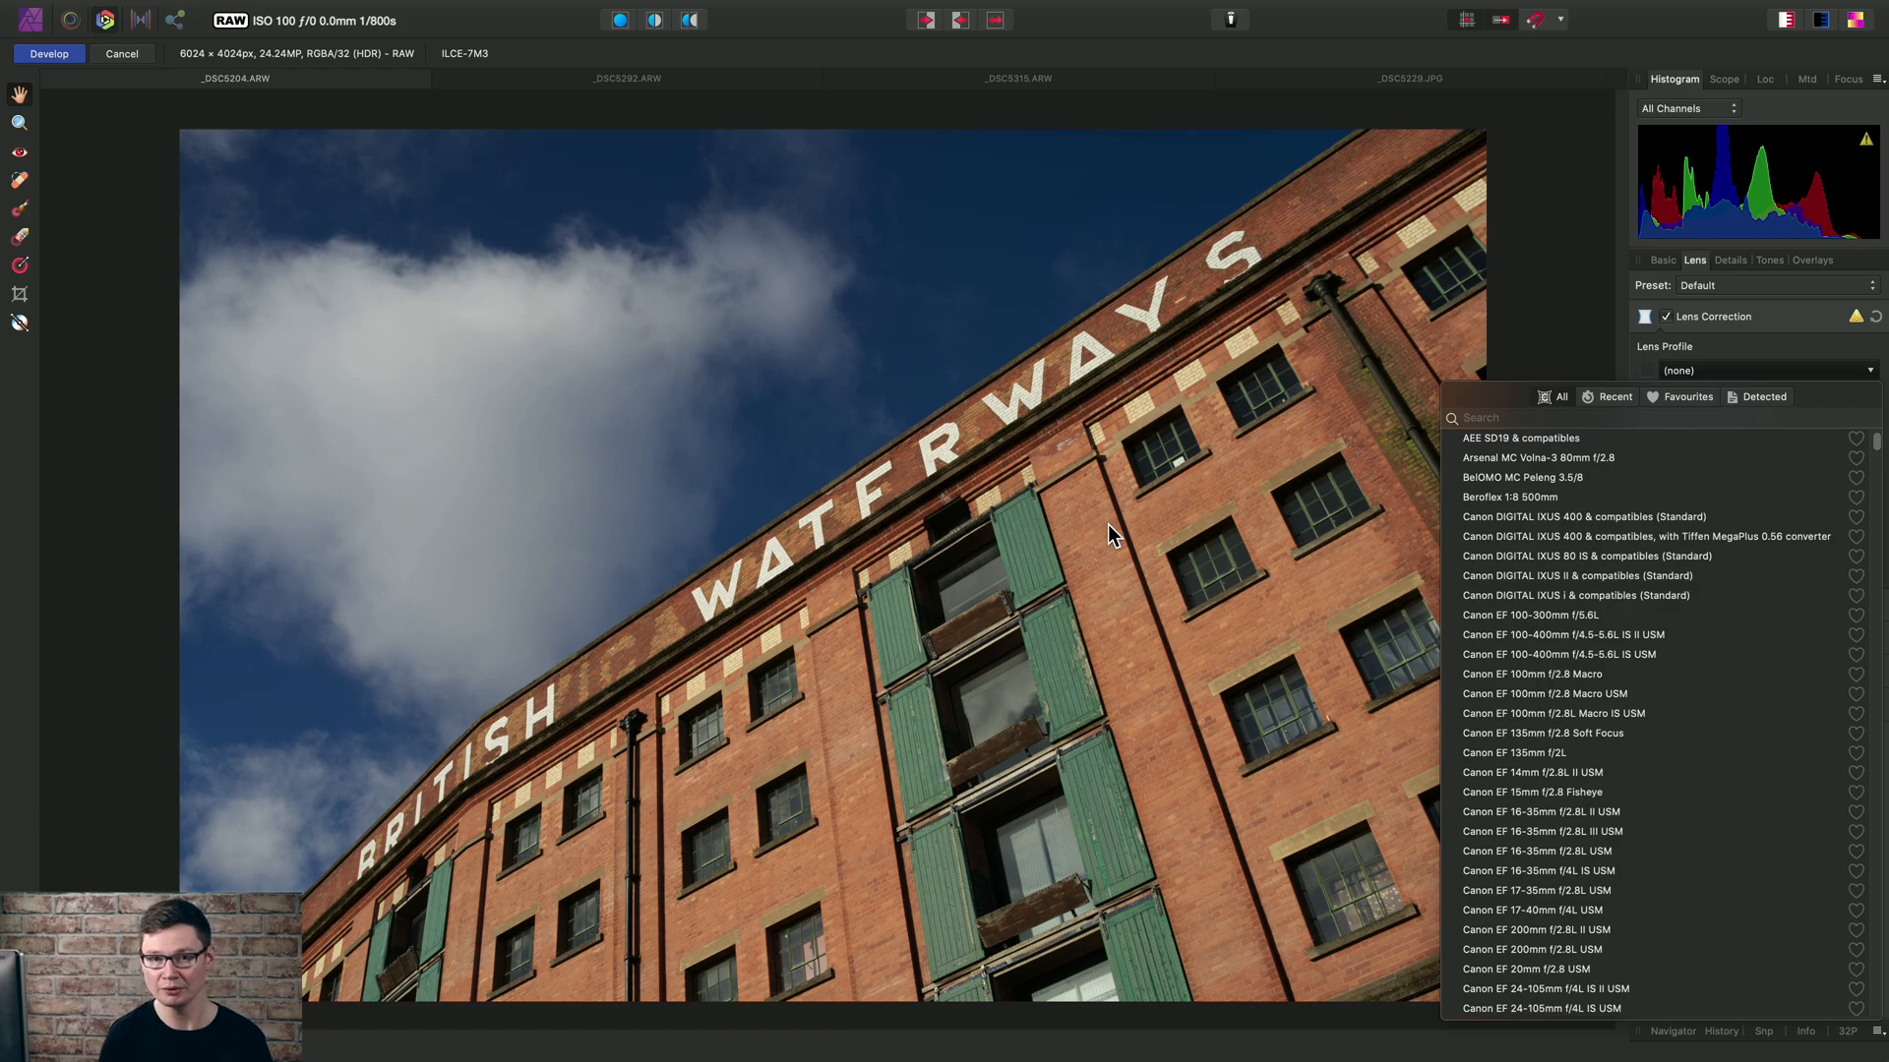
pyautogui.moveTo(1499, 422)
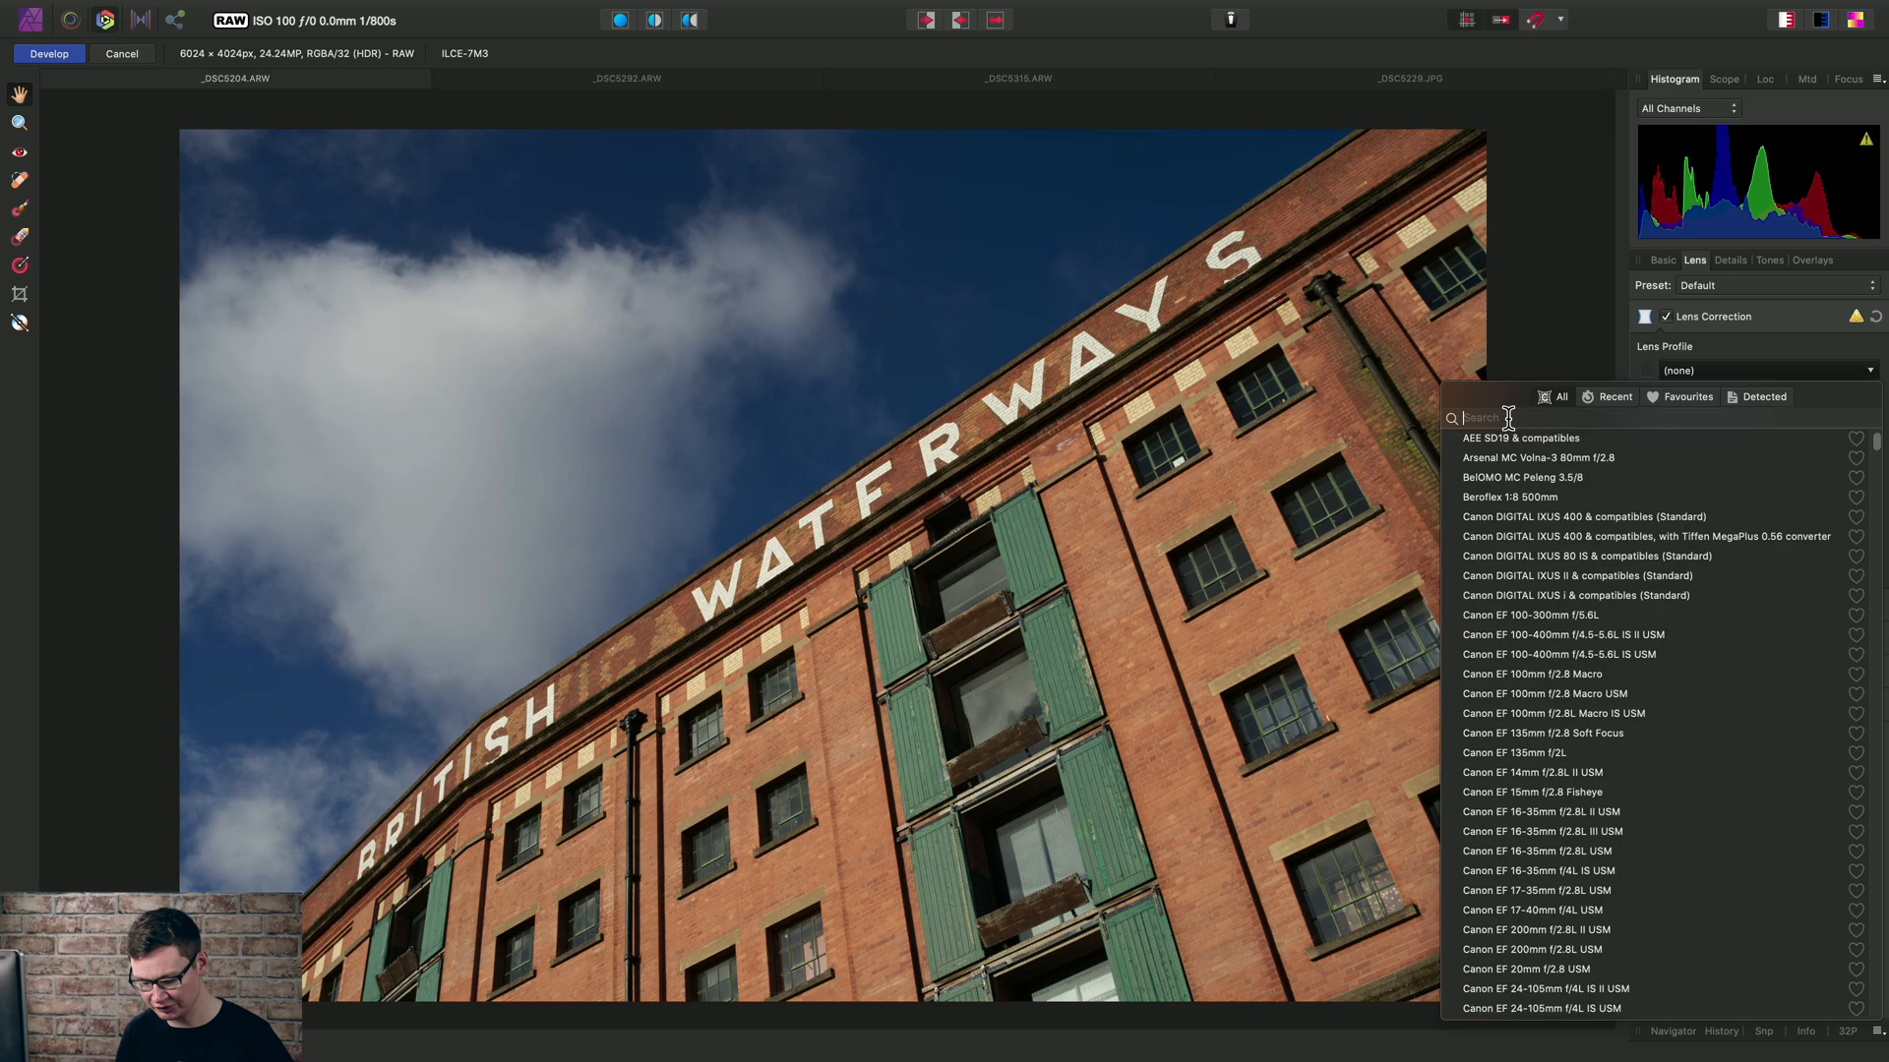
pyautogui.write('samyang')
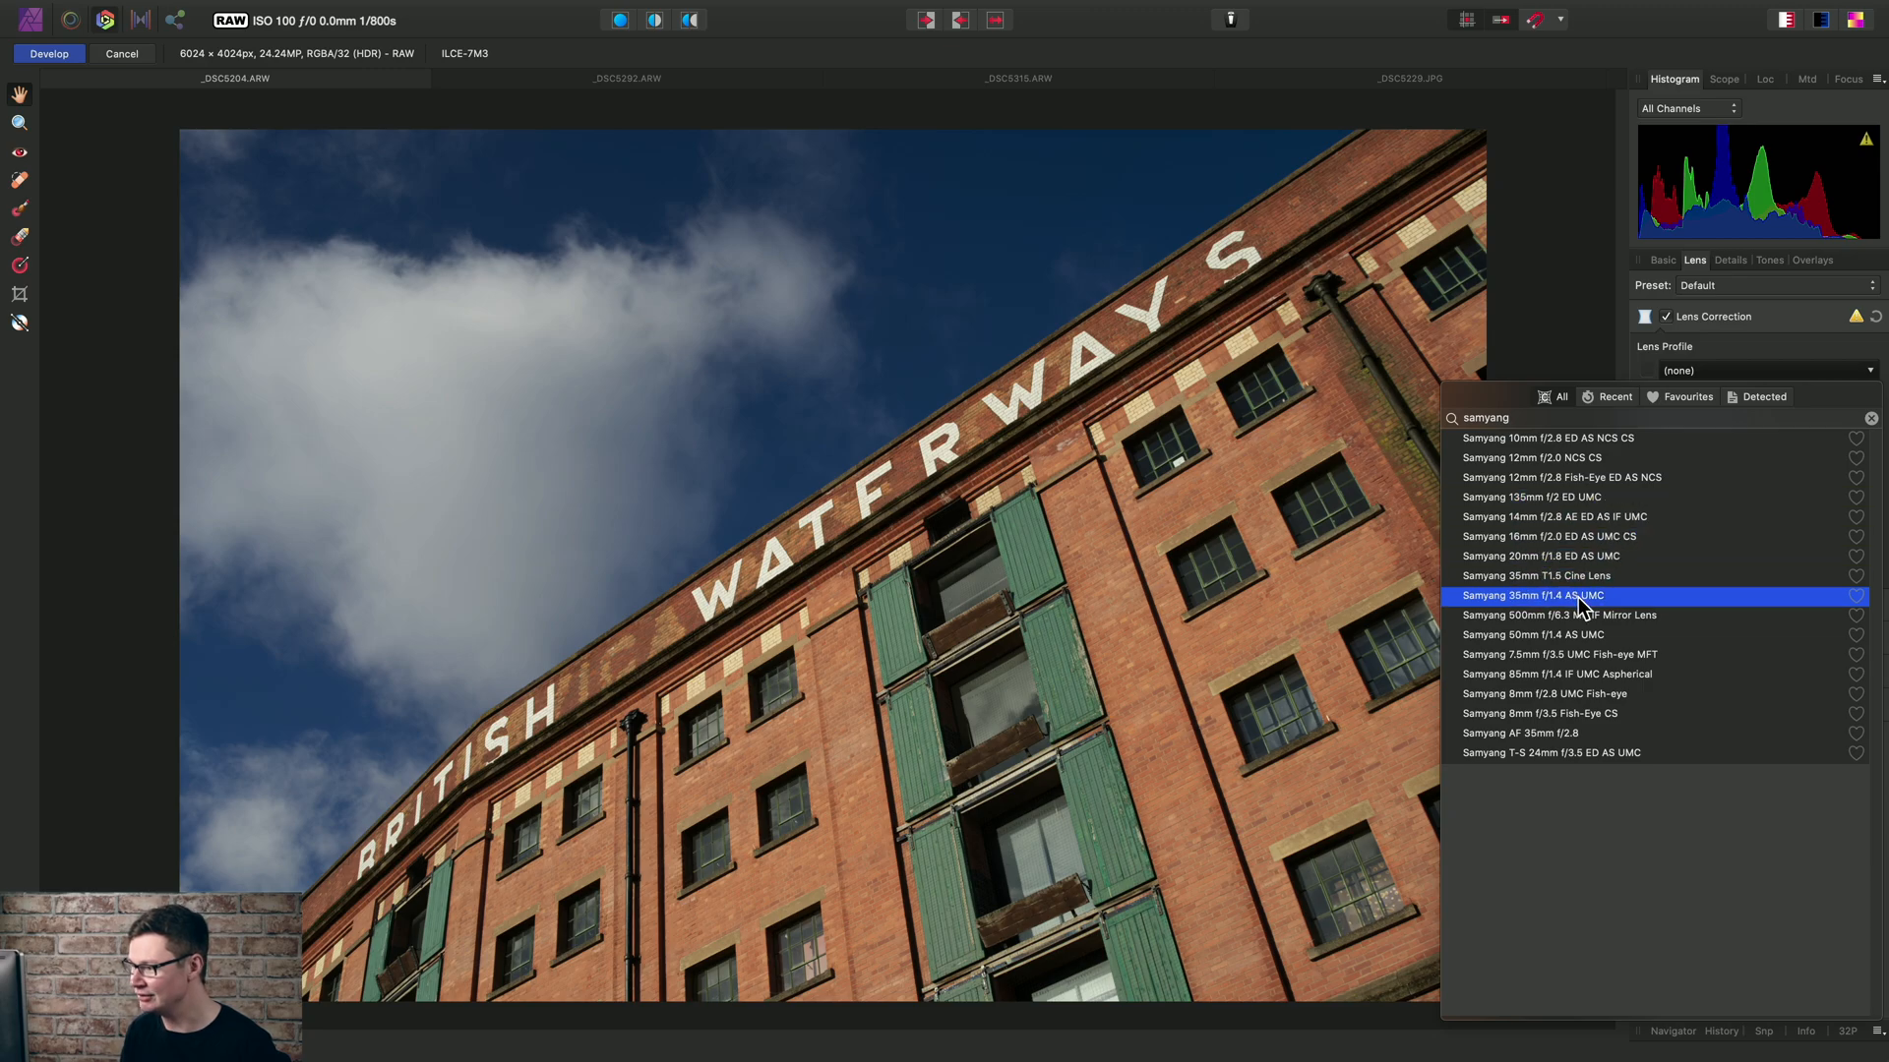
pyautogui.moveTo(1684, 607)
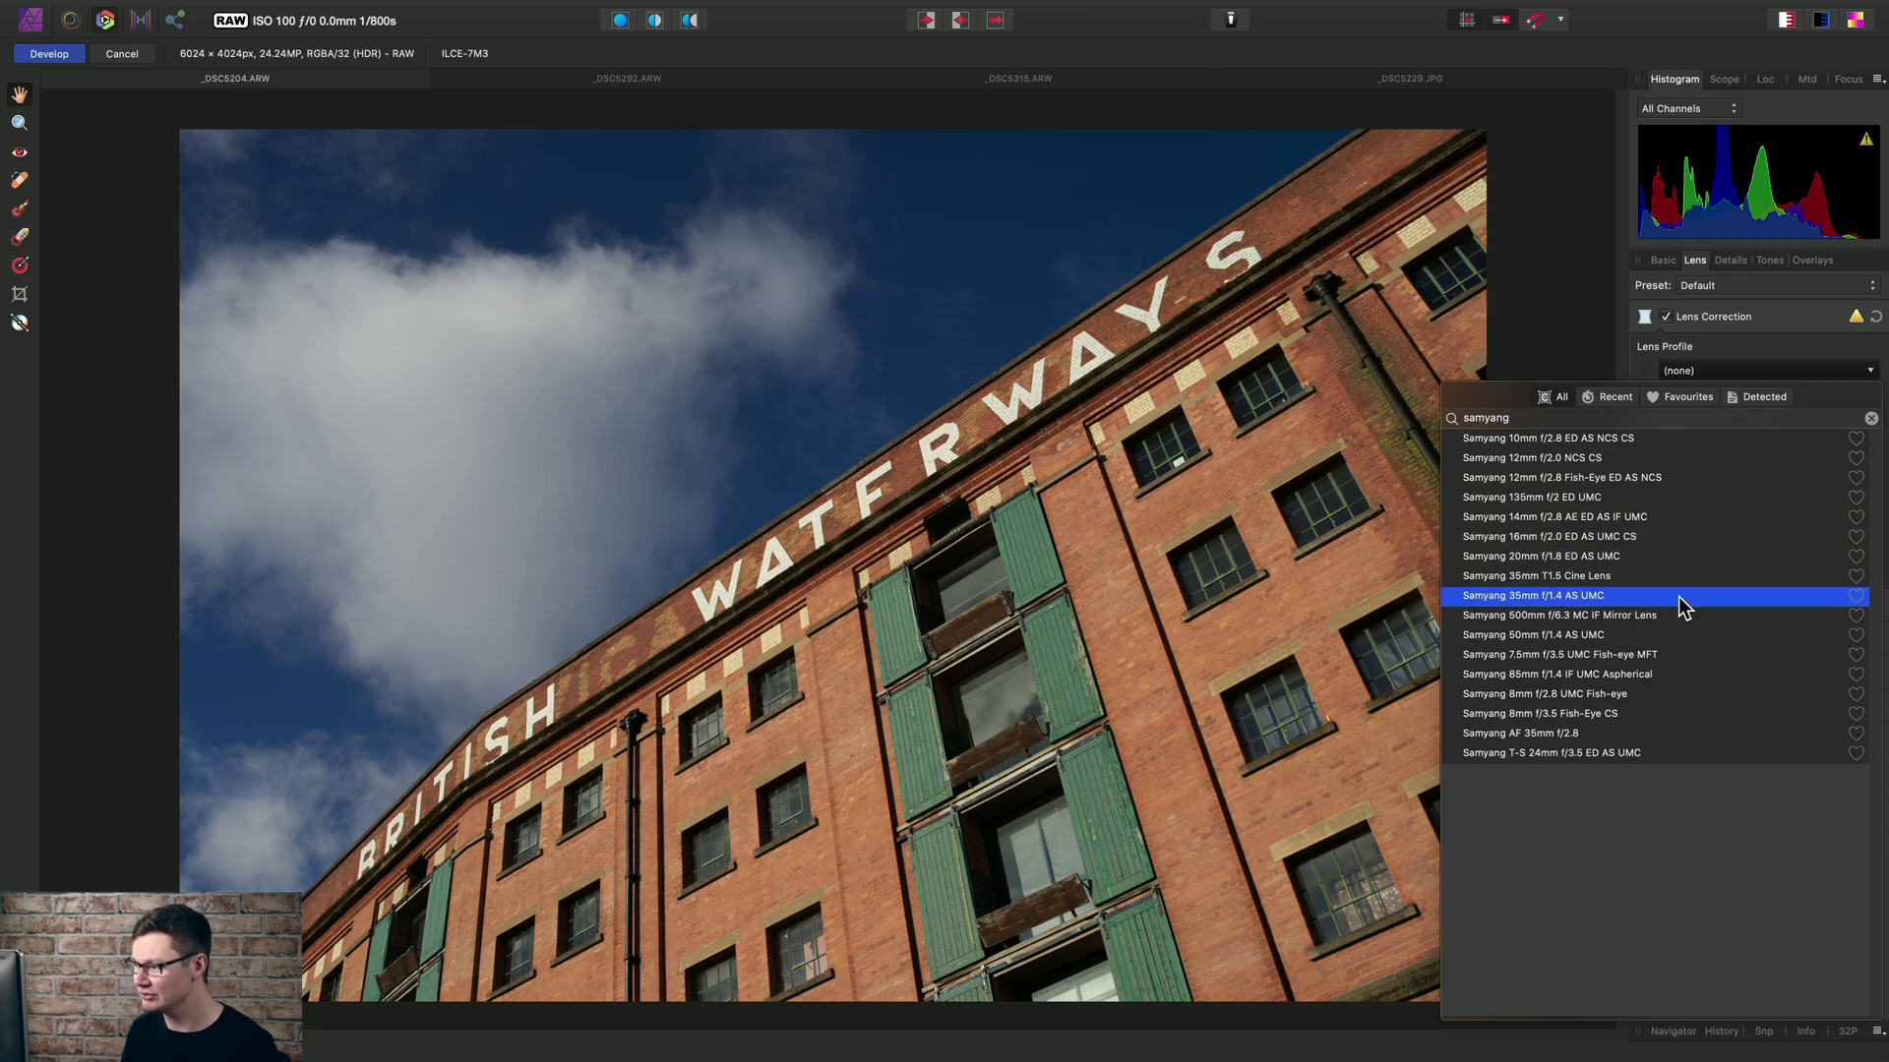
pyautogui.click(1533, 596)
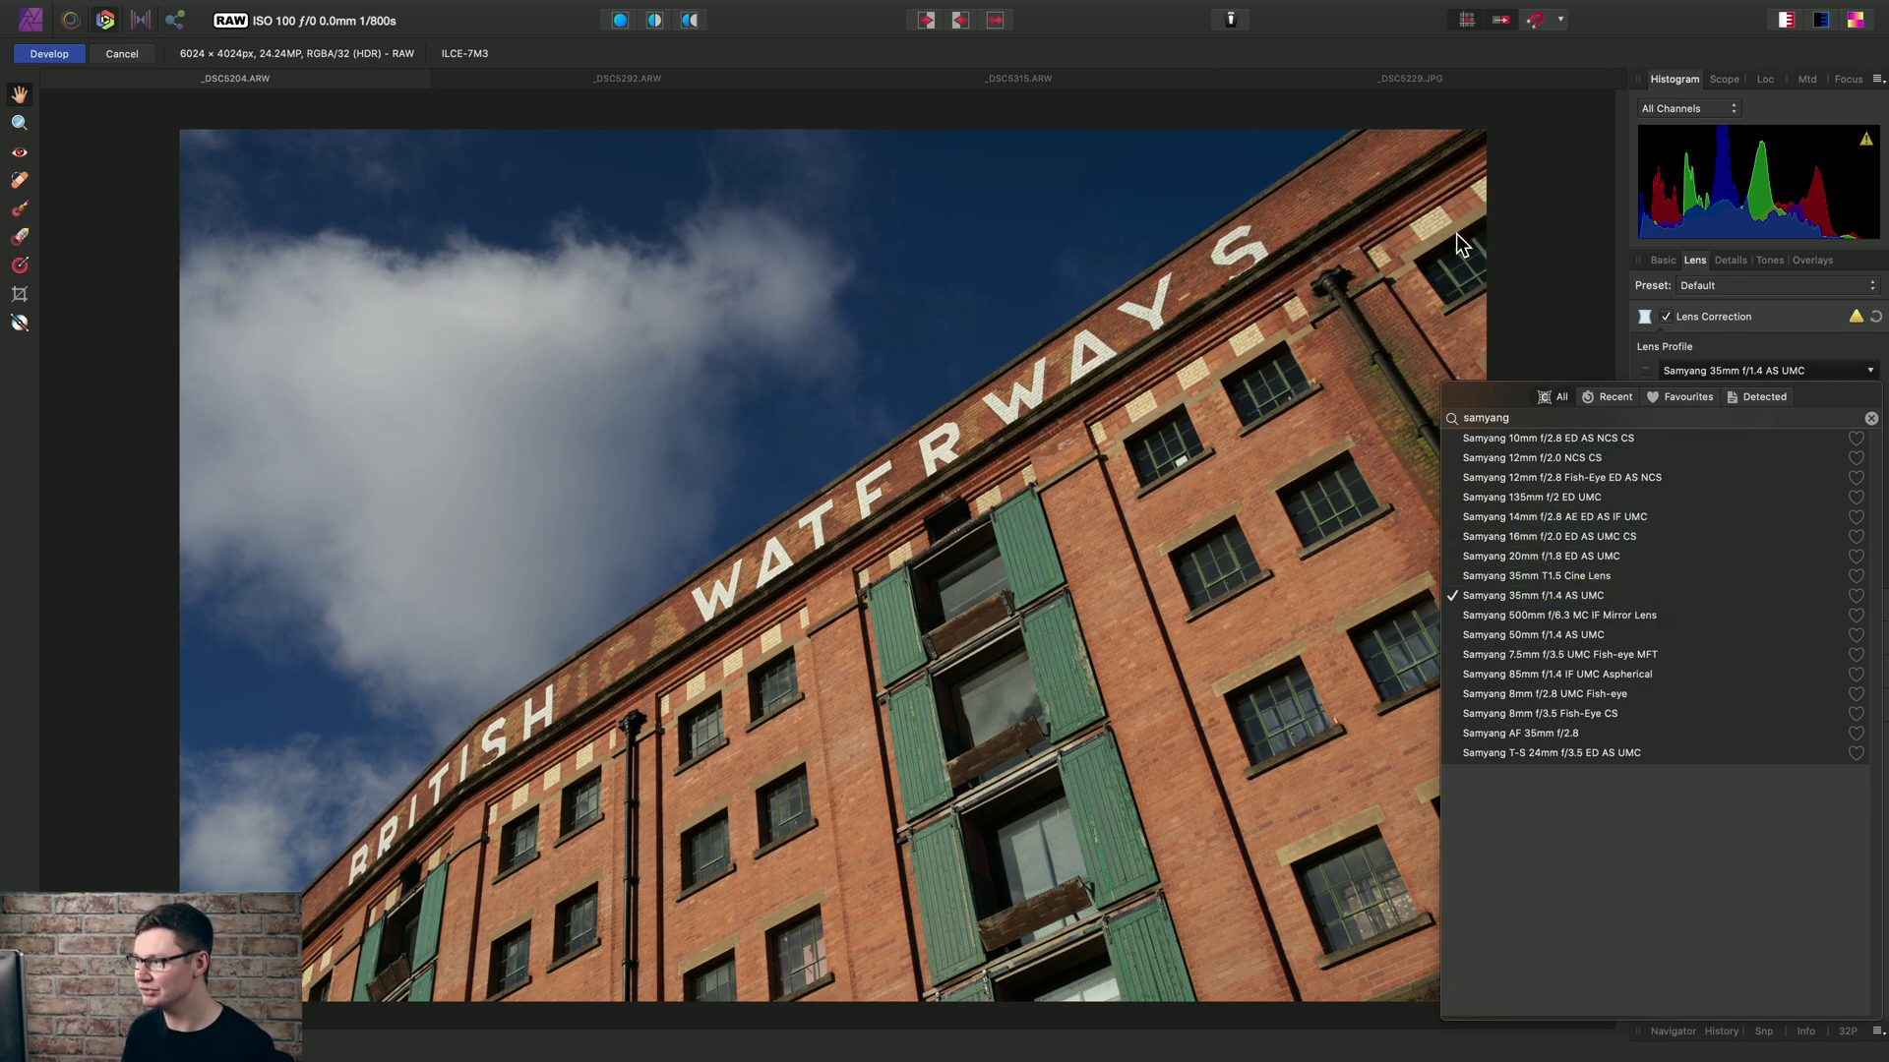
pyautogui.click(1533, 594)
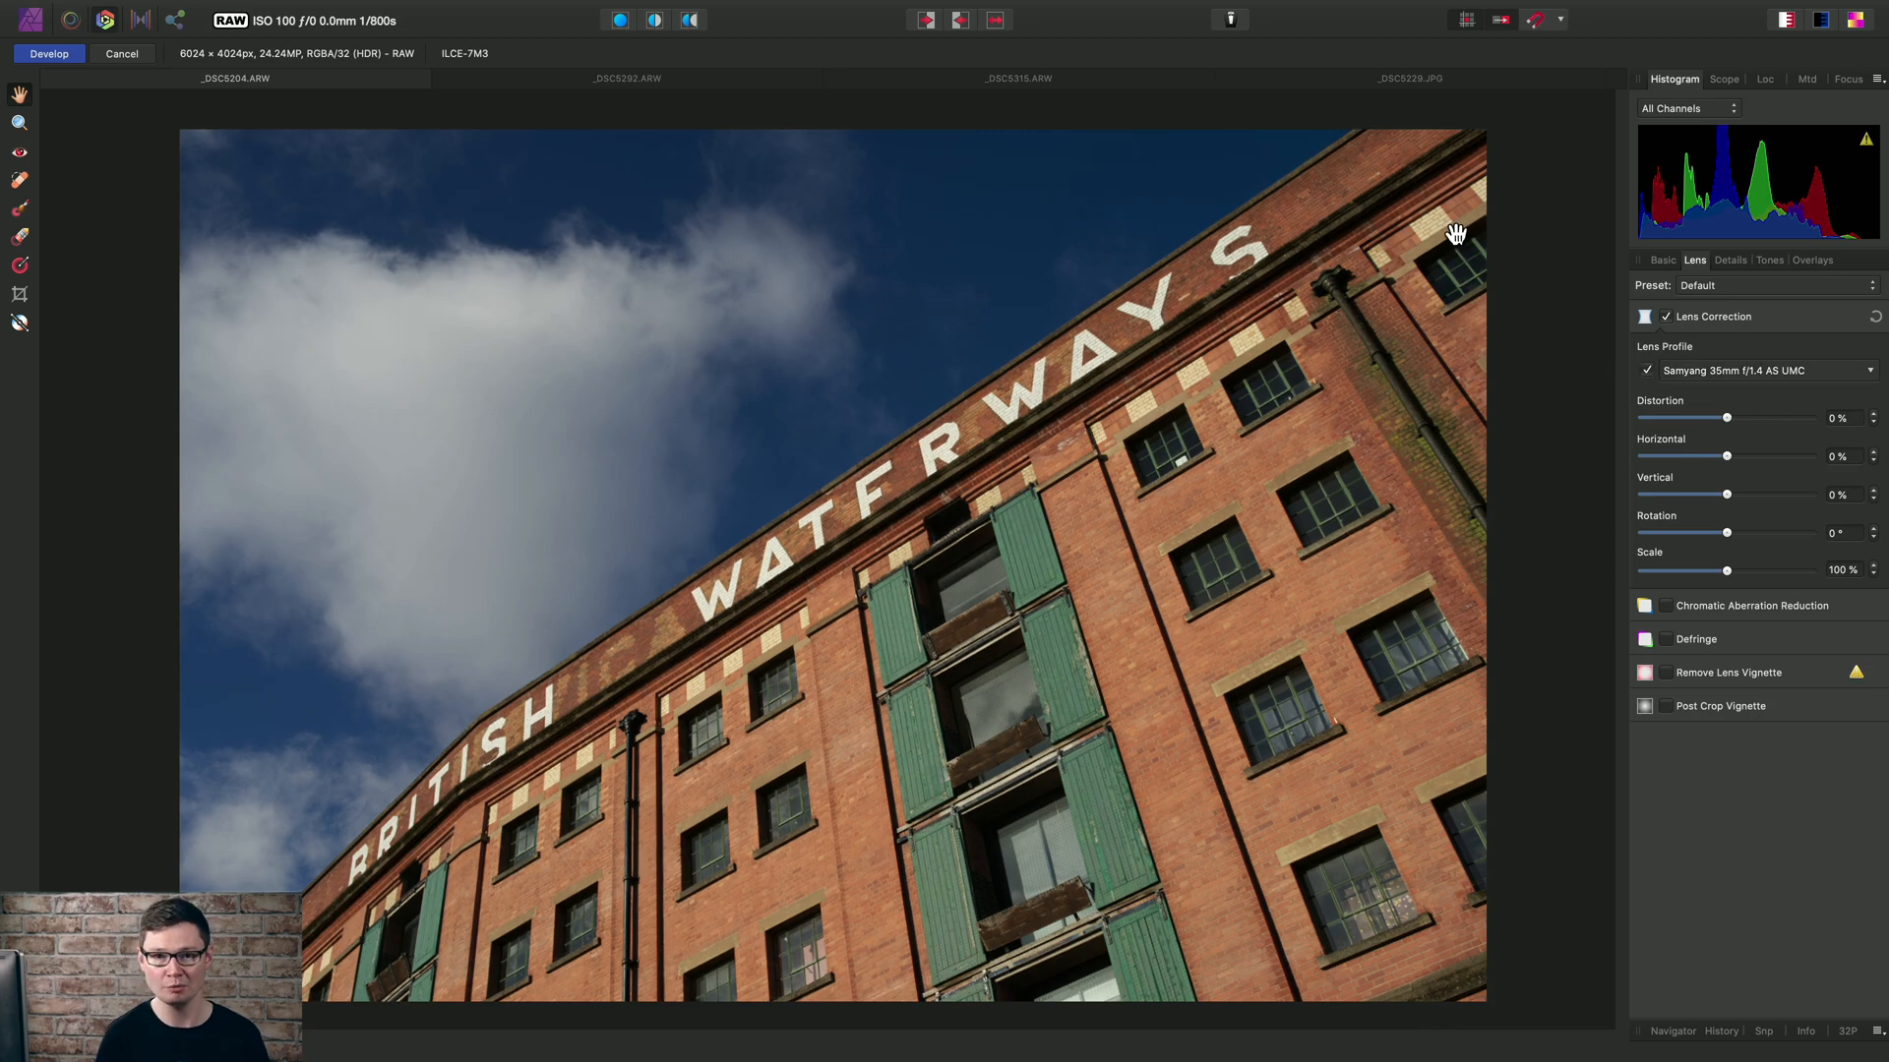
pyautogui.moveTo(675, 74)
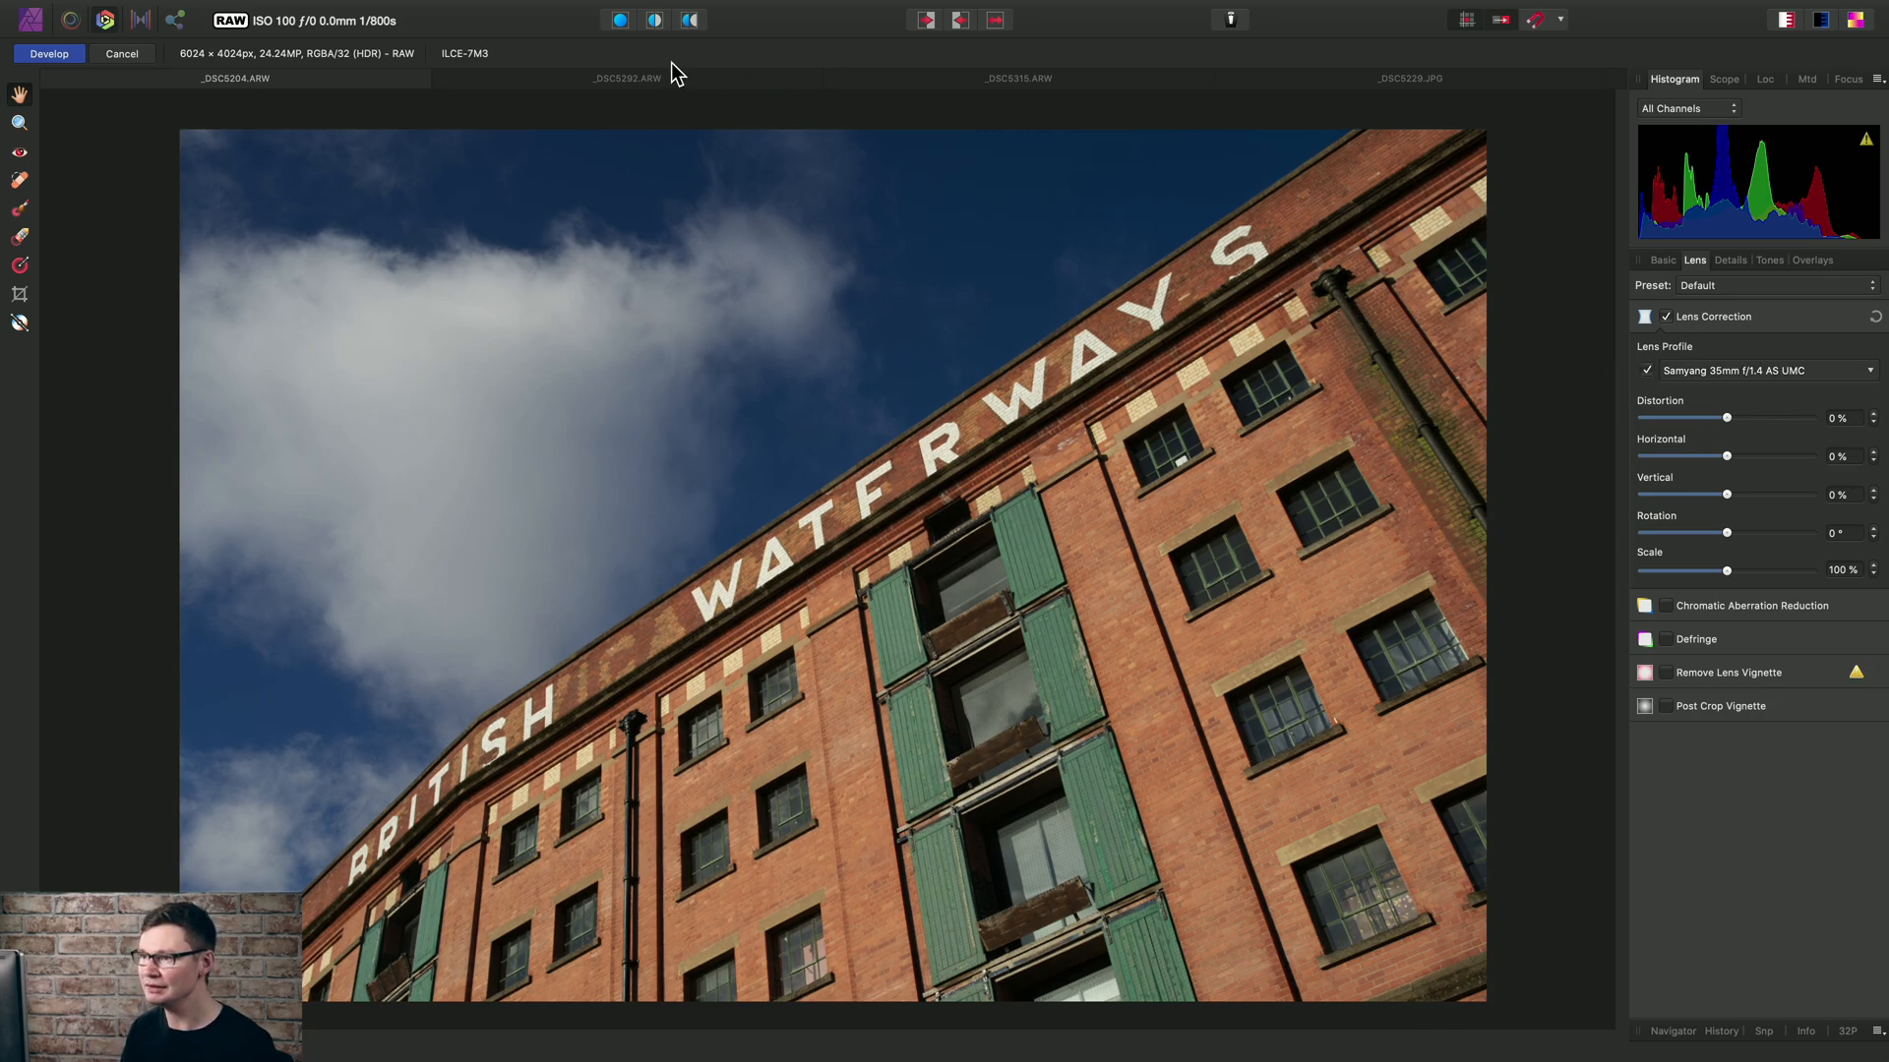
# Switch to the lioness photo and apply the Sigma 150-600mm f/5-6.3 DG OS HSM | C profile
pyautogui.click(627, 79)
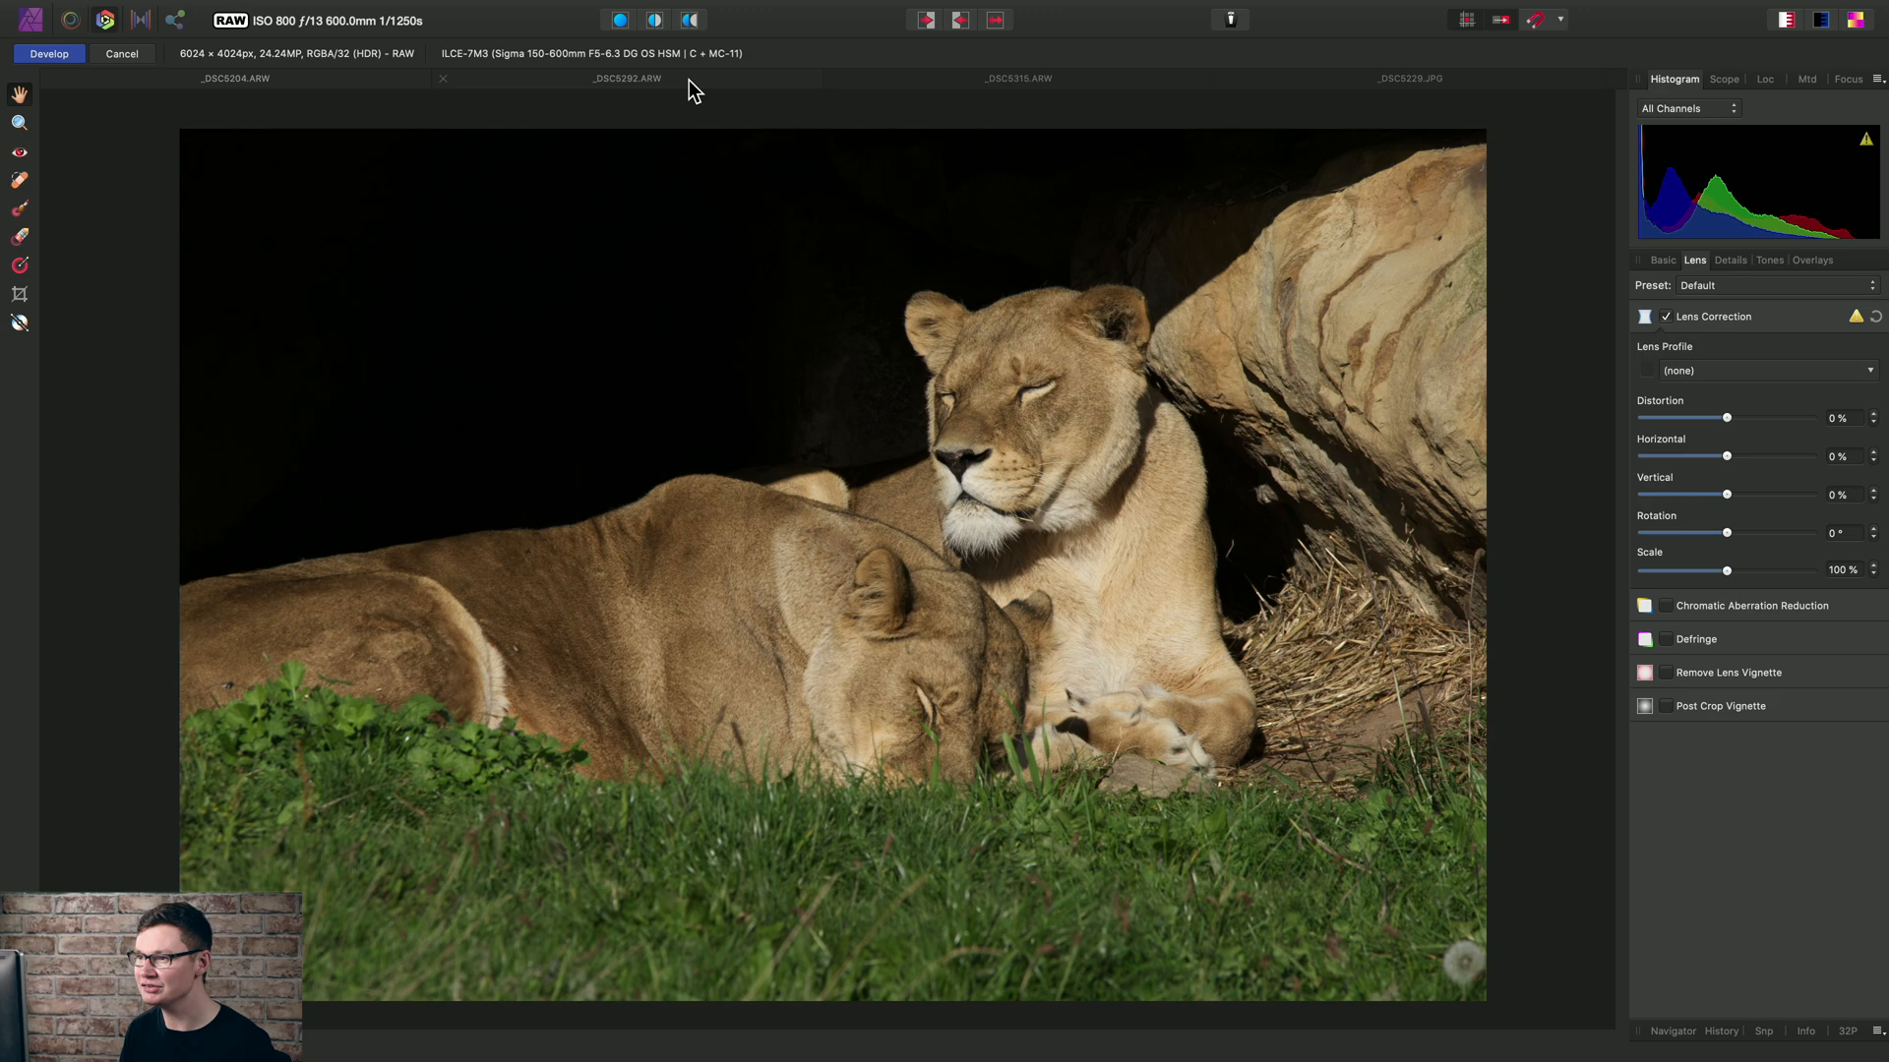
pyautogui.moveTo(833, 508)
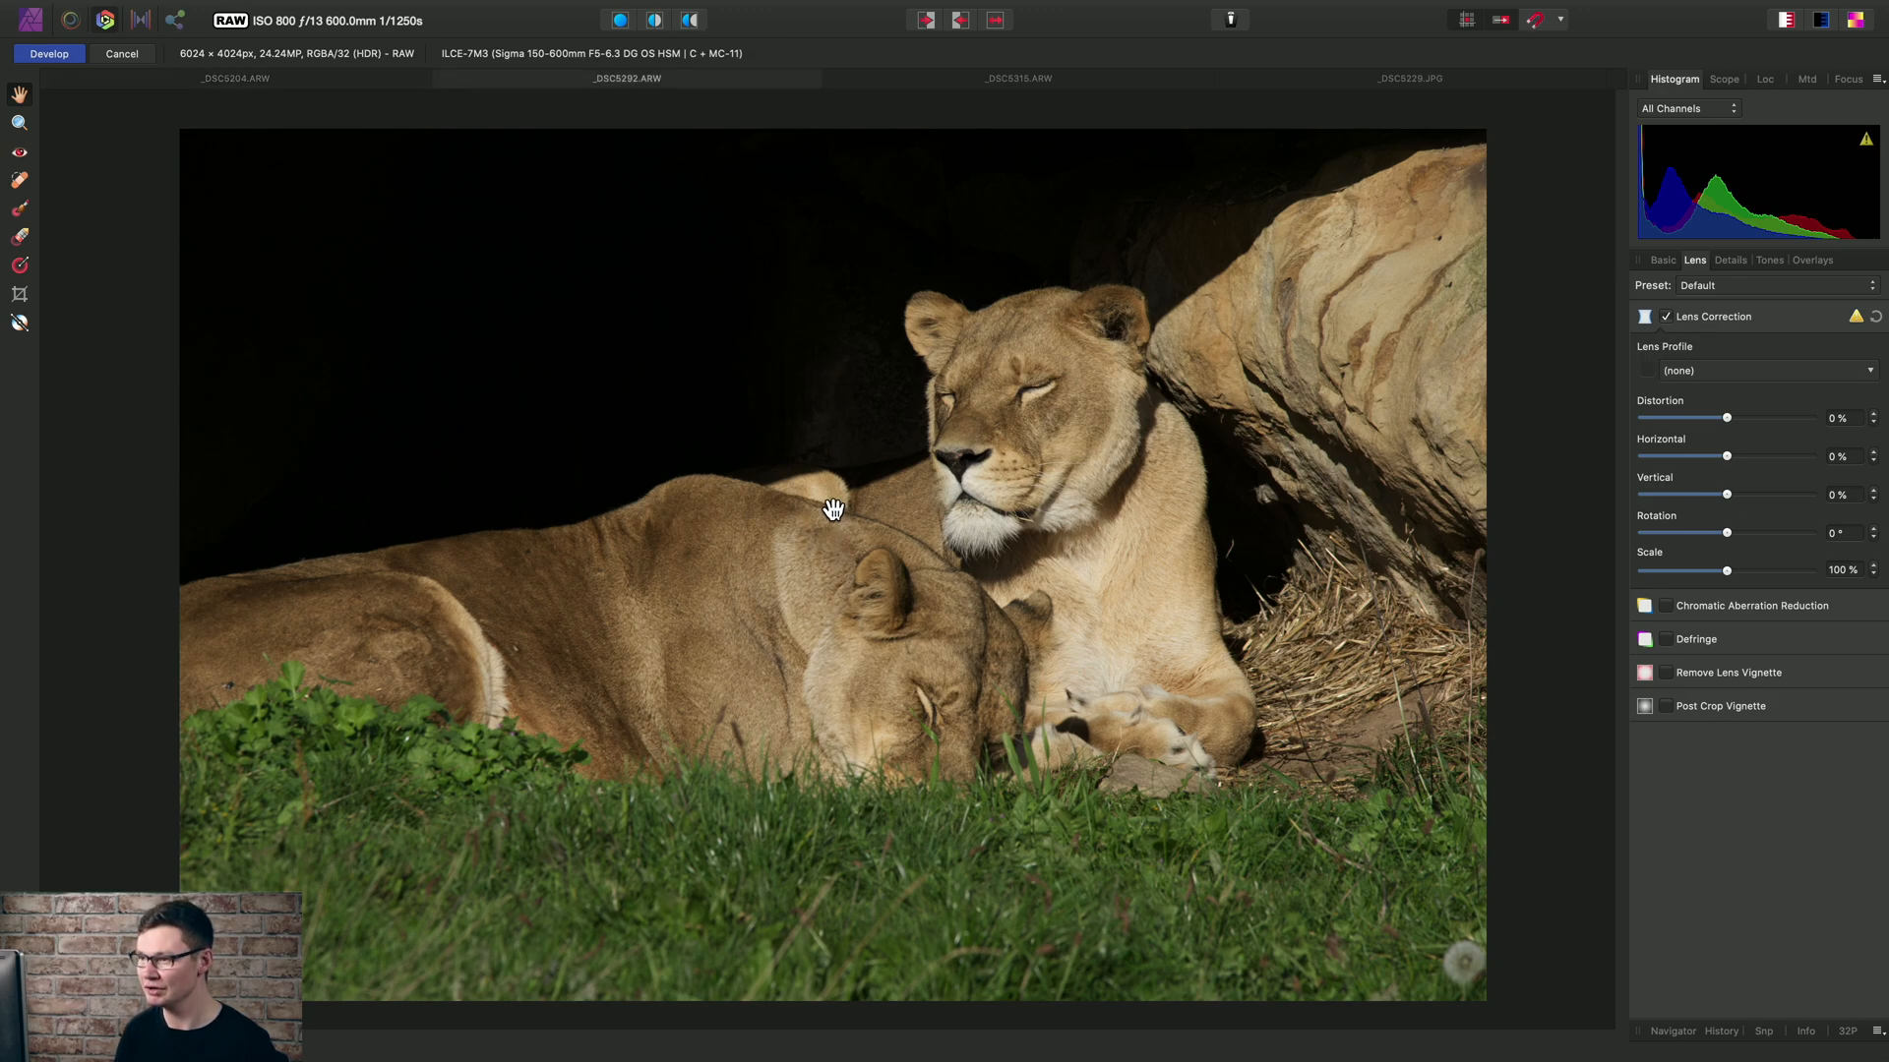
pyautogui.moveTo(510, 68)
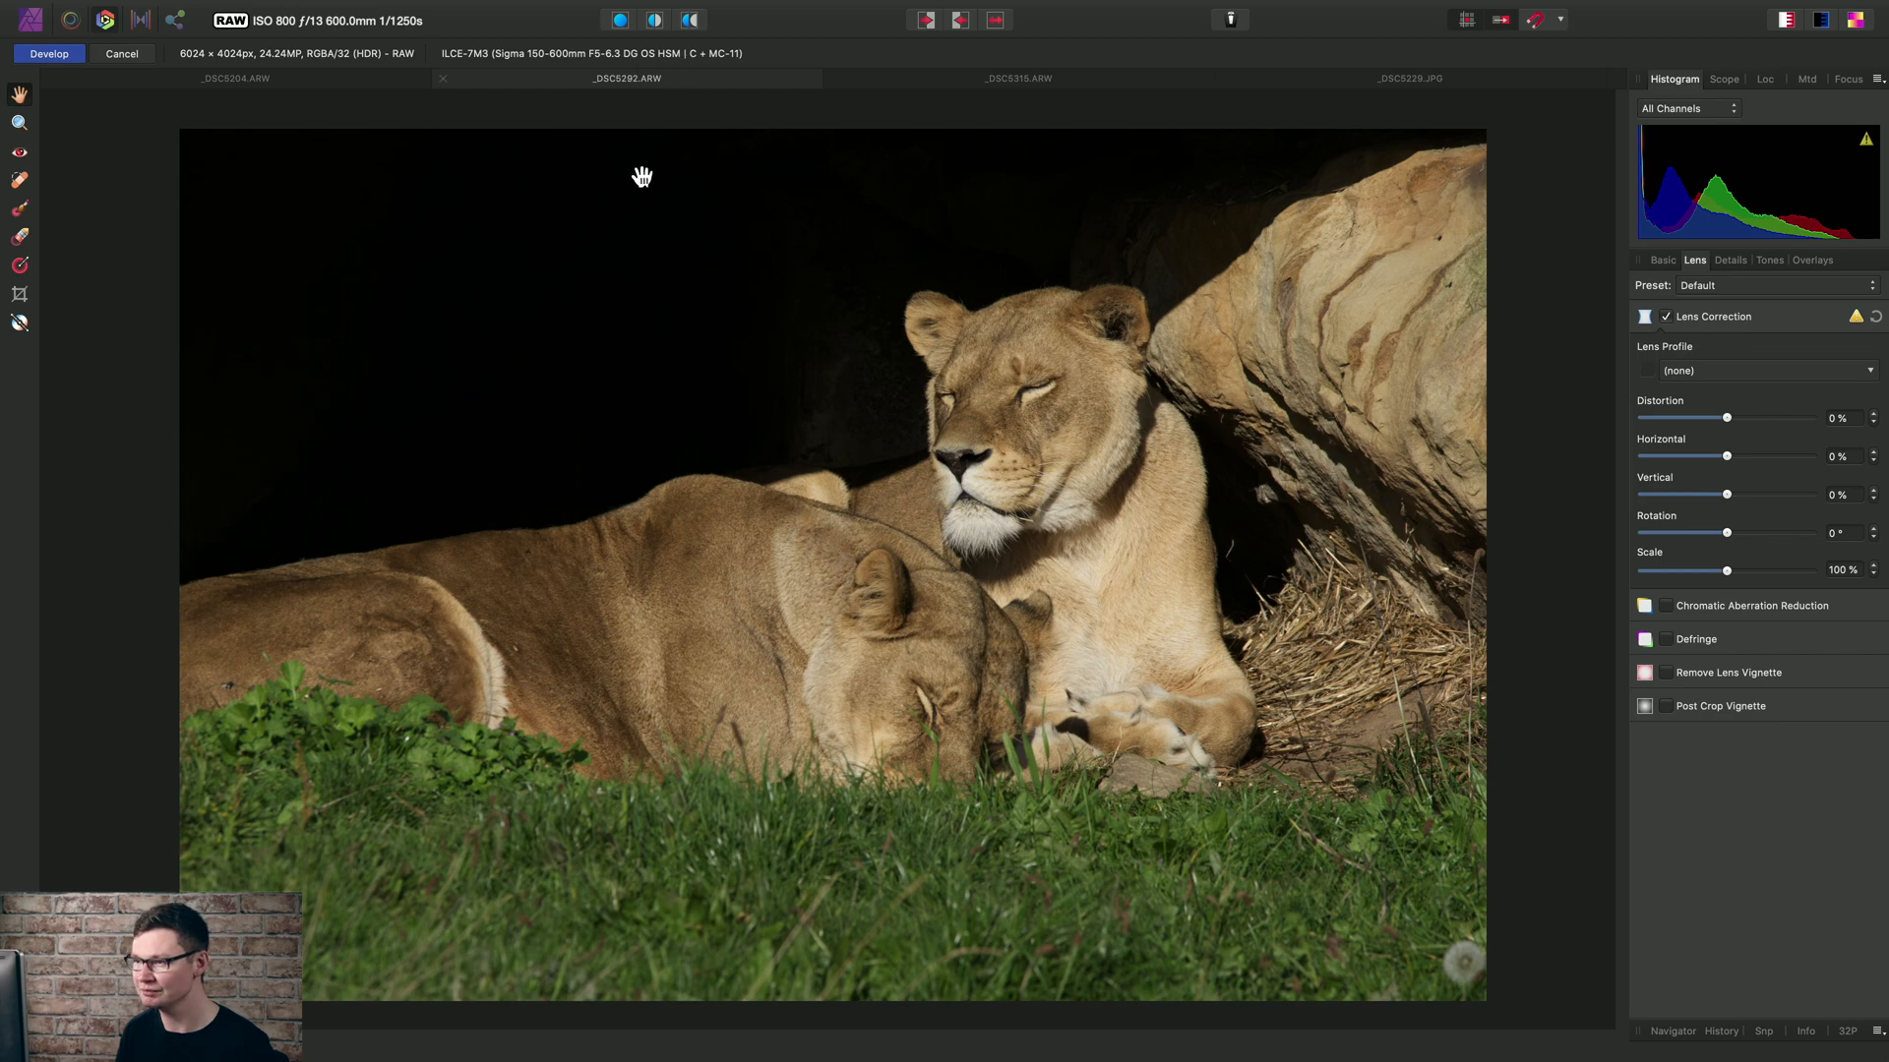
pyautogui.moveTo(954, 520)
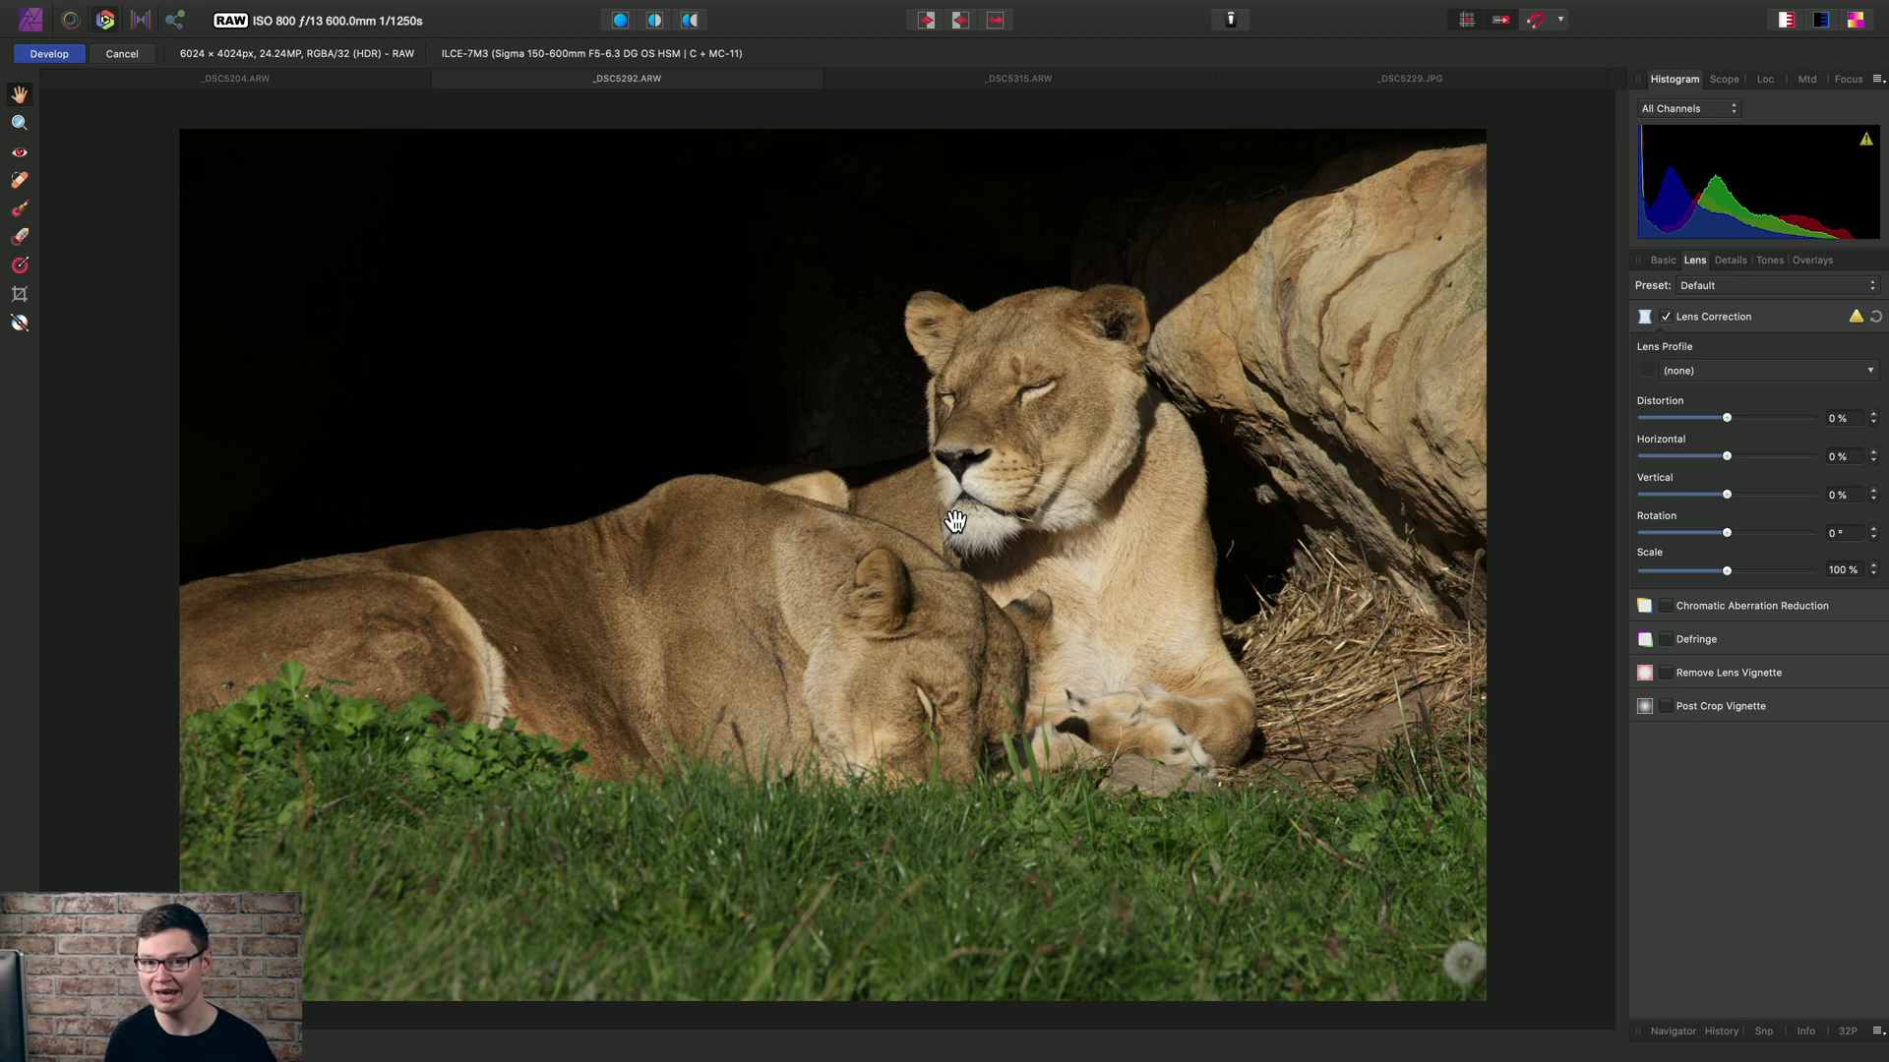
pyautogui.moveTo(605, 187)
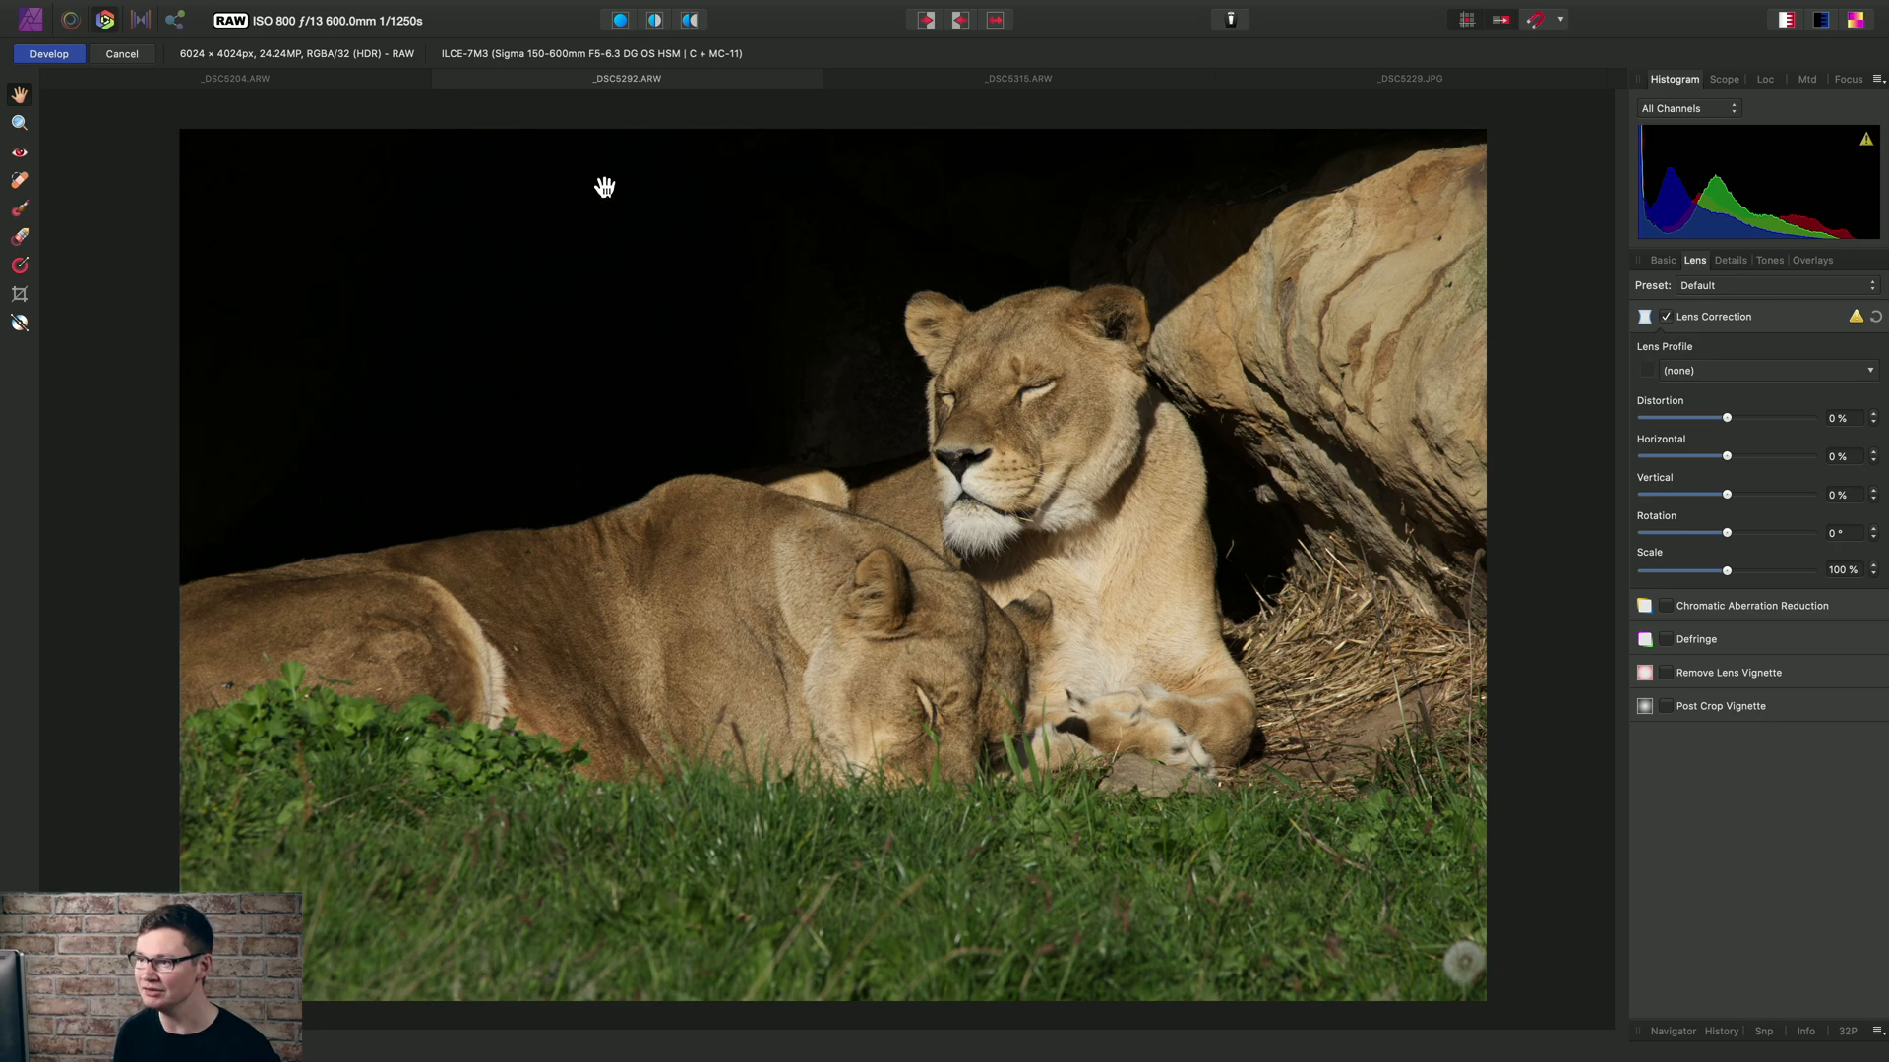
pyautogui.moveTo(636, 63)
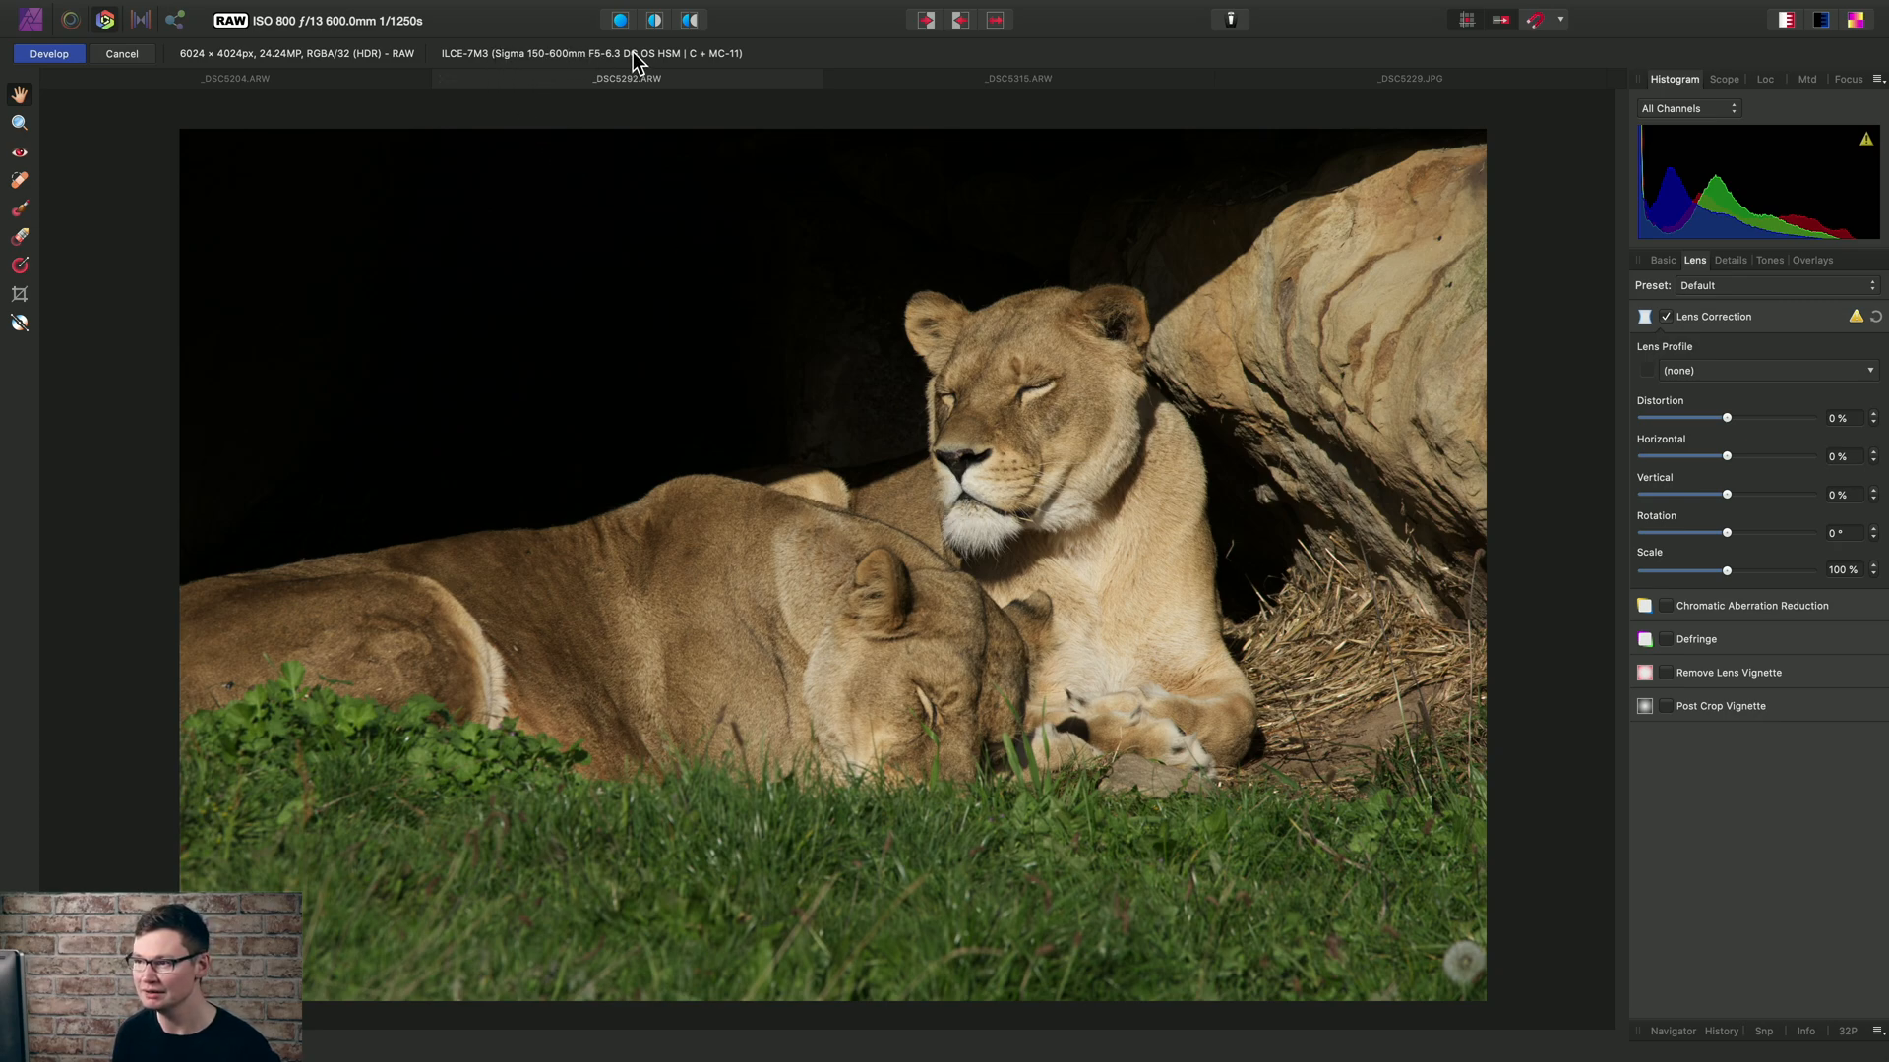
pyautogui.moveTo(538, 65)
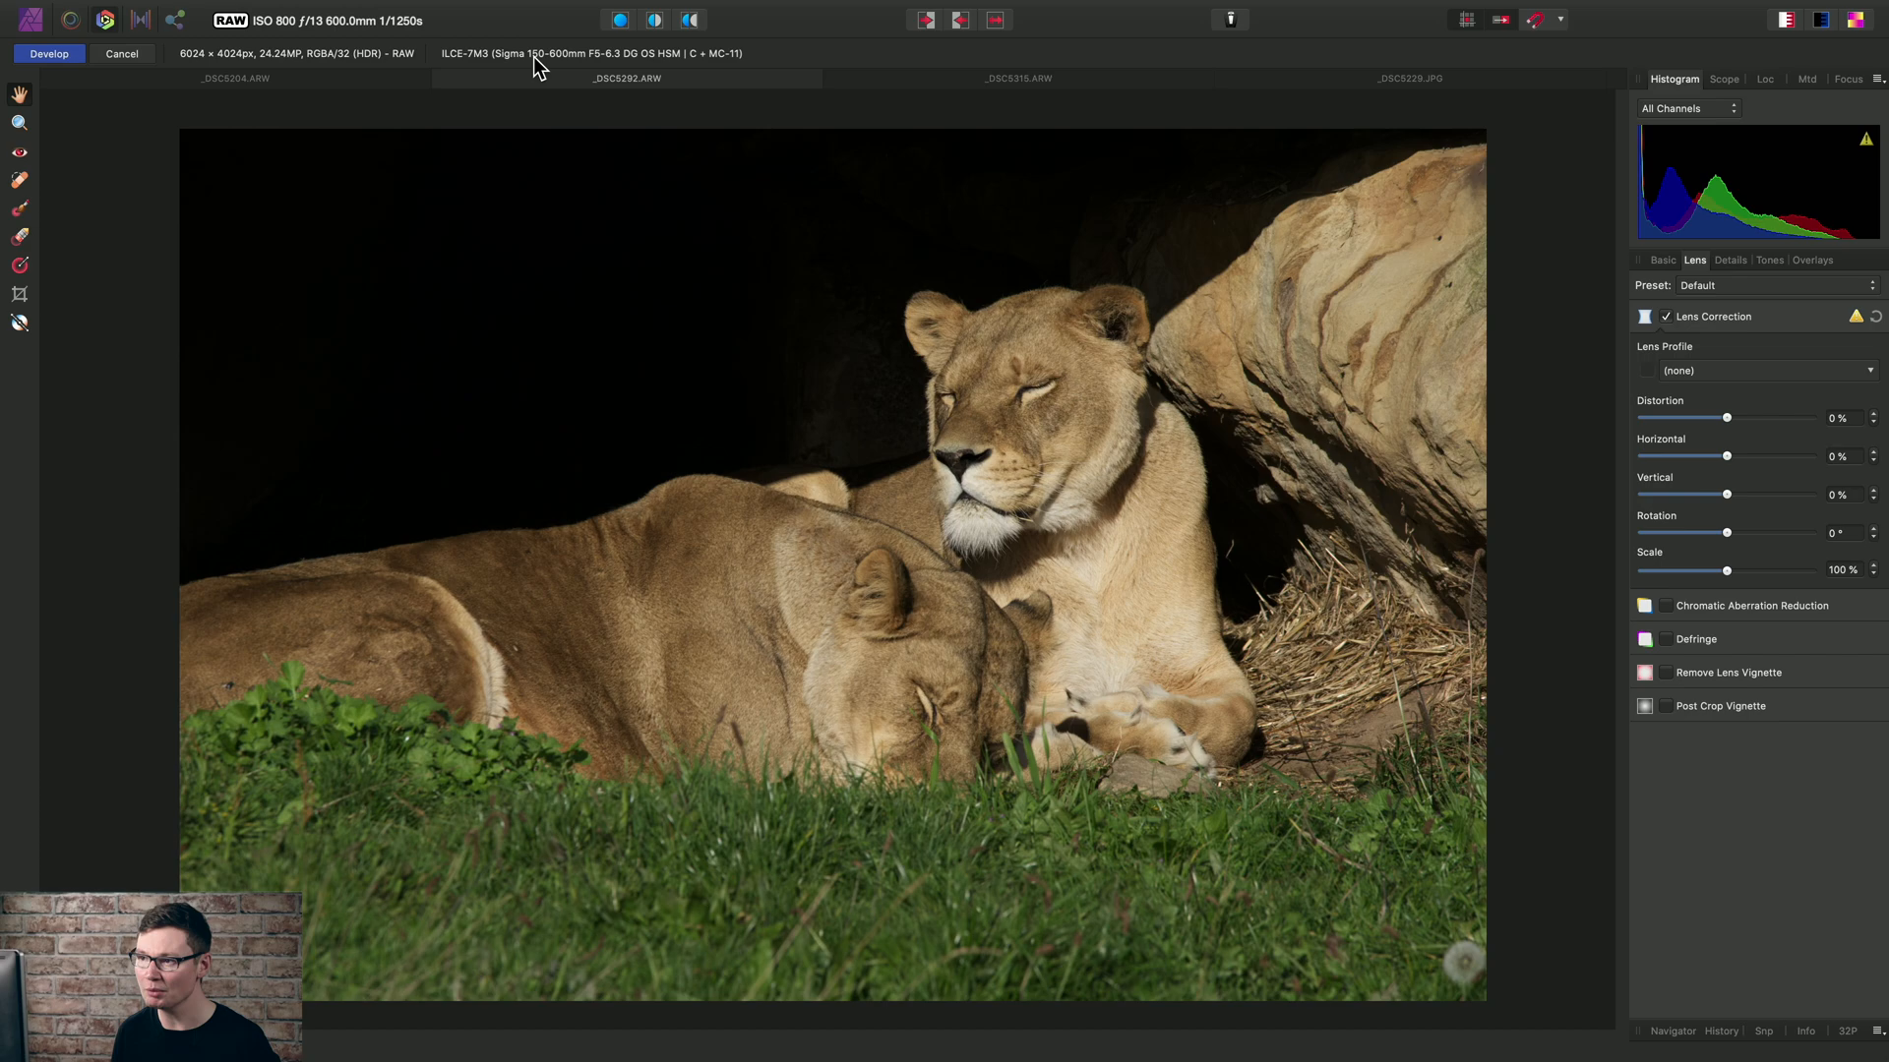
pyautogui.moveTo(708, 66)
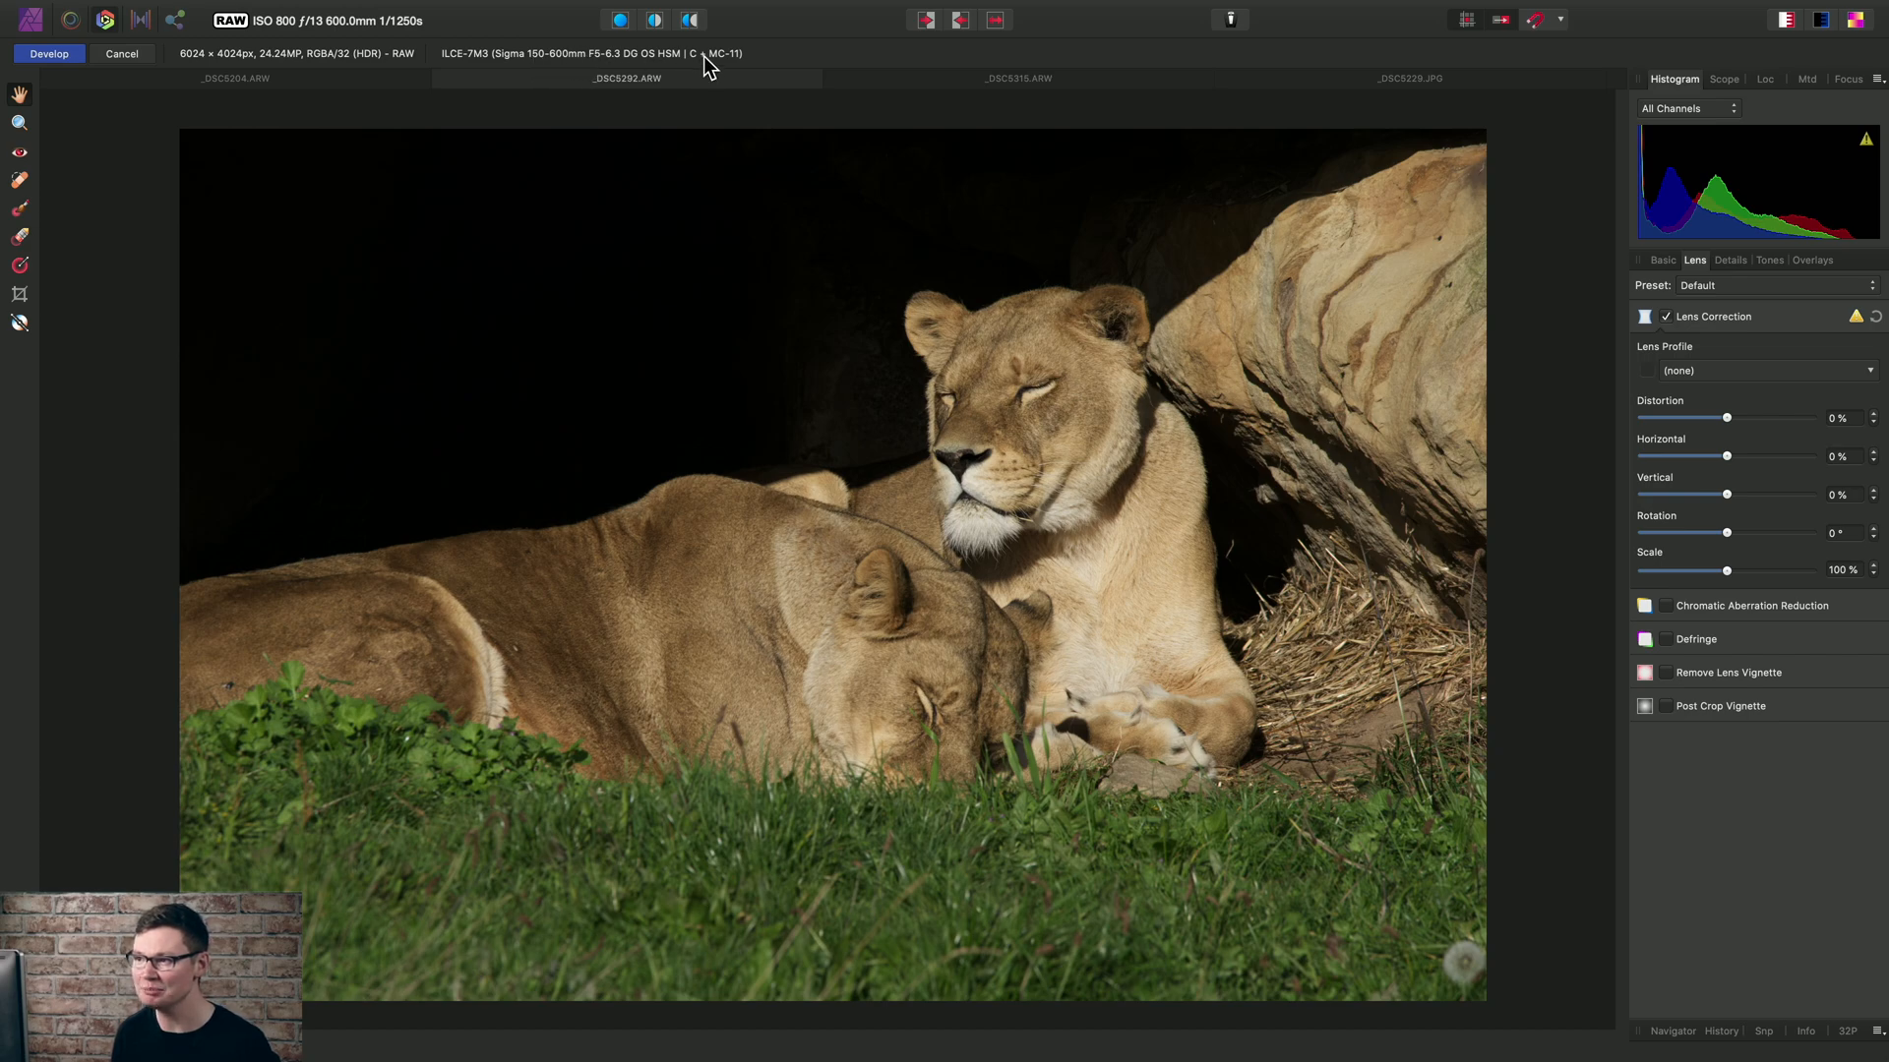
pyautogui.moveTo(711, 65)
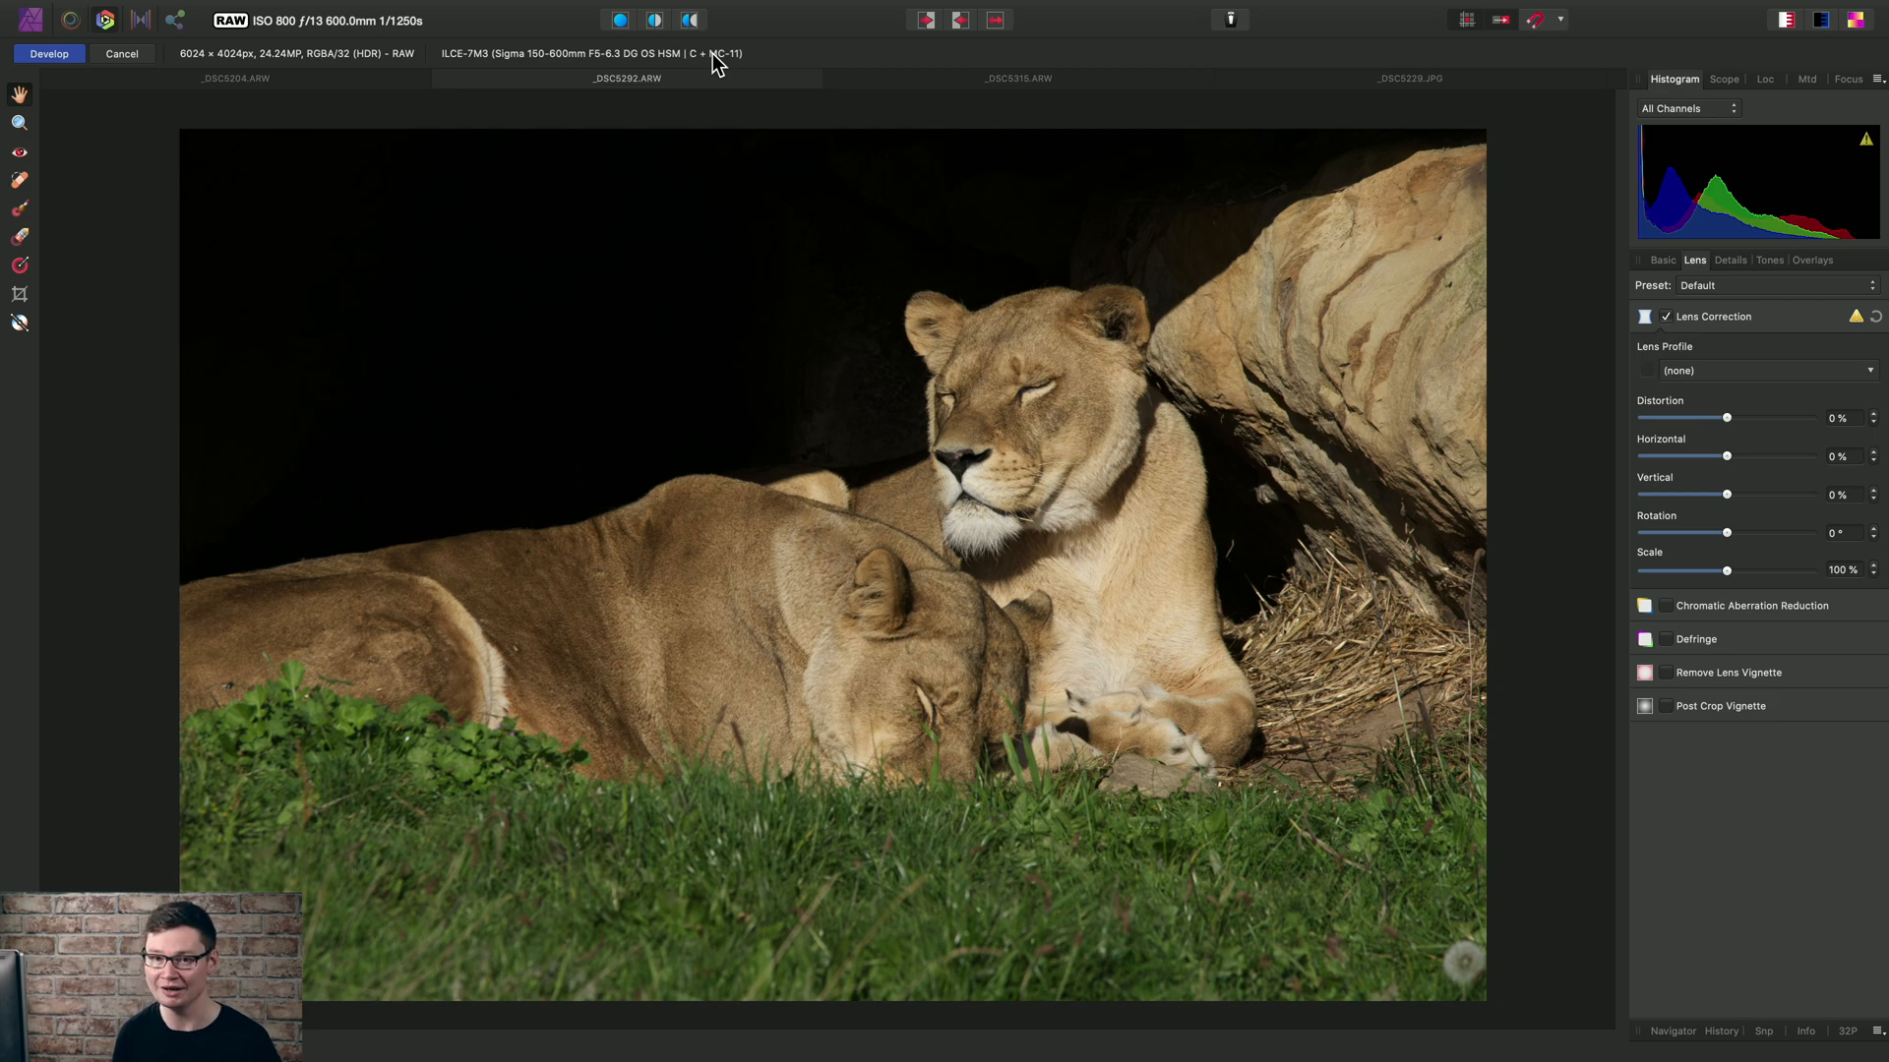
pyautogui.moveTo(828, 365)
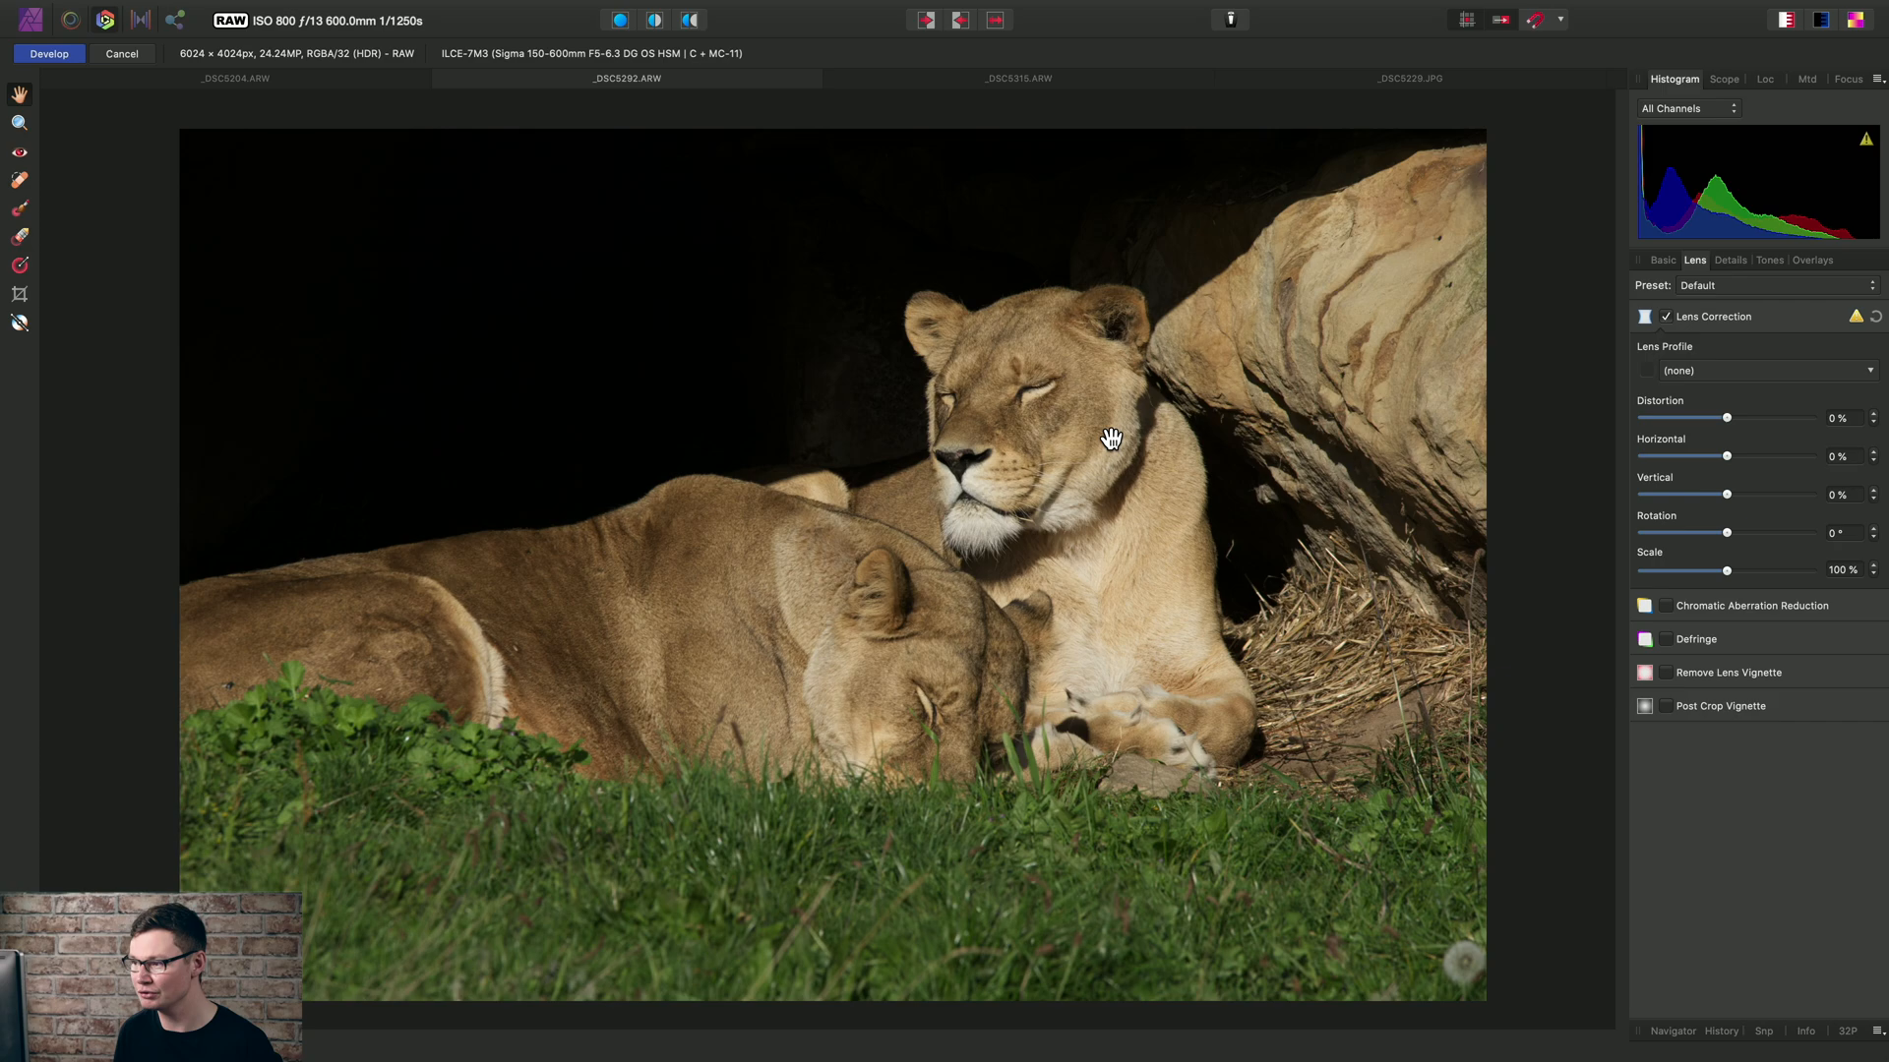
pyautogui.moveTo(1364, 442)
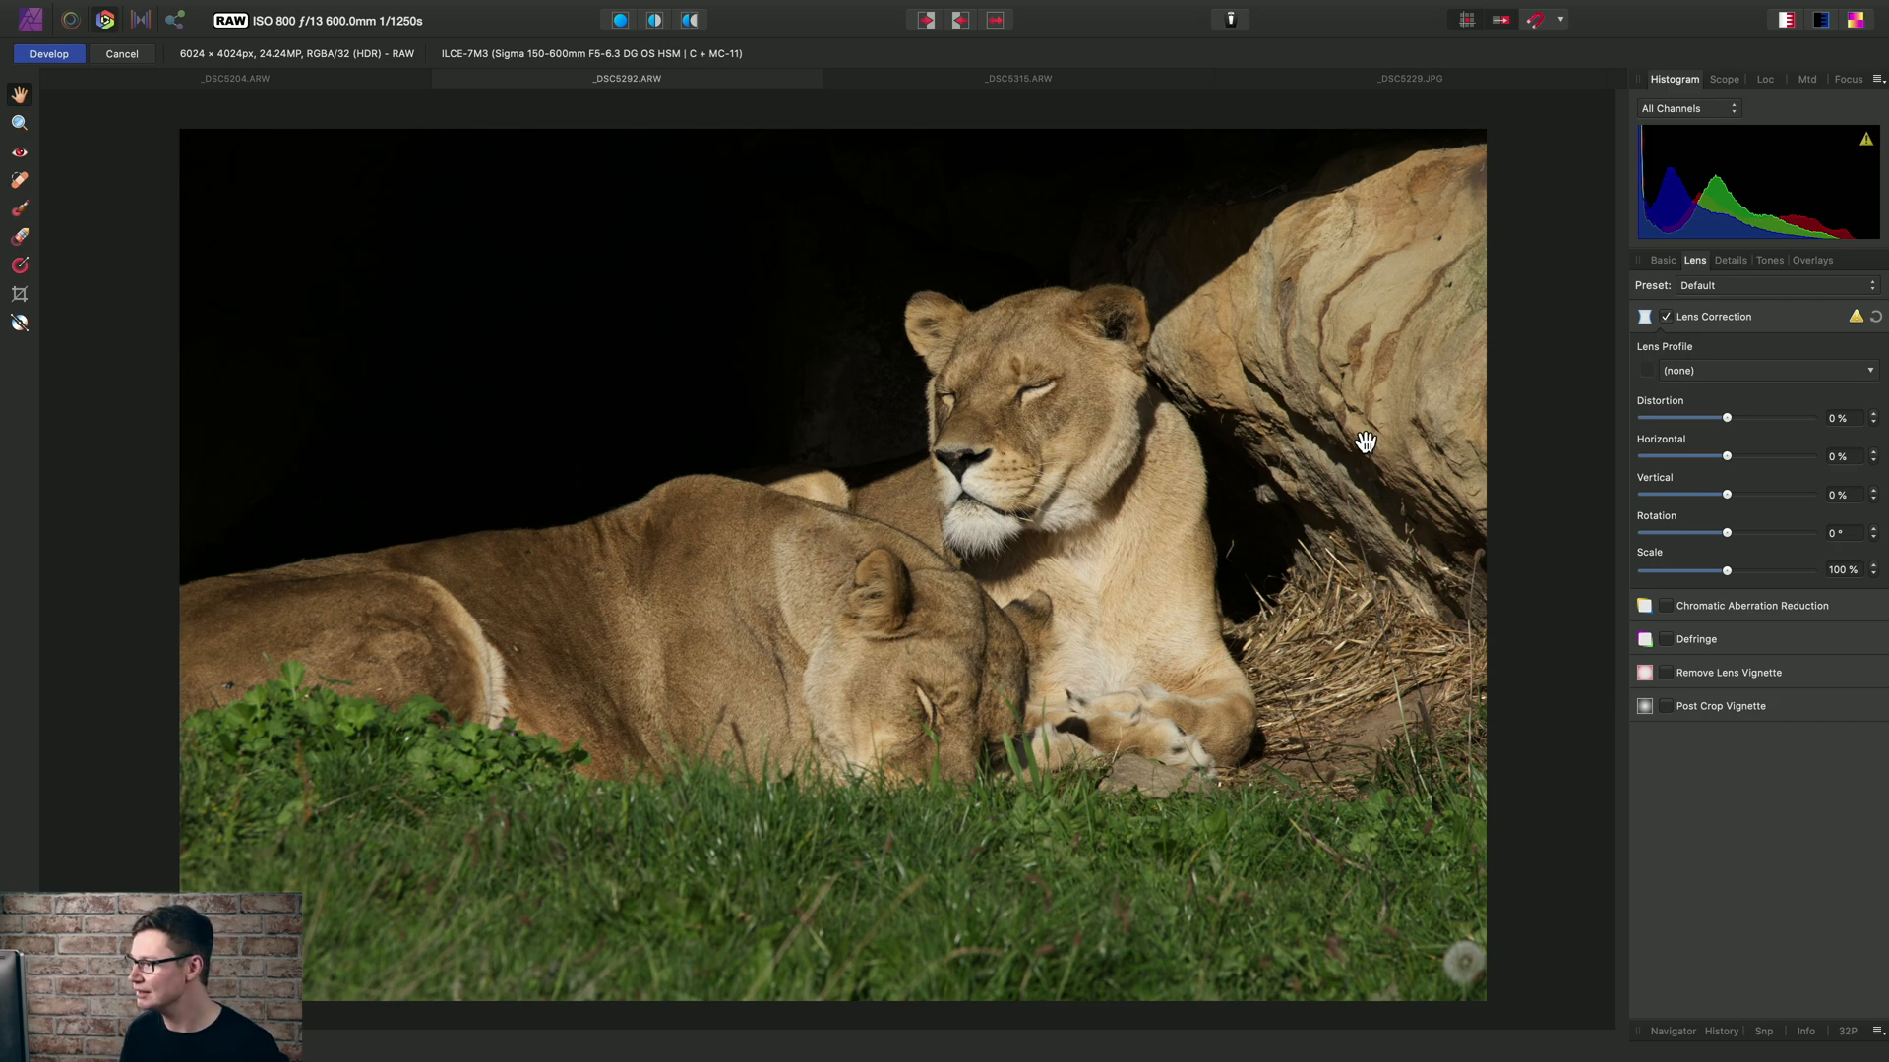
pyautogui.click(1758, 370)
pyautogui.write('sigma')
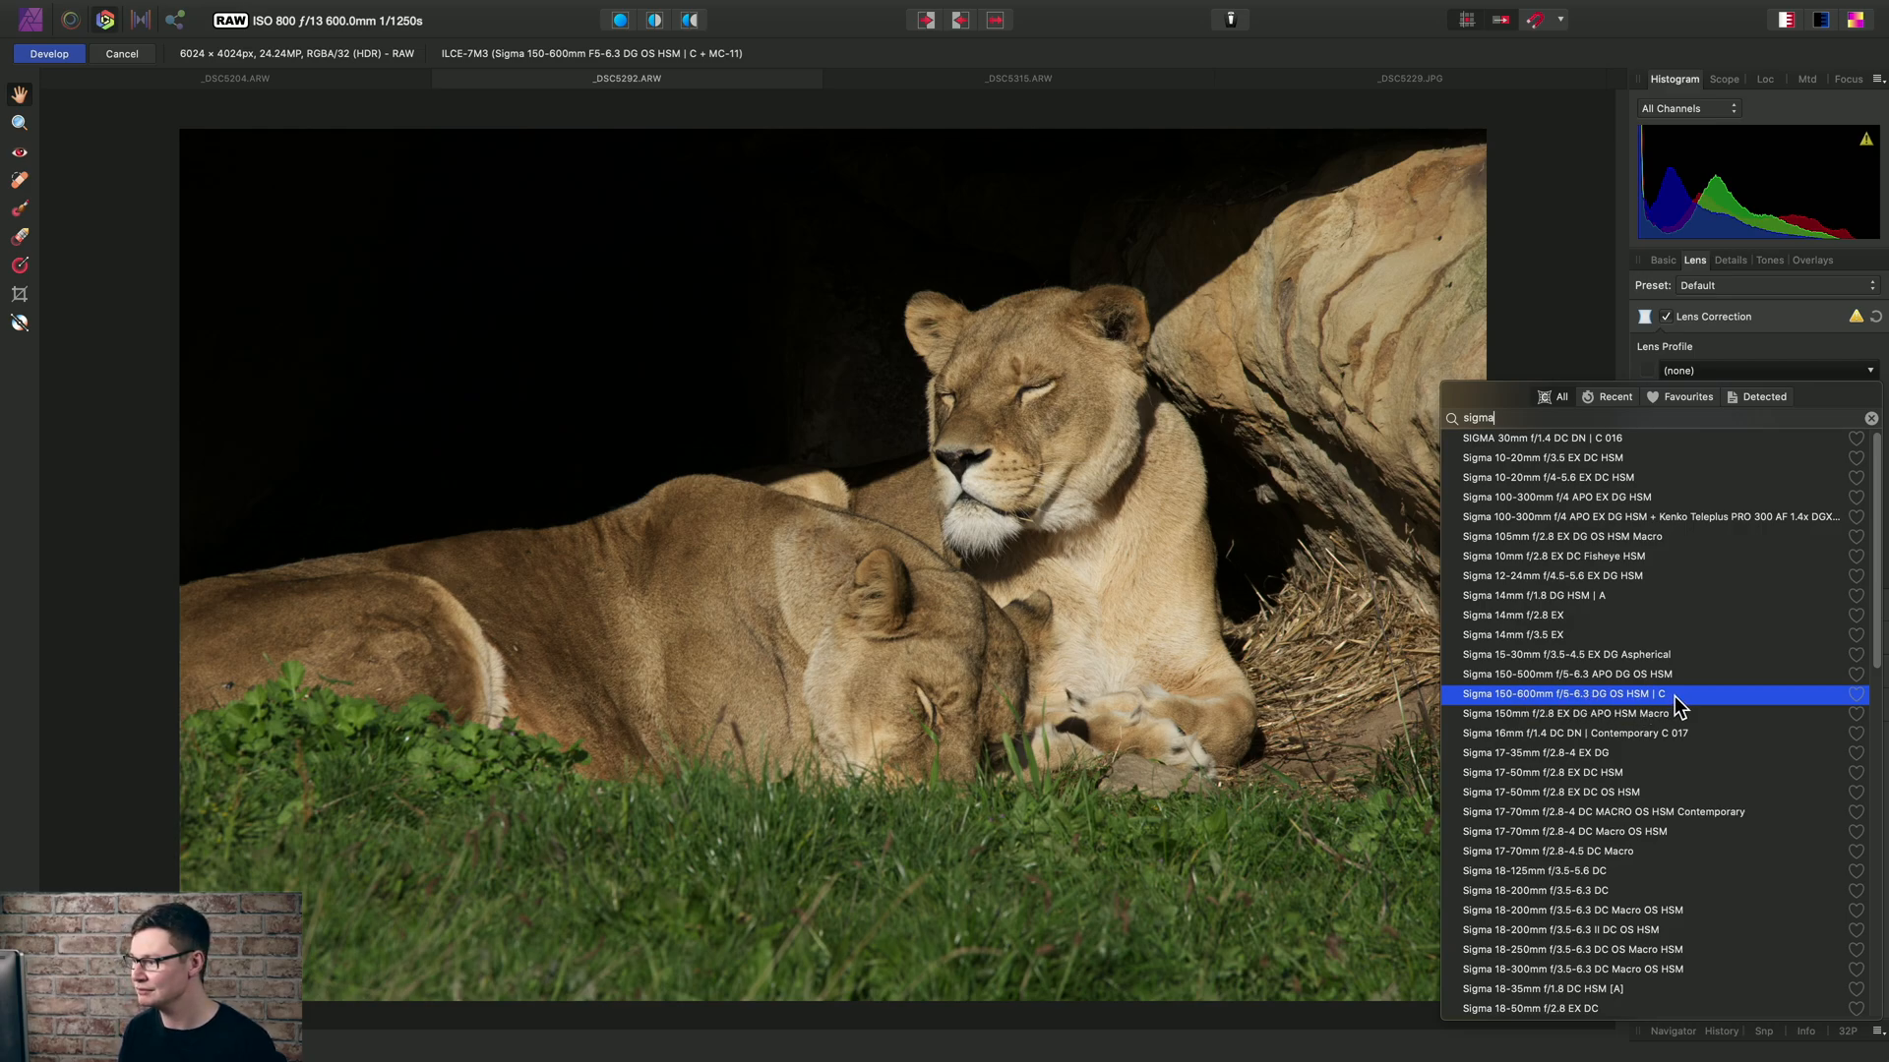
pyautogui.click(1560, 692)
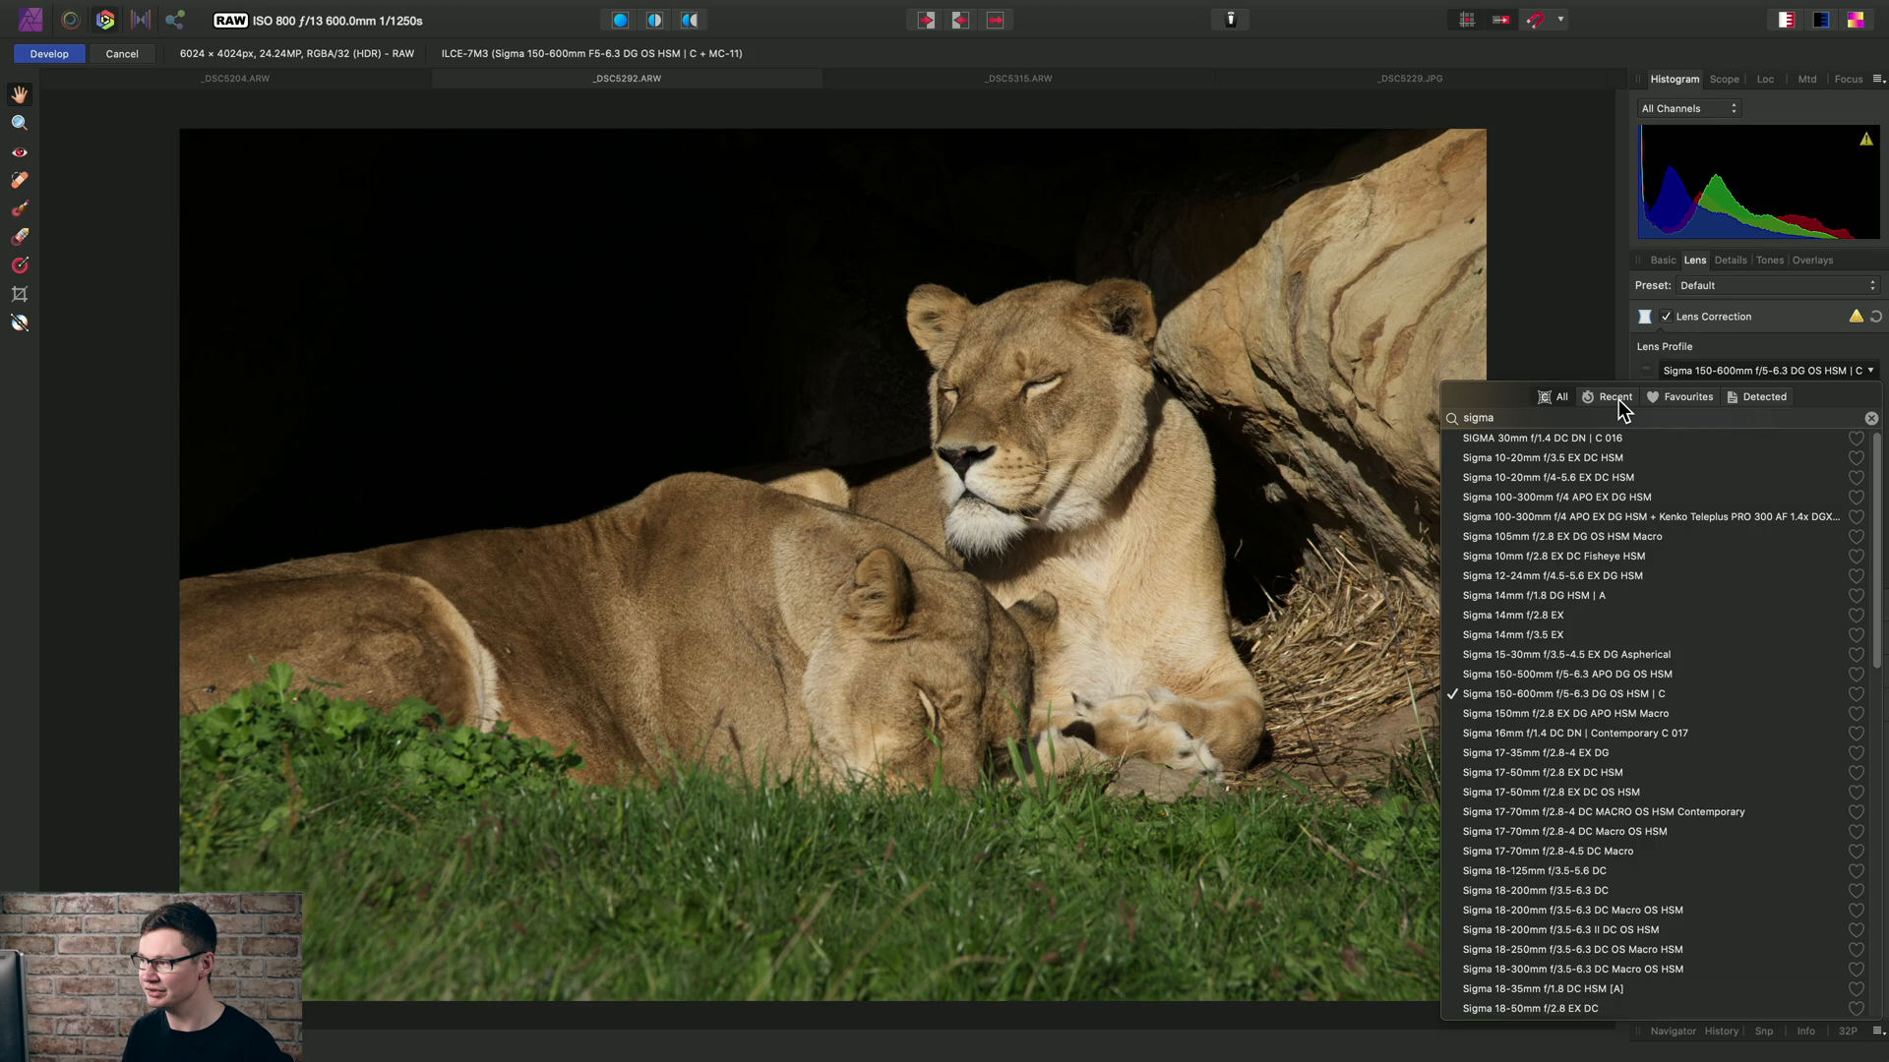
# Filter the lens profile list to show only favourite profiles
pyautogui.click(1689, 396)
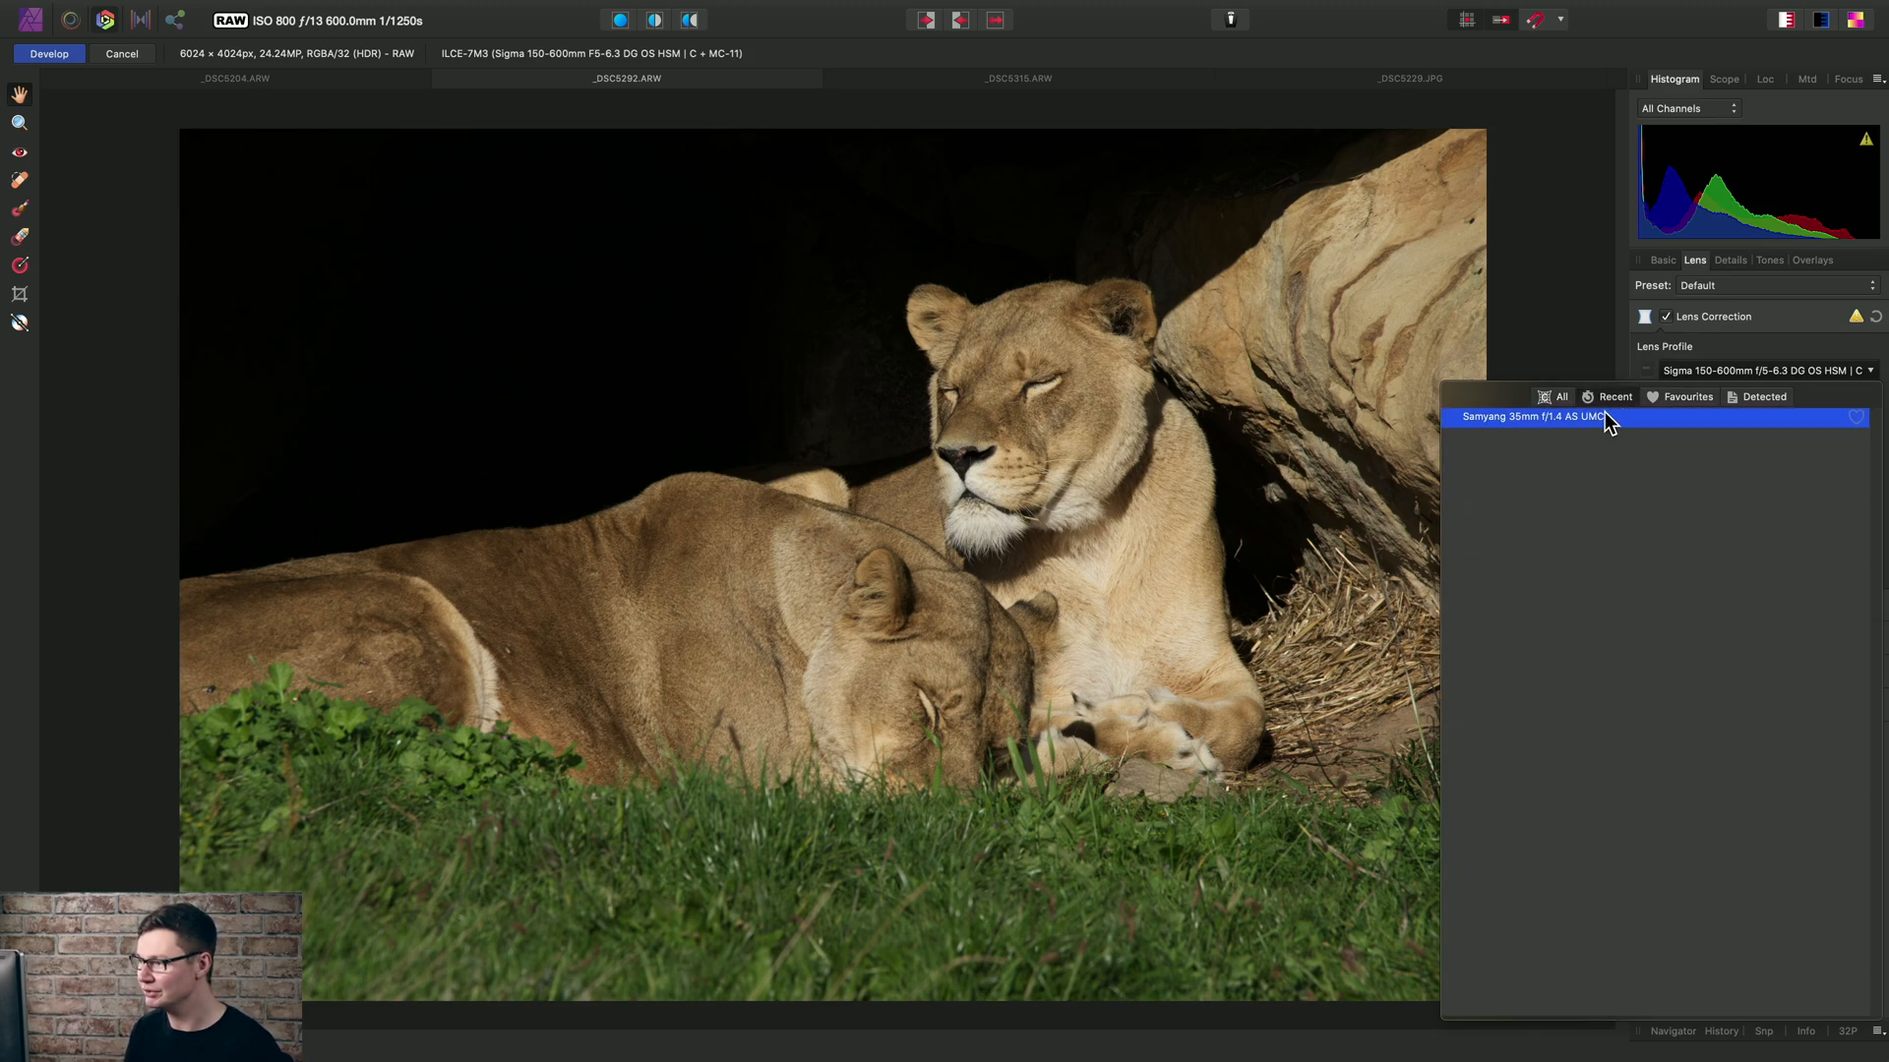
pyautogui.moveTo(1527, 443)
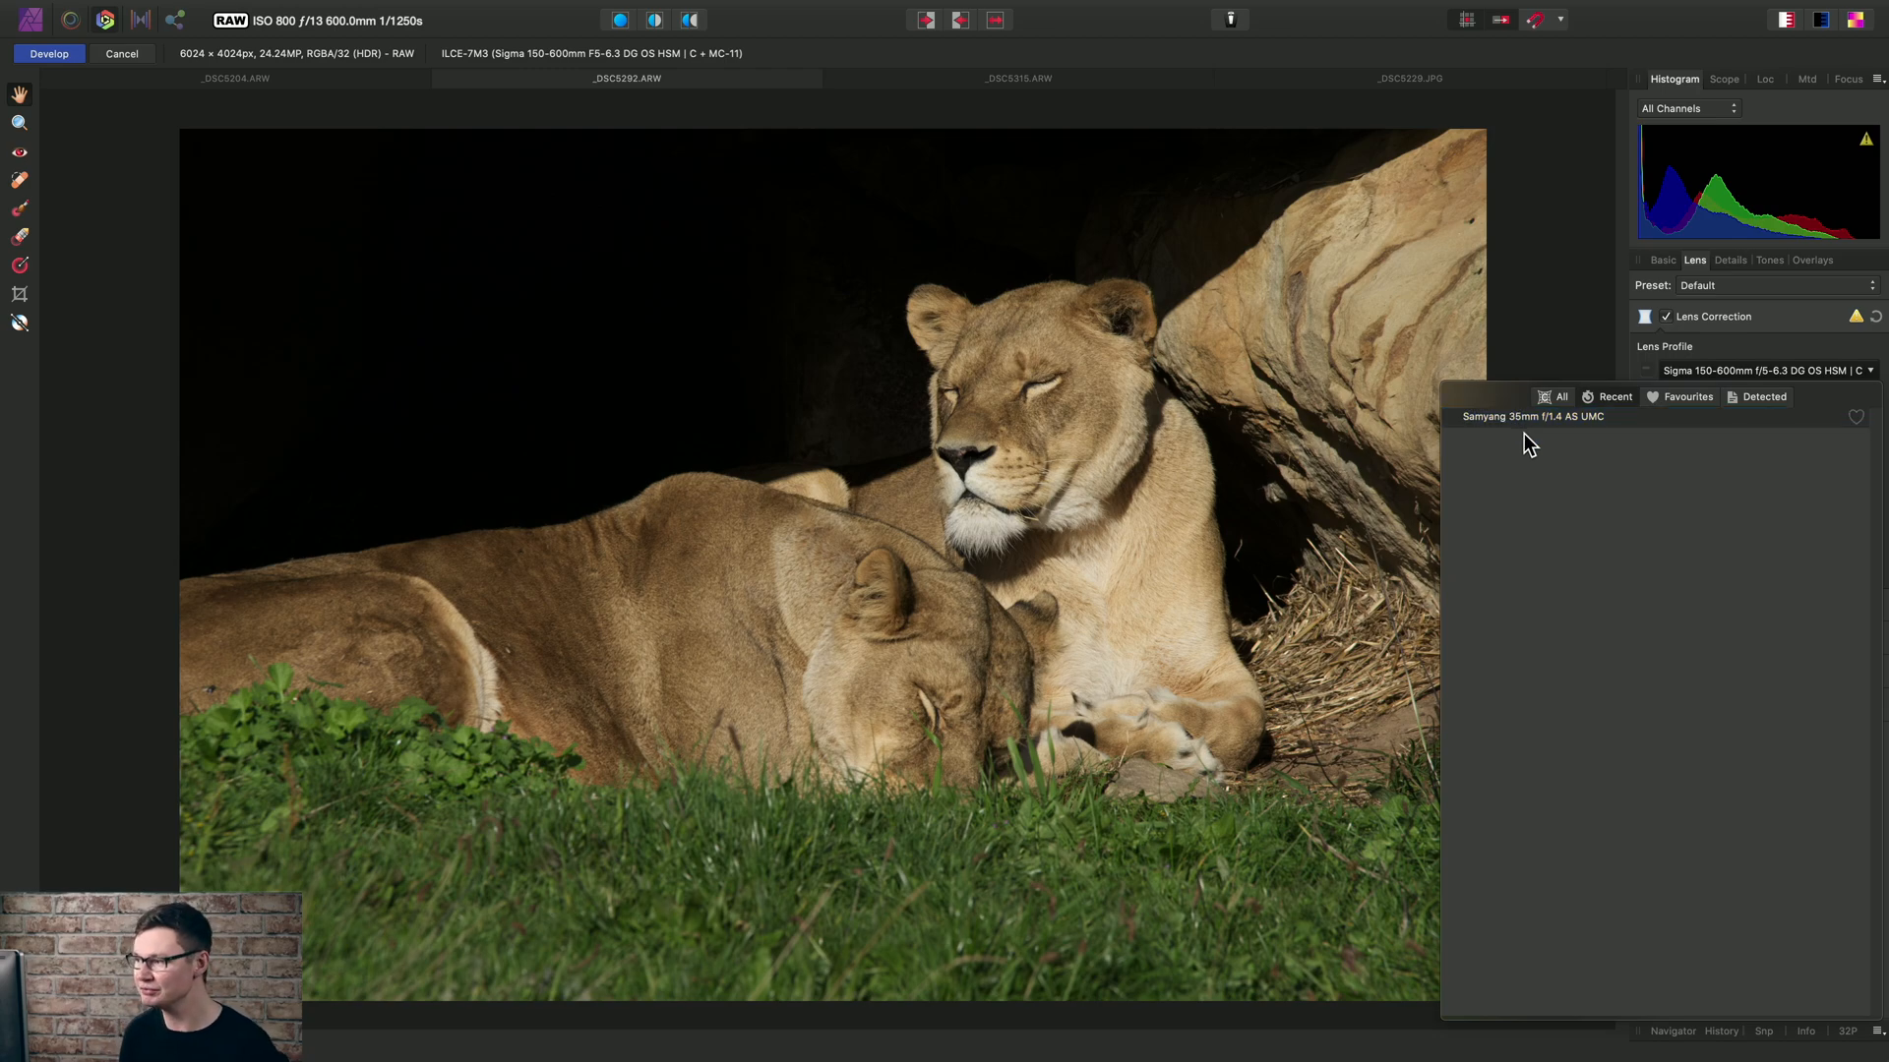
pyautogui.moveTo(1644, 412)
pyautogui.write('sigma')
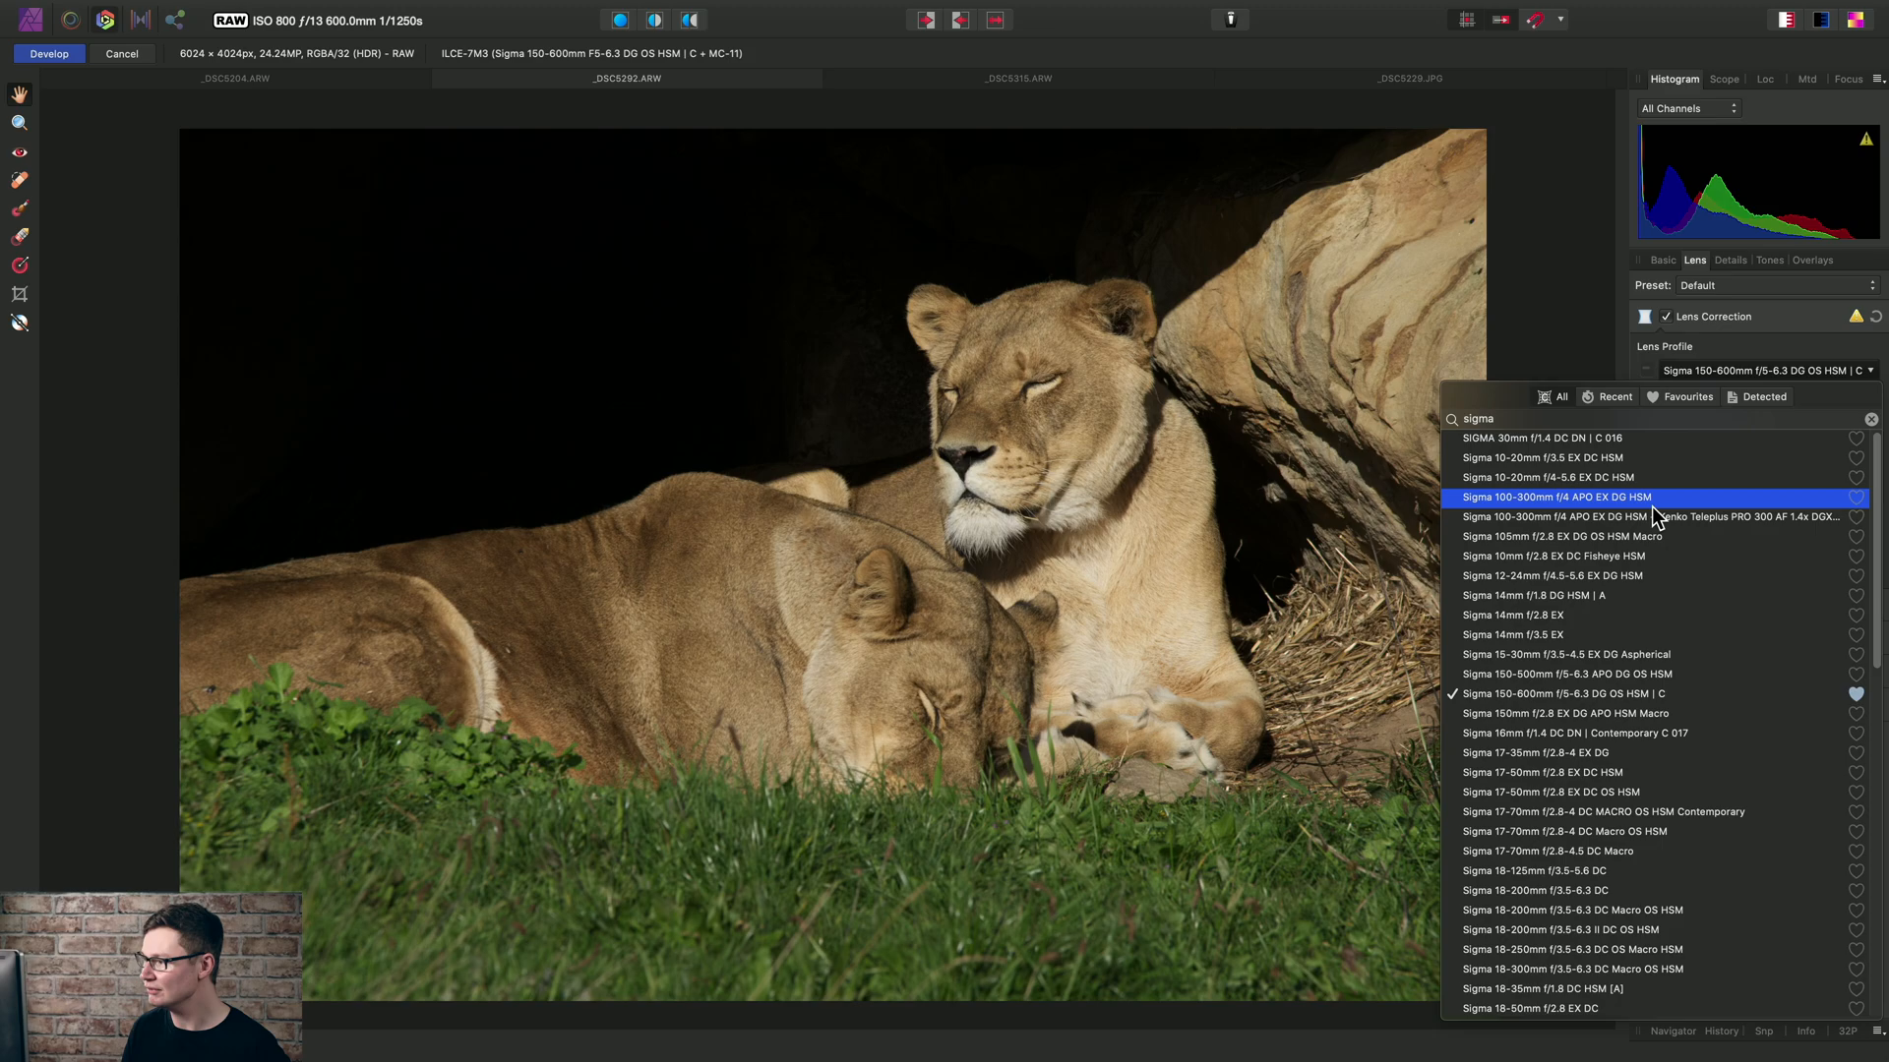
pyautogui.moveTo(1617, 403)
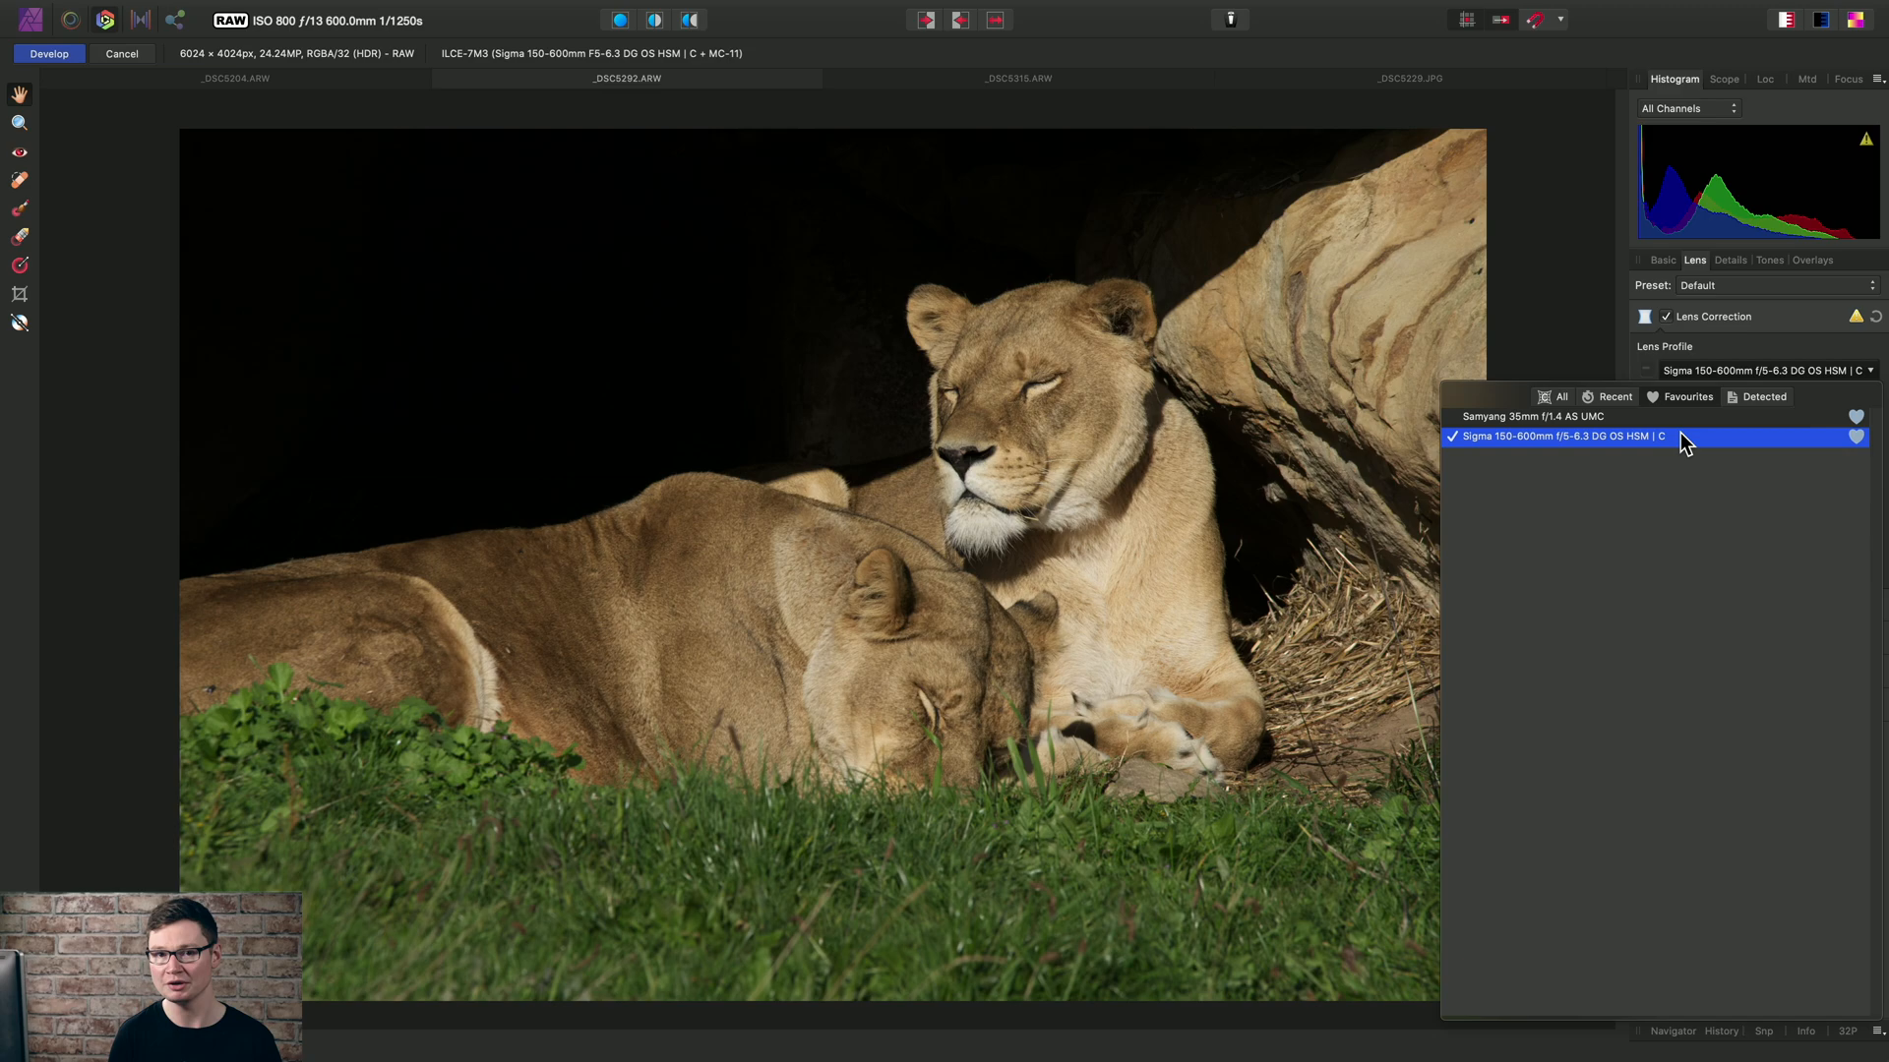
# Switch to the wallaby photo and apply the favourite Sigma 150-600mm lens profile
pyautogui.click(1554, 435)
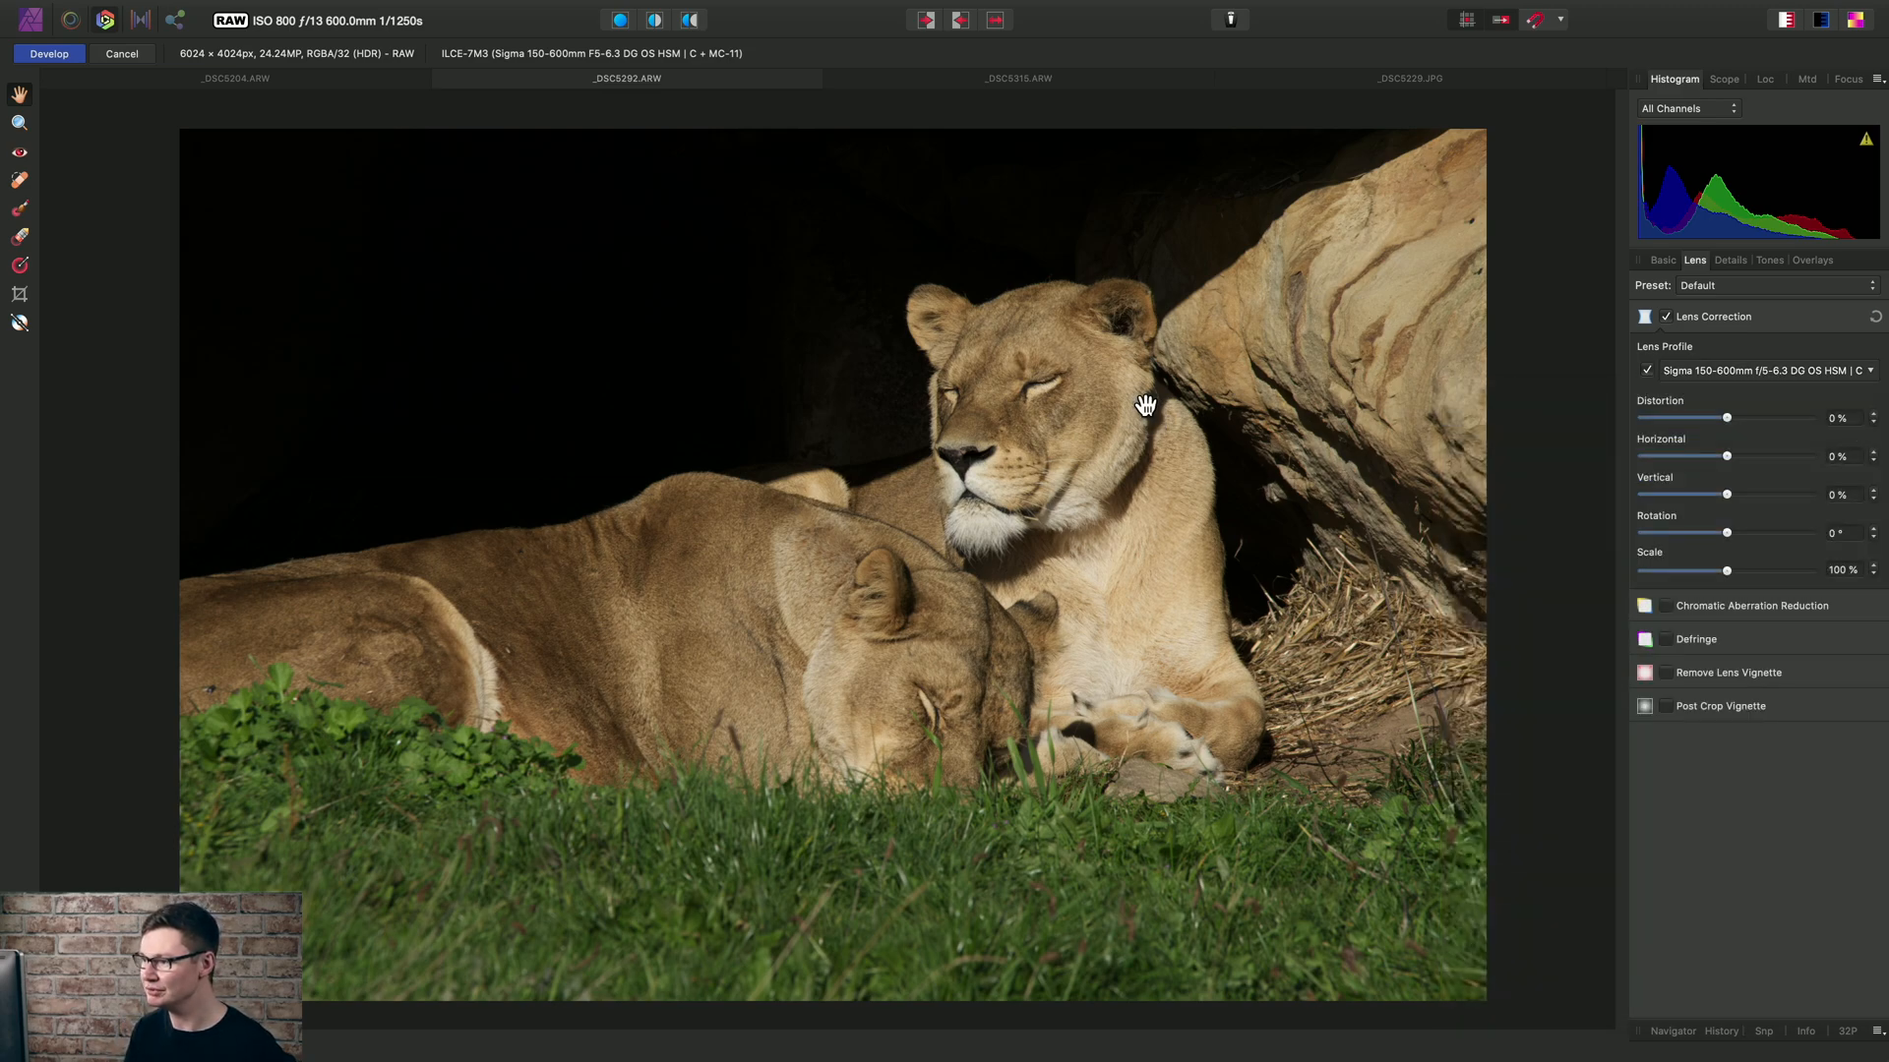
pyautogui.click(1018, 79)
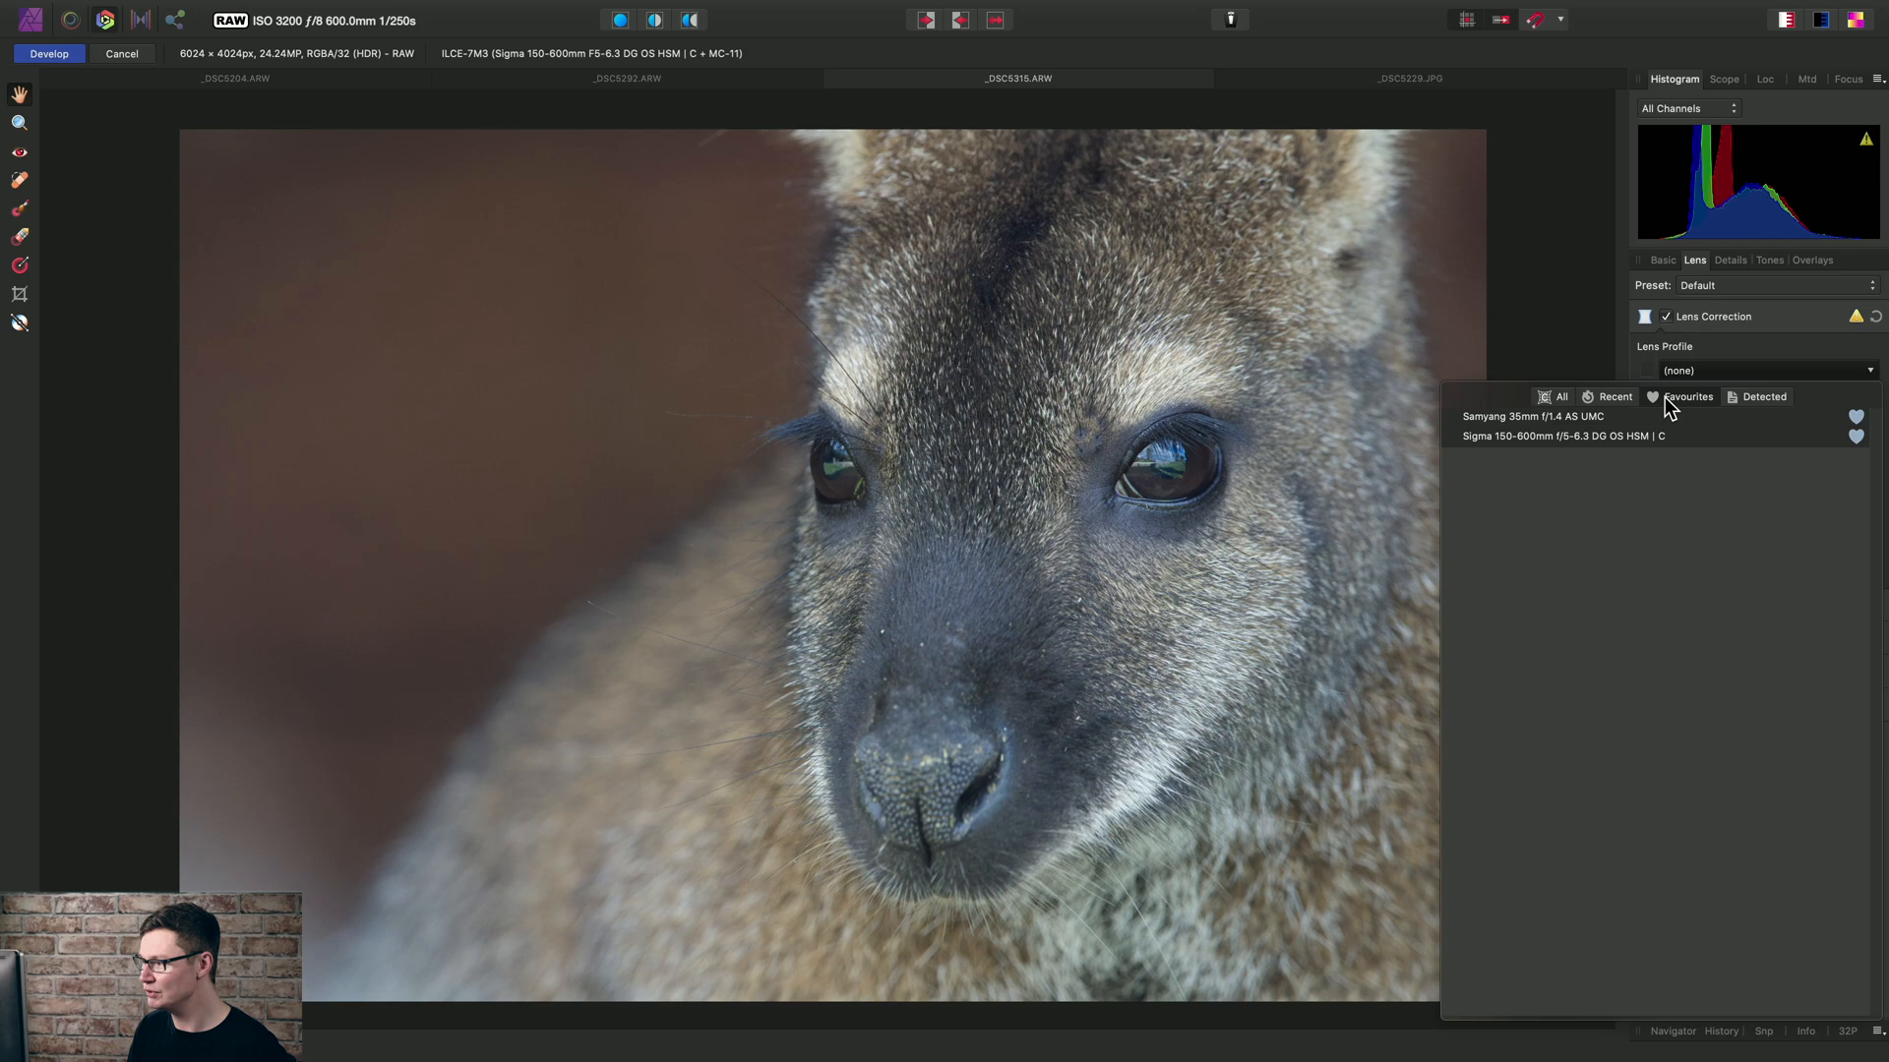
pyautogui.click(1558, 435)
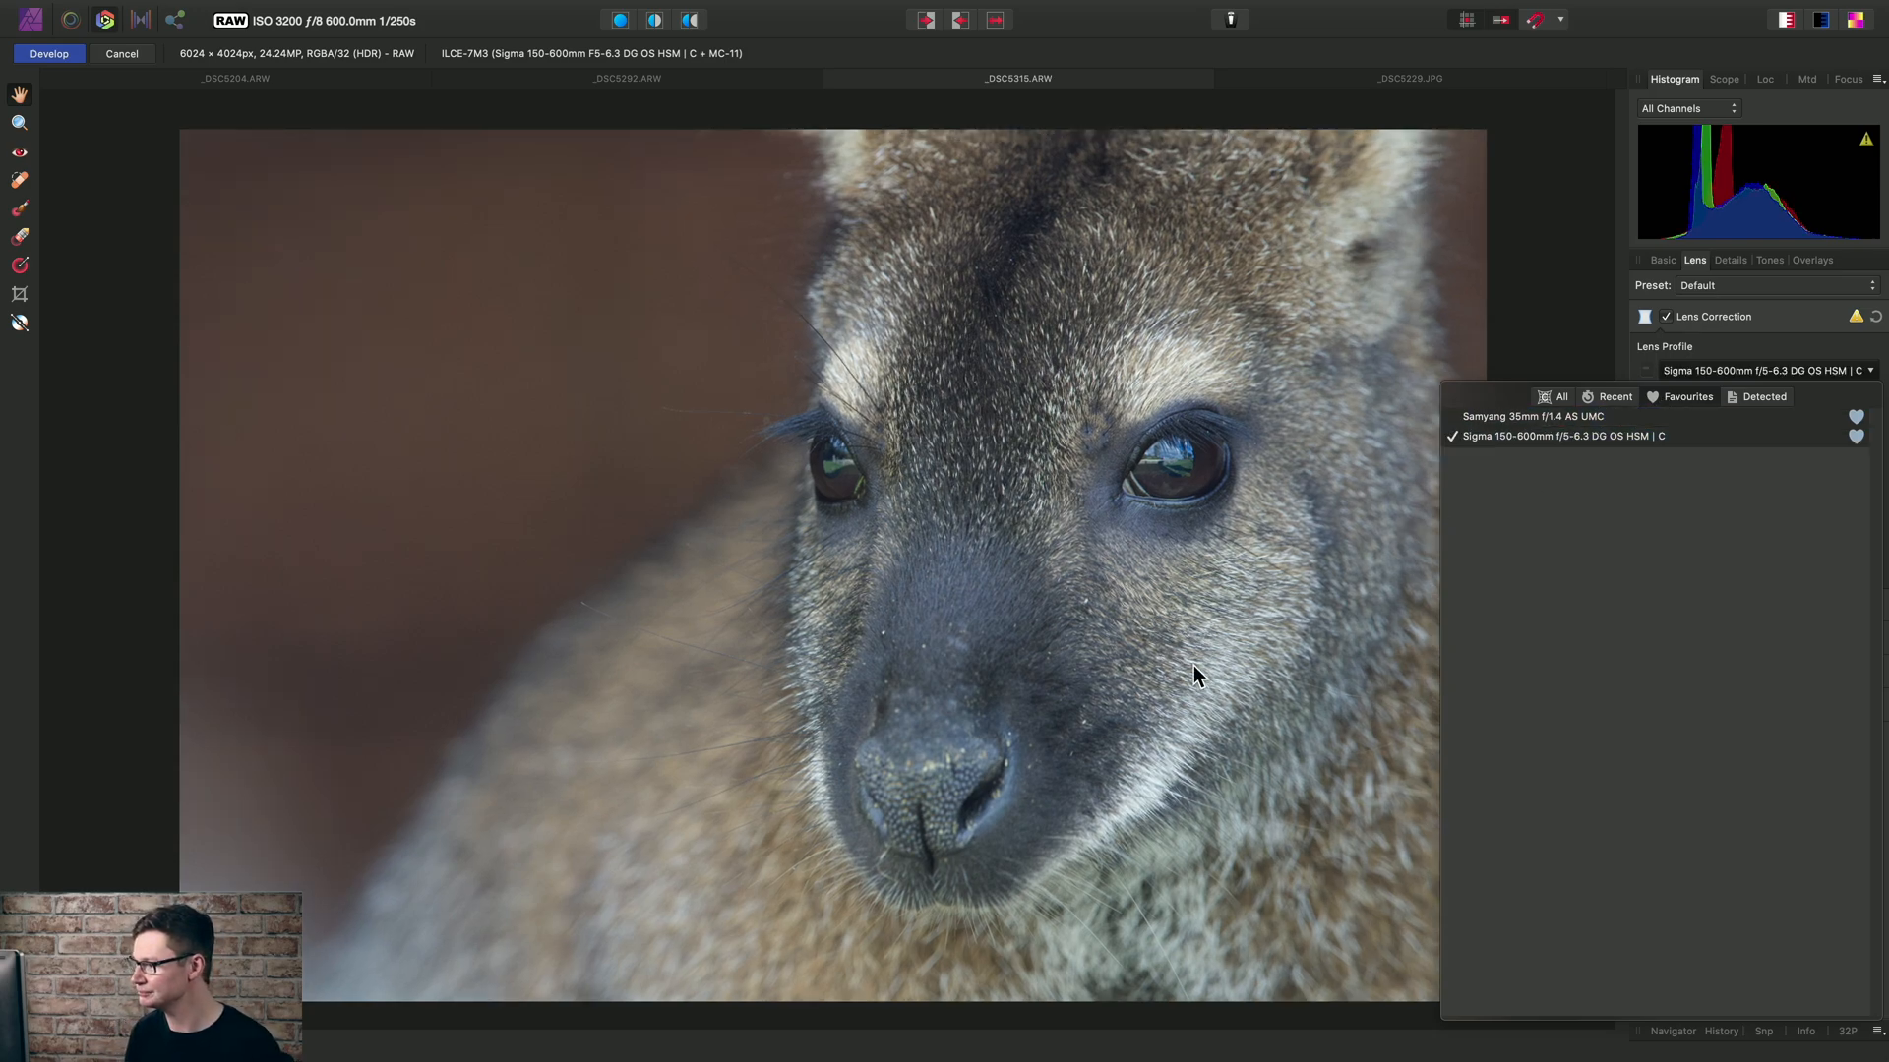
pyautogui.click(1556, 435)
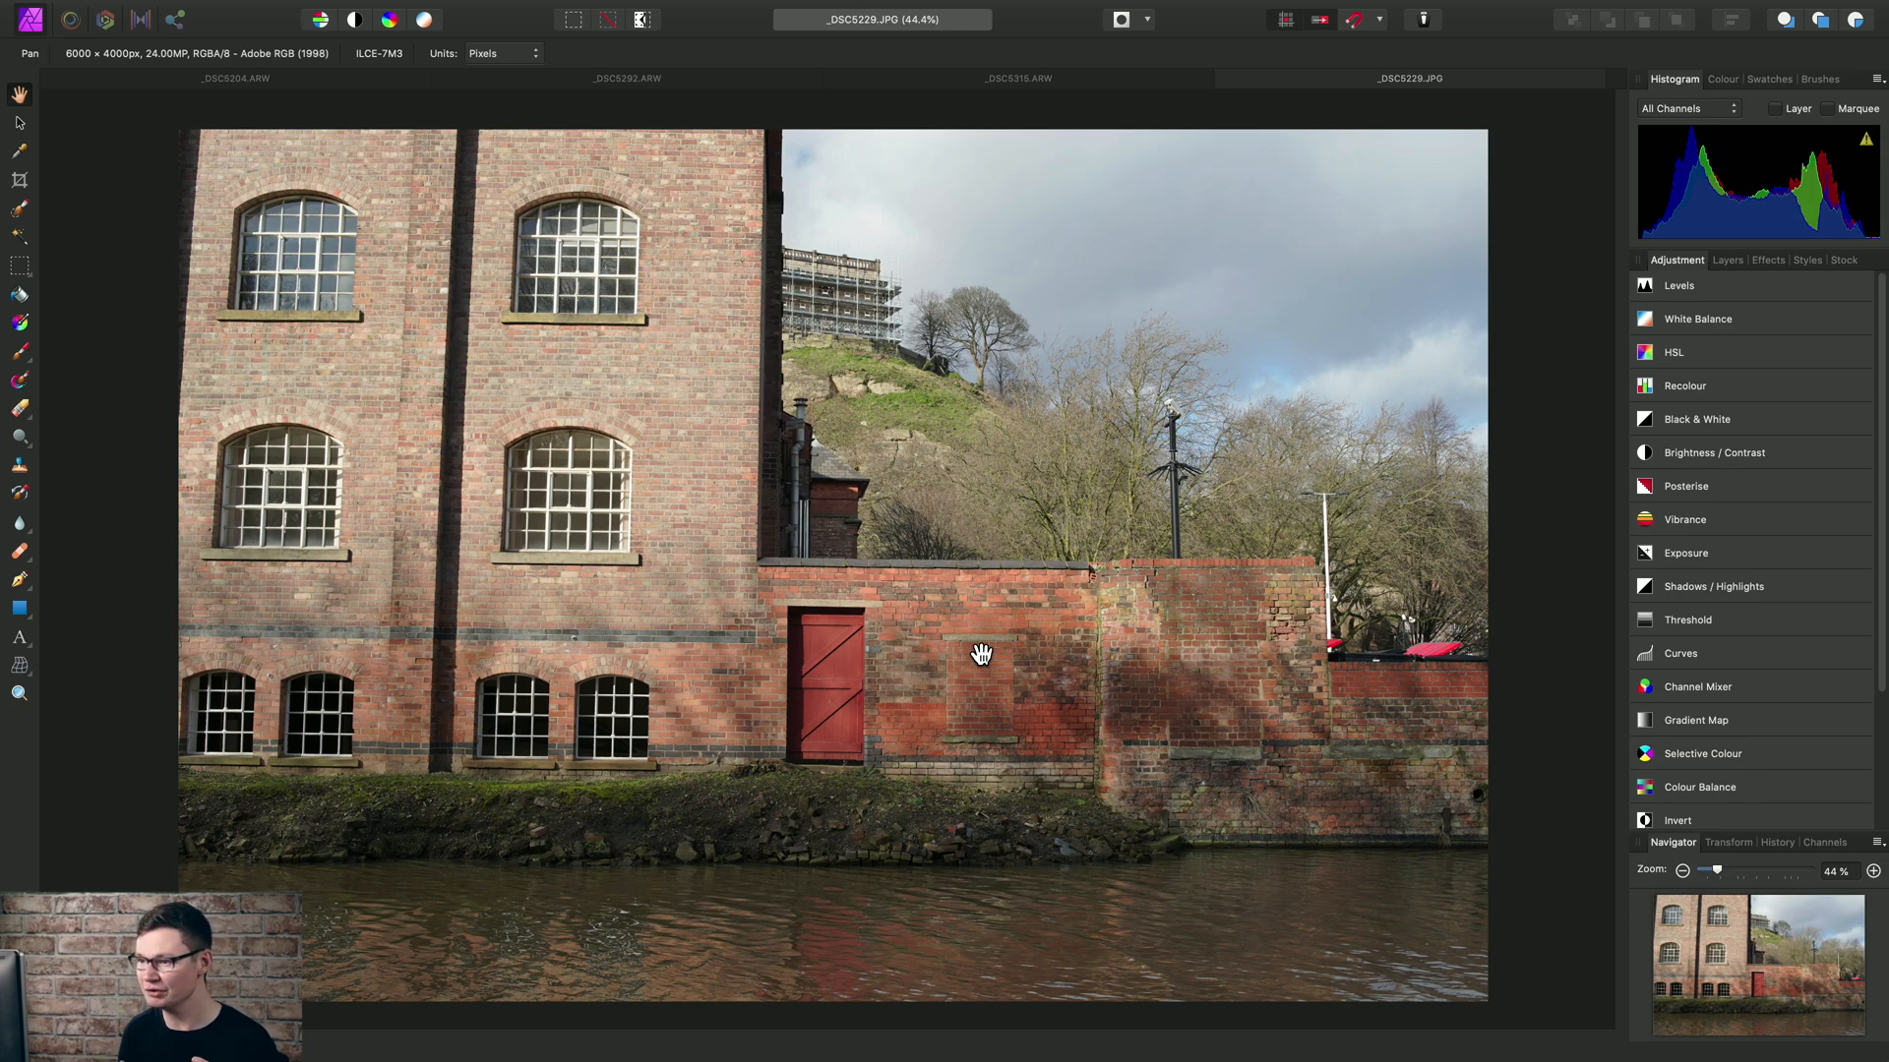
pyautogui.moveTo(760, 590)
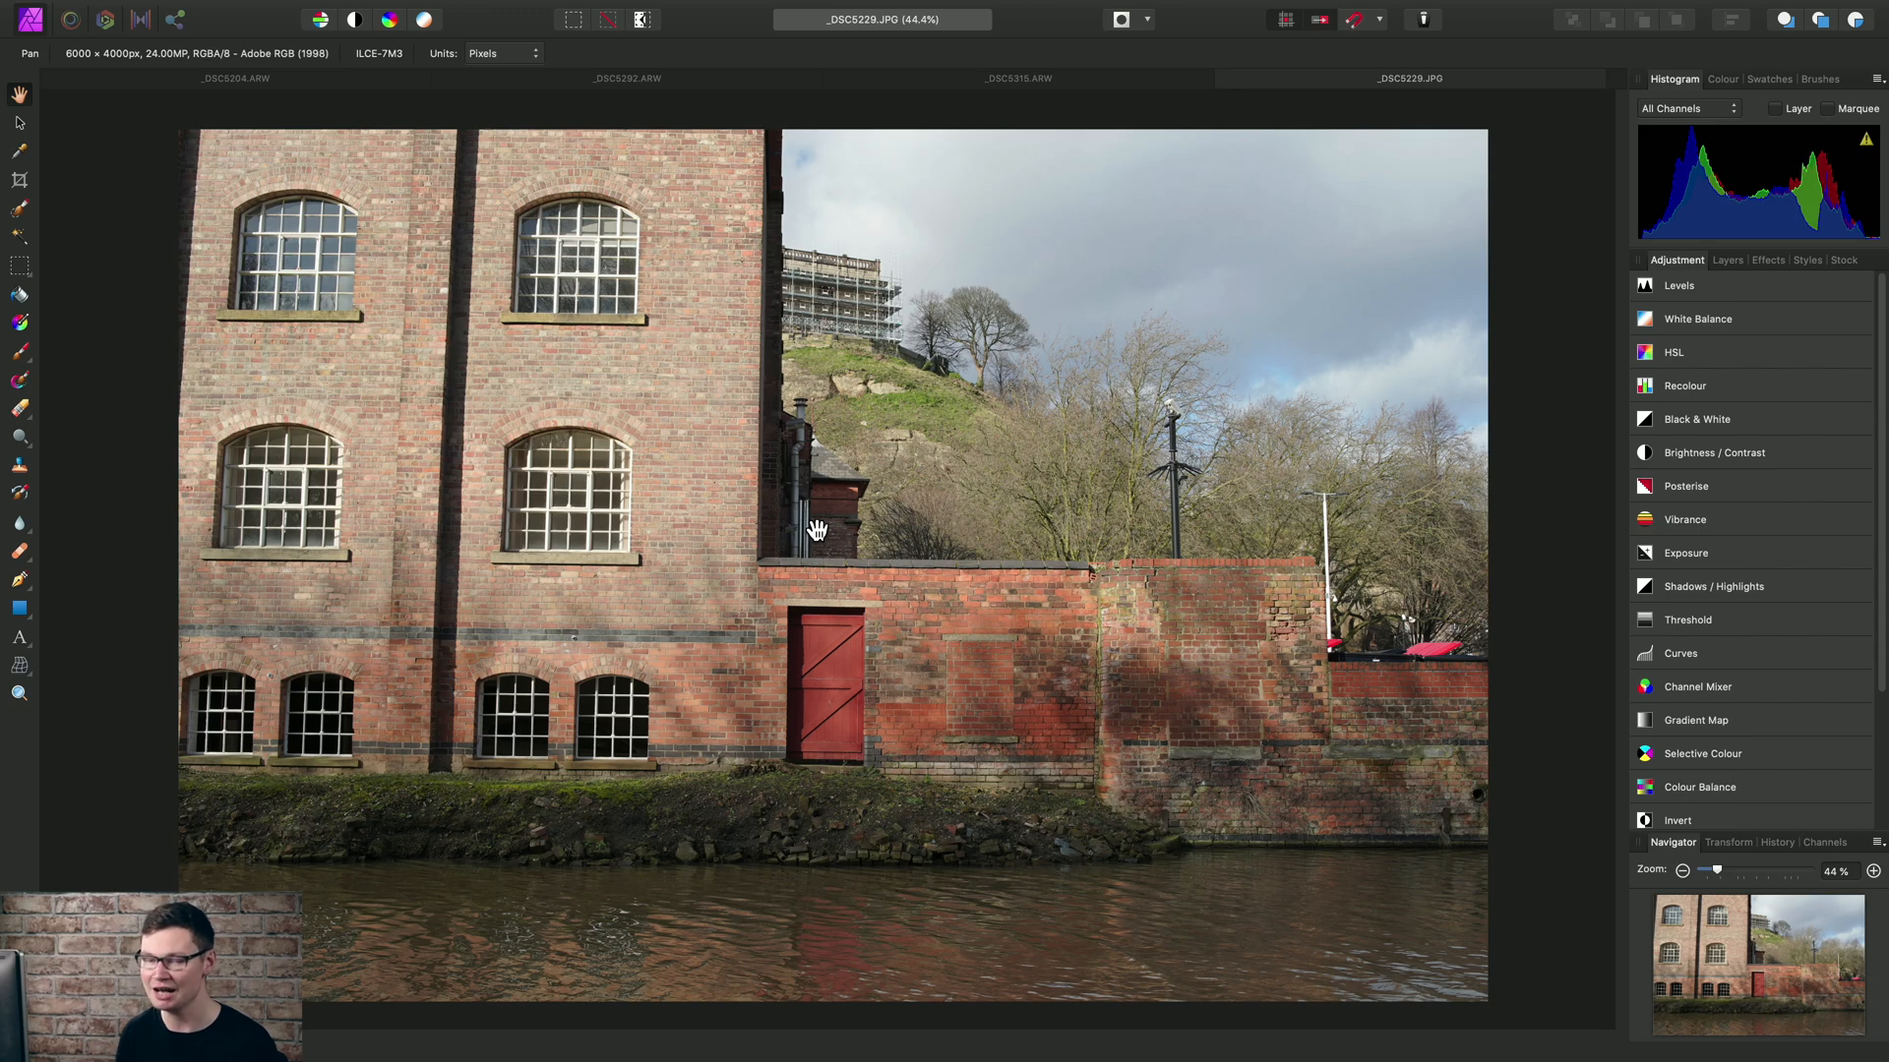
pyautogui.moveTo(810, 516)
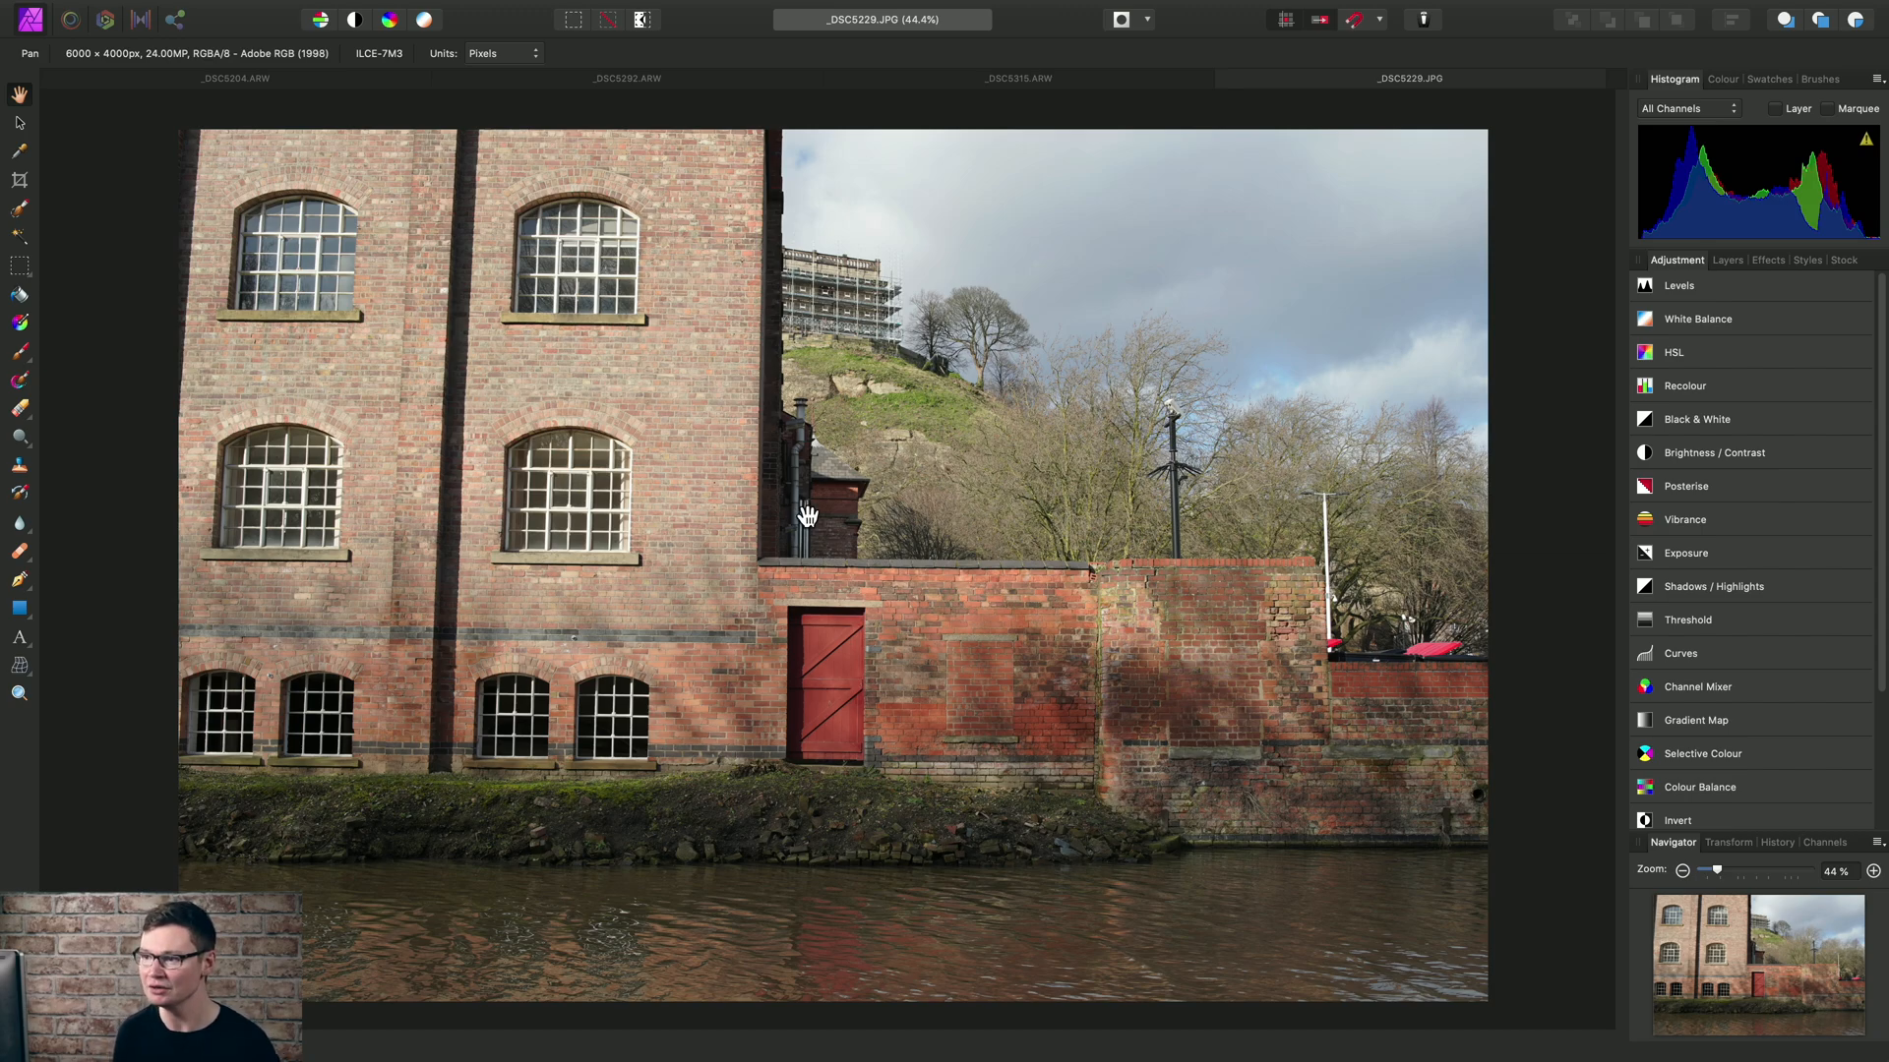
pyautogui.moveTo(799, 436)
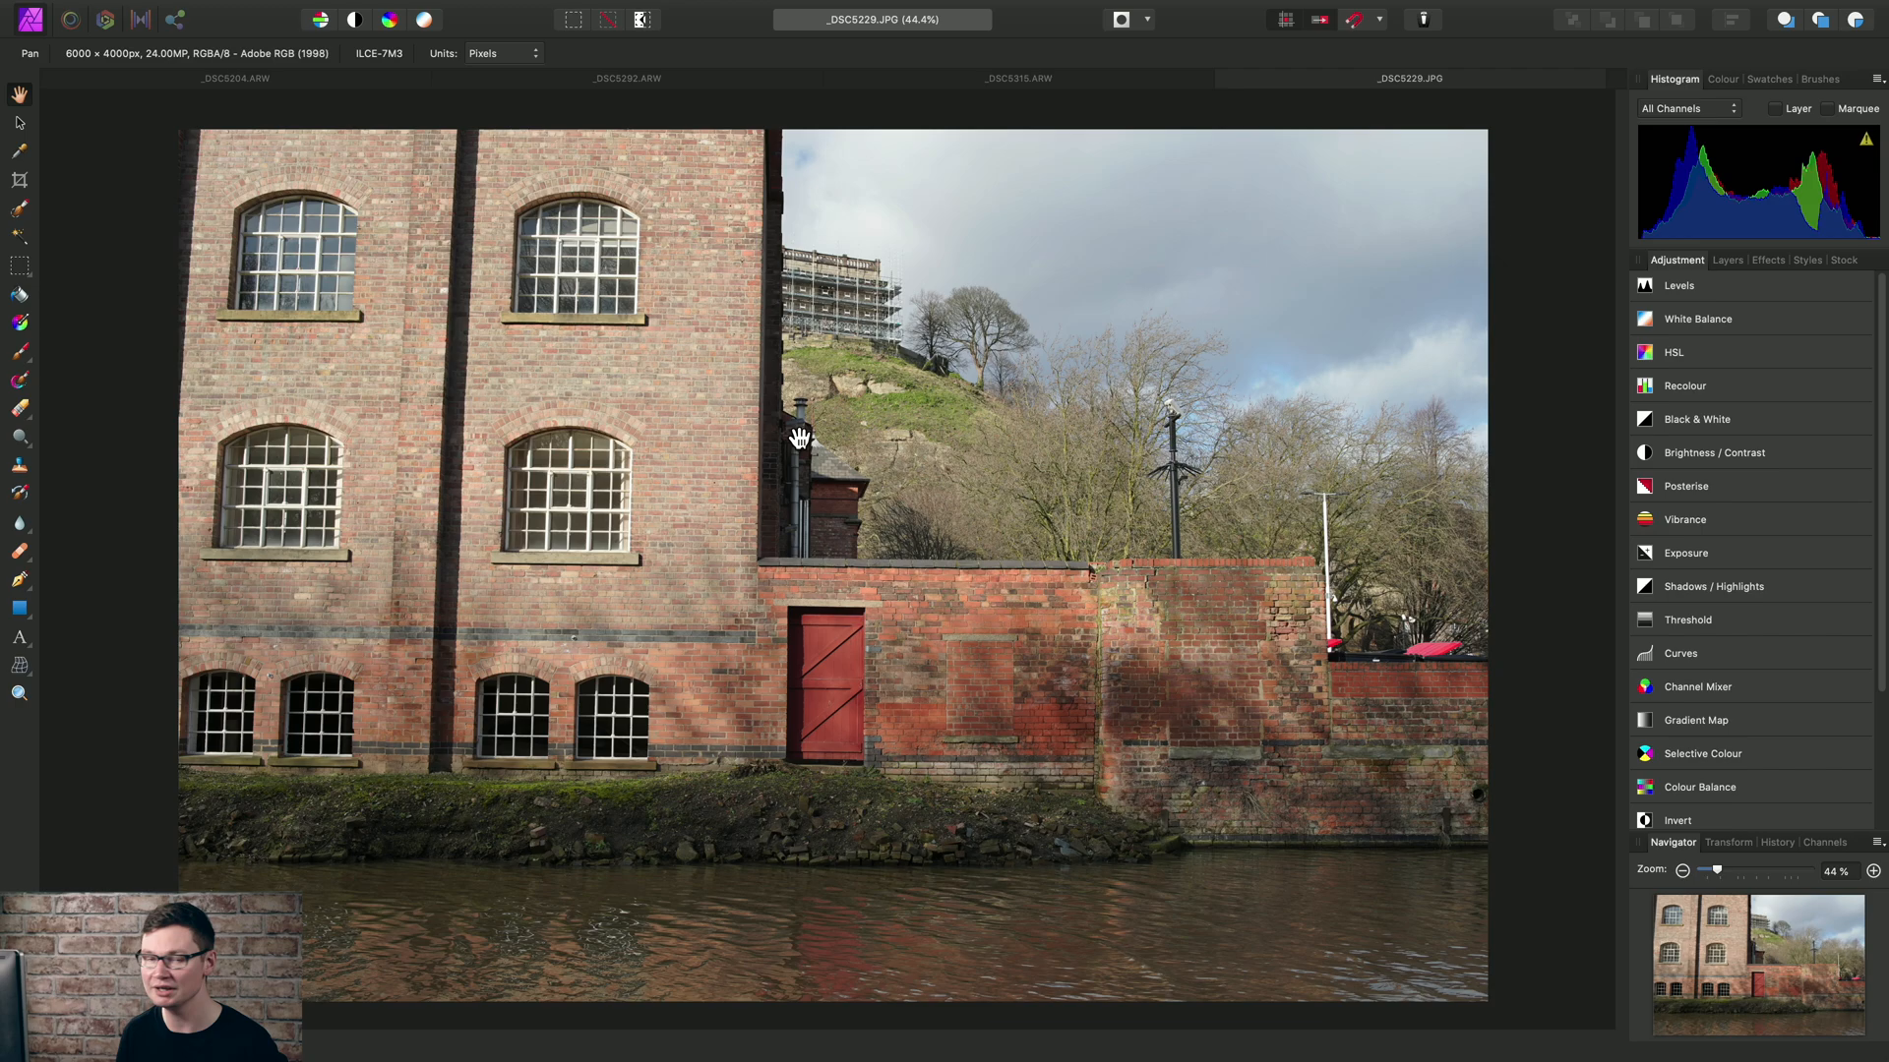
pyautogui.moveTo(520, 408)
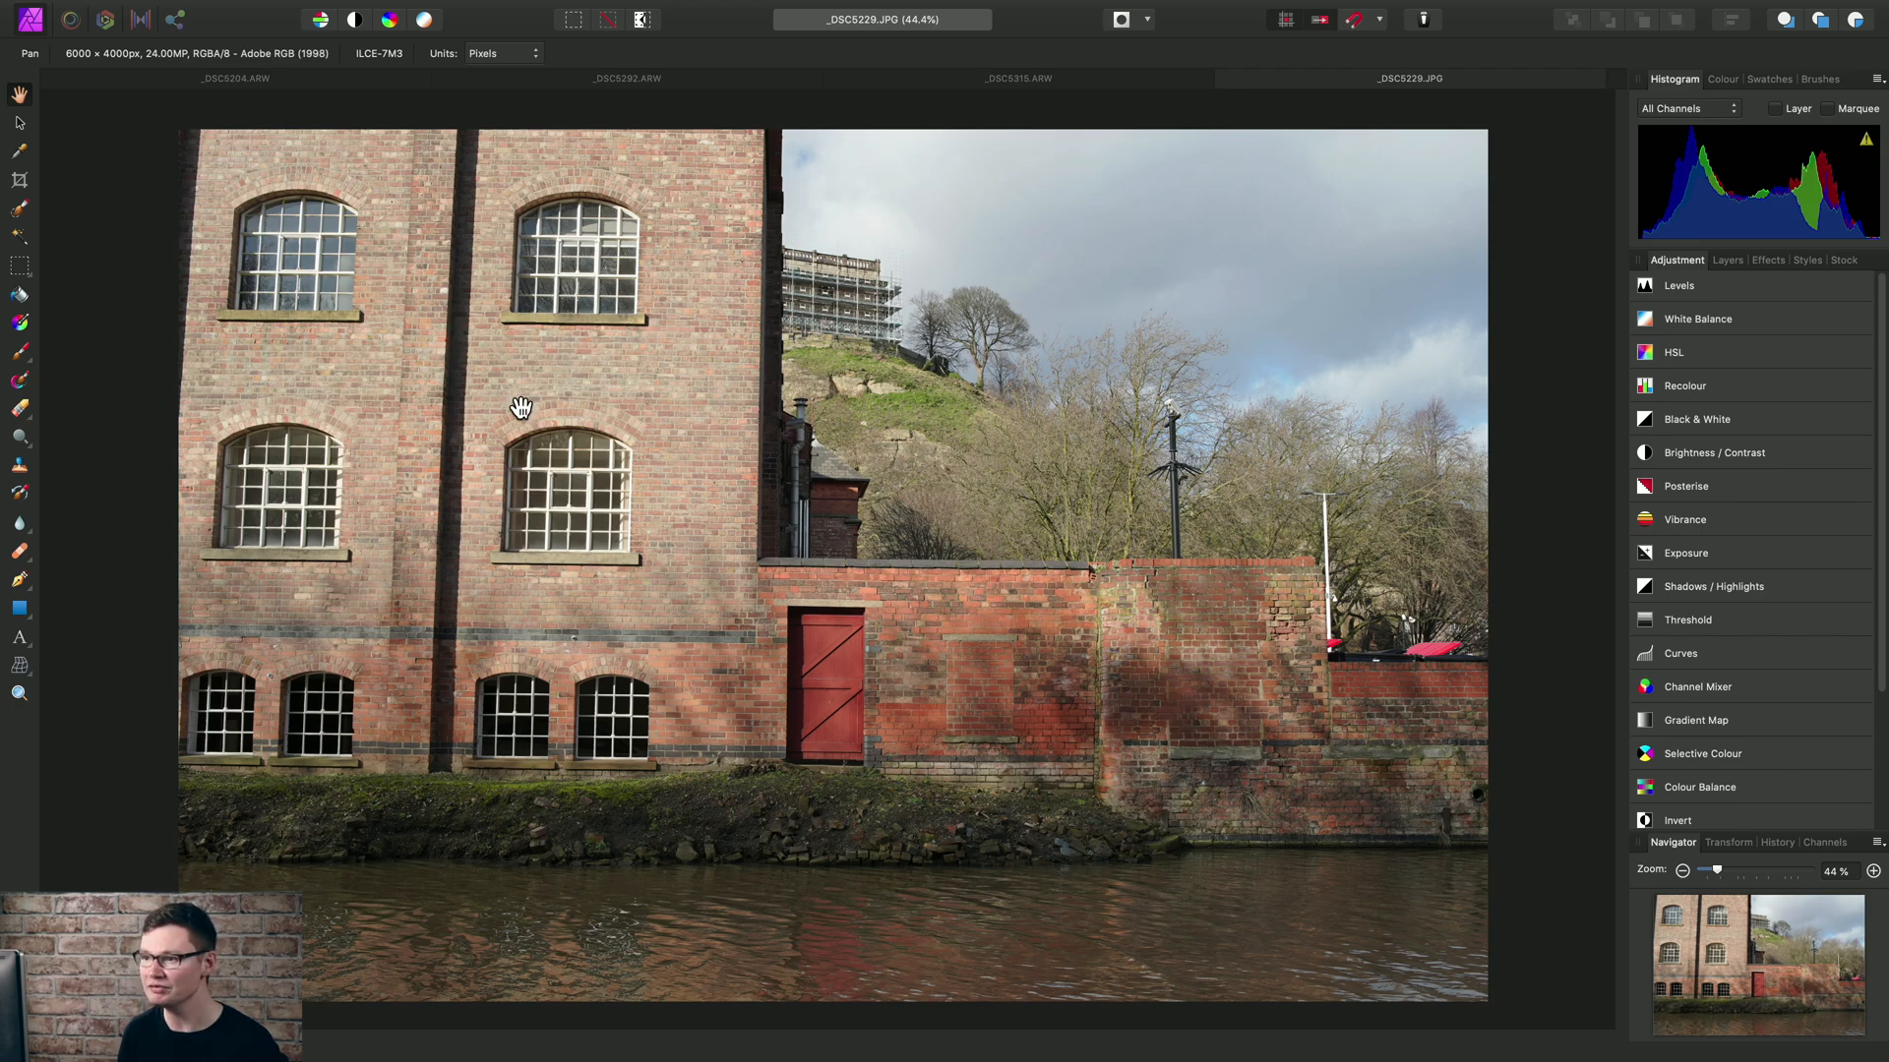
pyautogui.moveTo(105, 20)
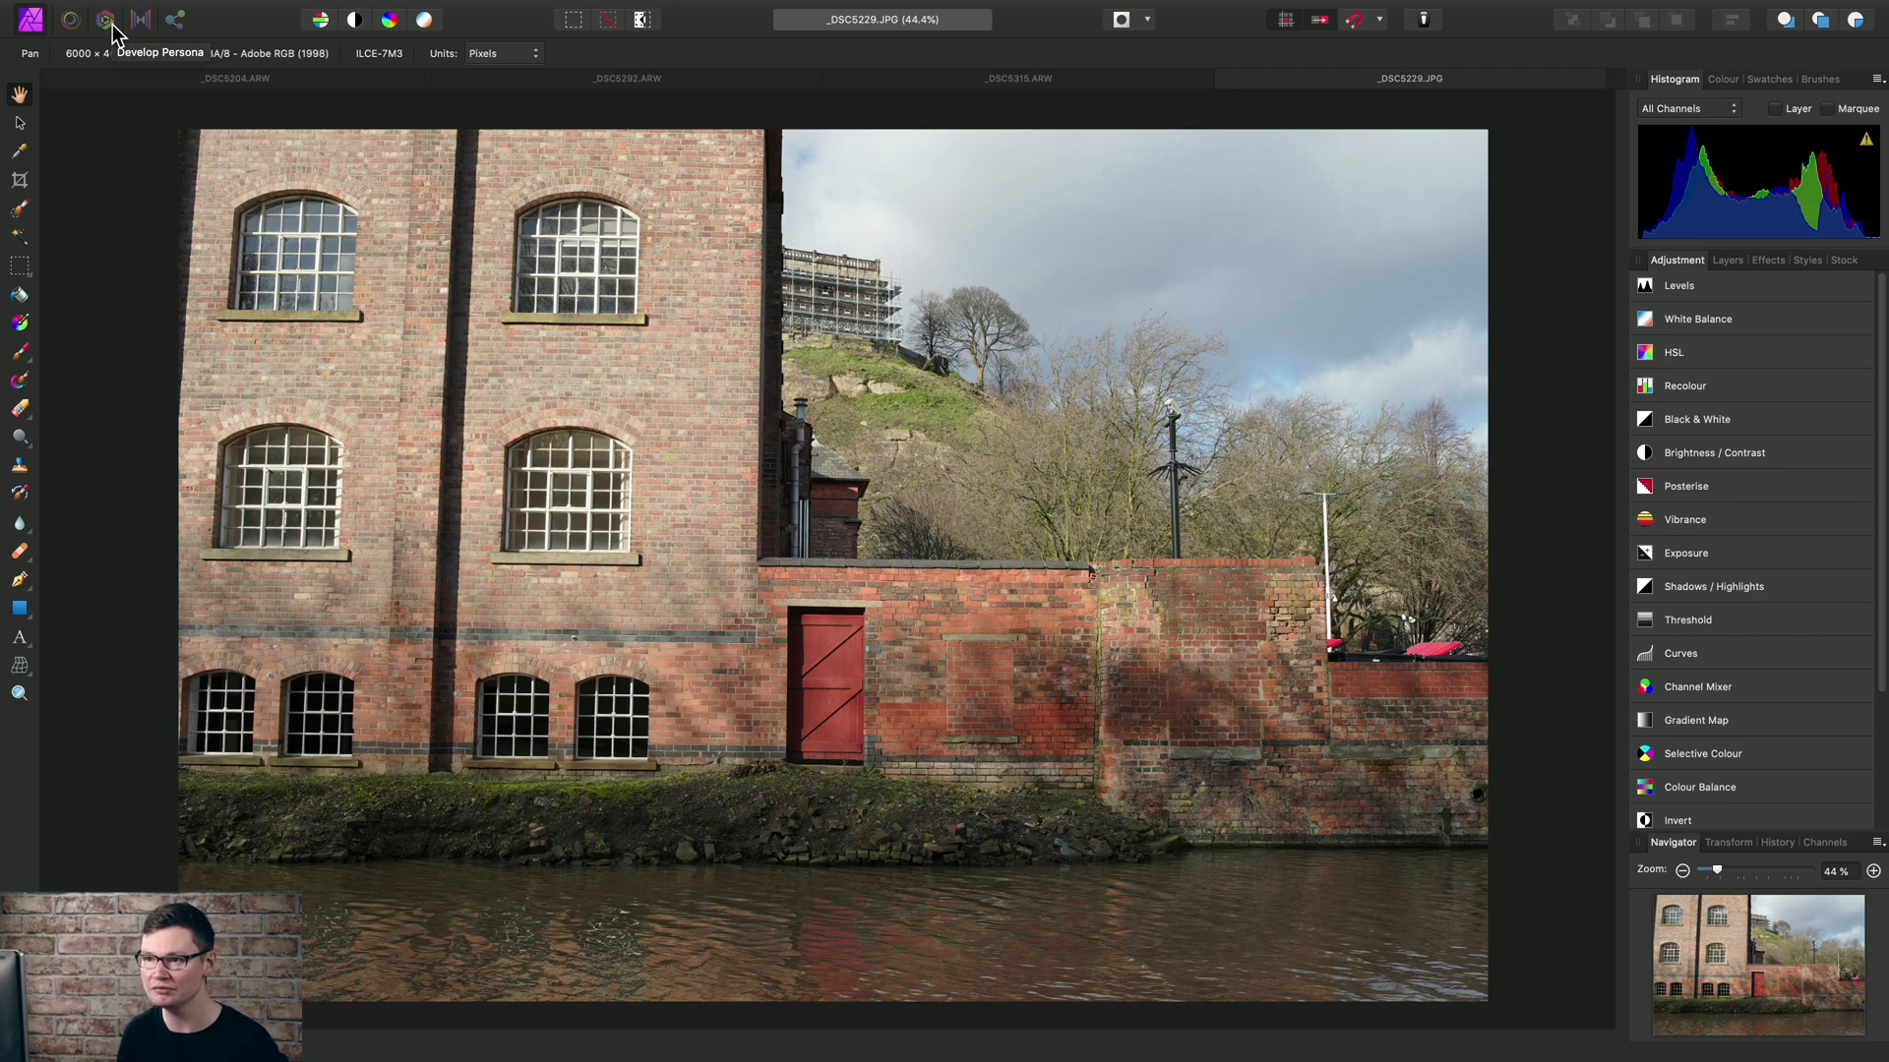
# Develop the building JPEG with the favourite Samyang 35mm f/1.4 AS UMC lens profile
pyautogui.click(104, 17)
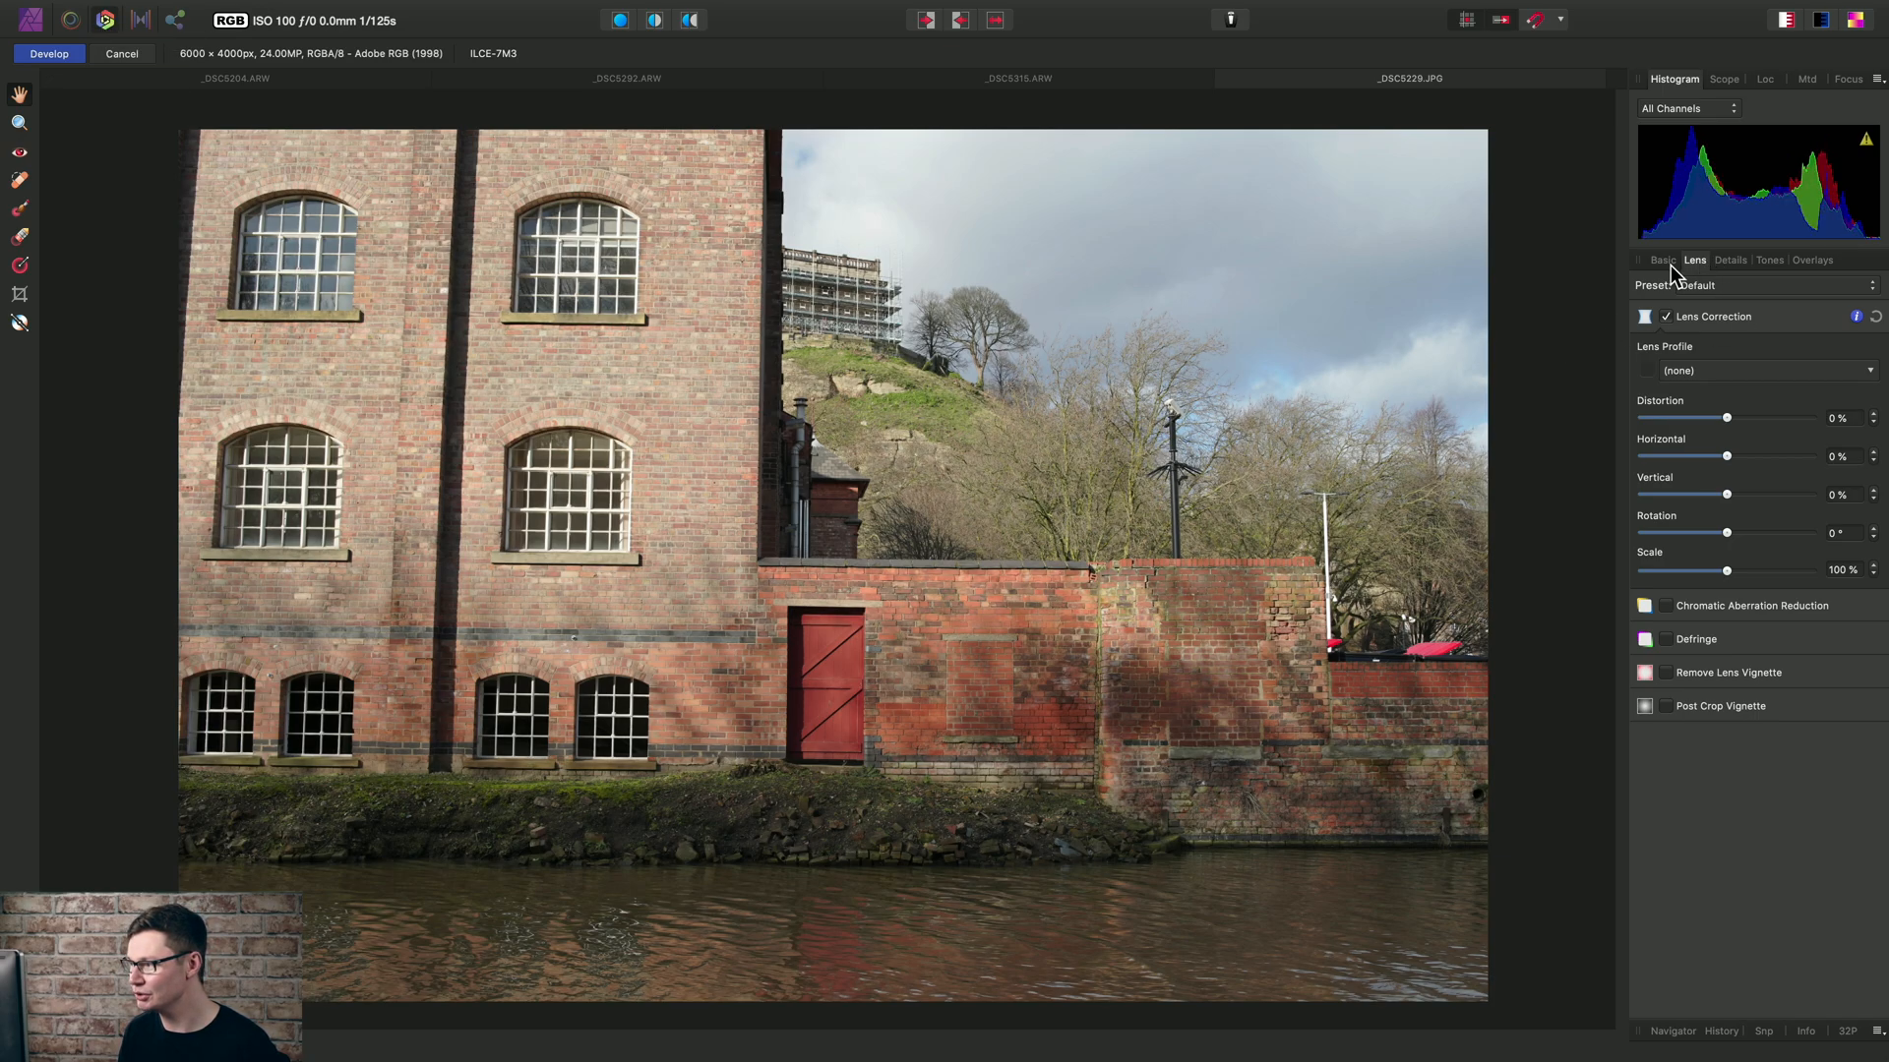
pyautogui.click(1759, 370)
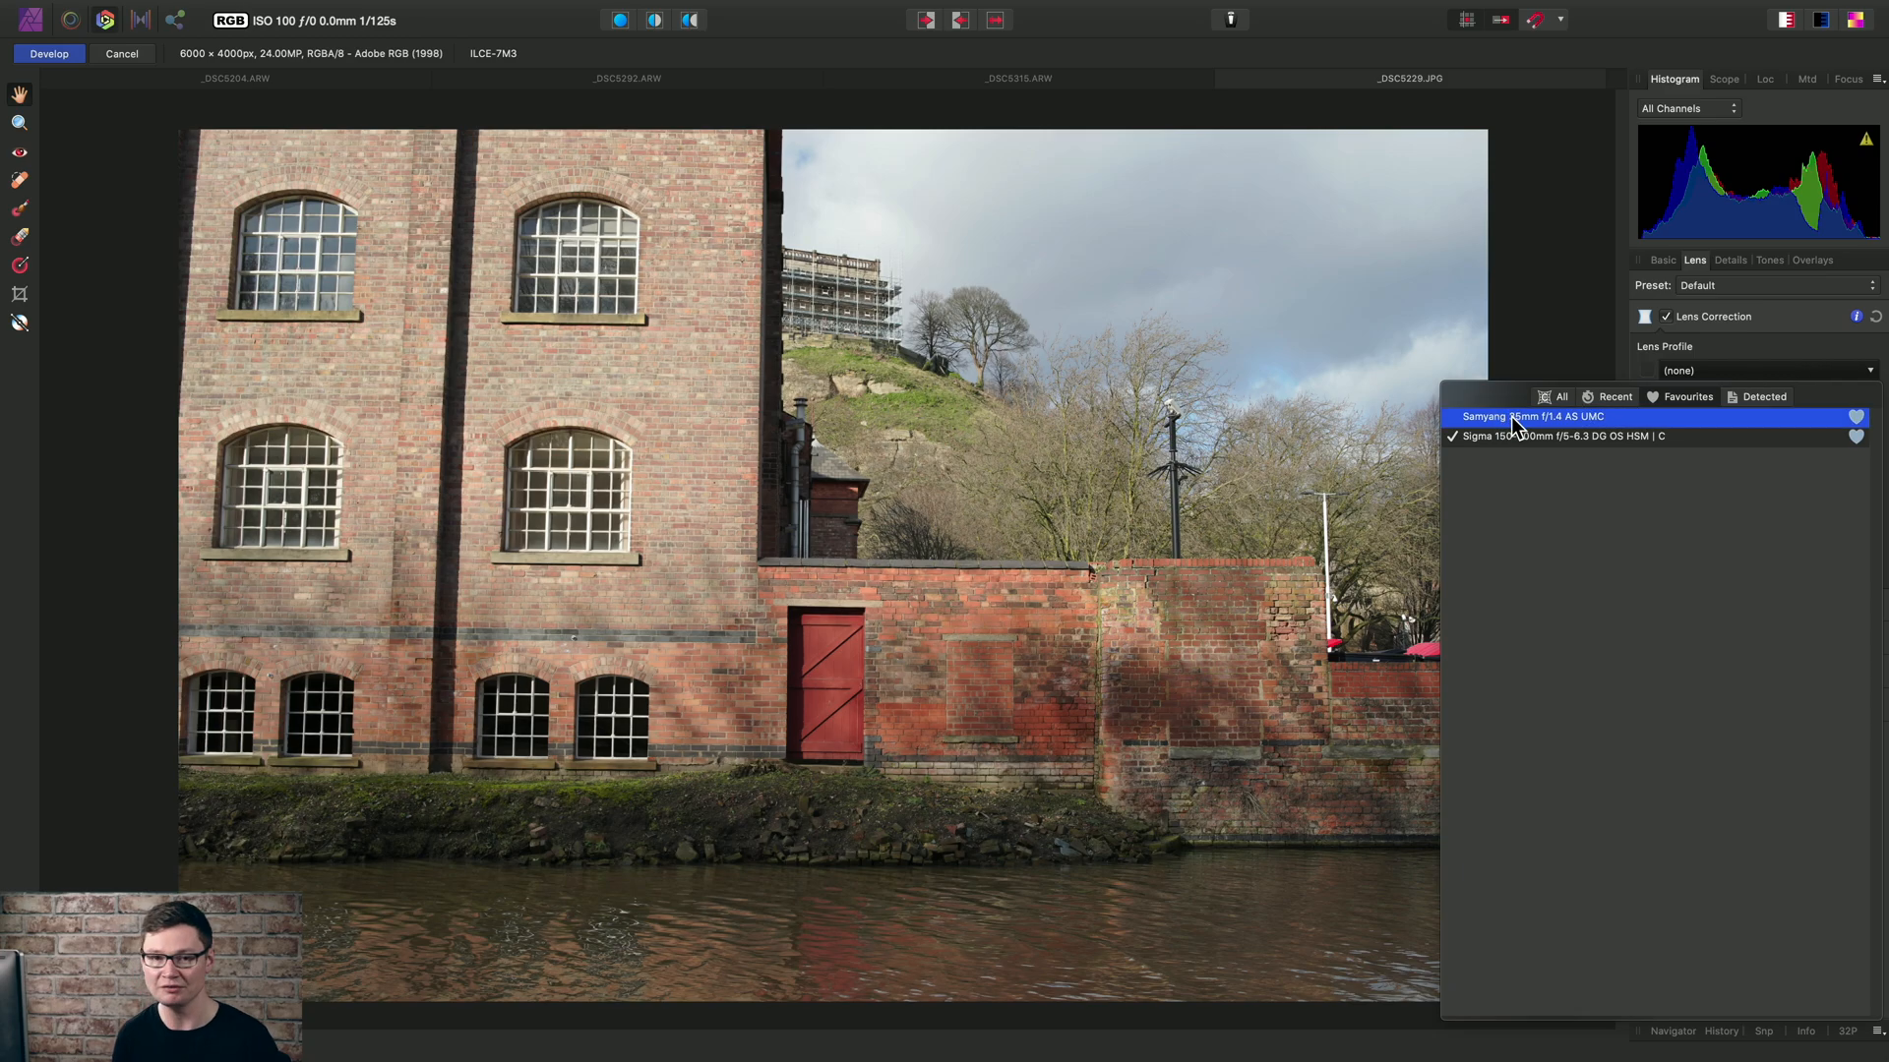
pyautogui.click(1533, 415)
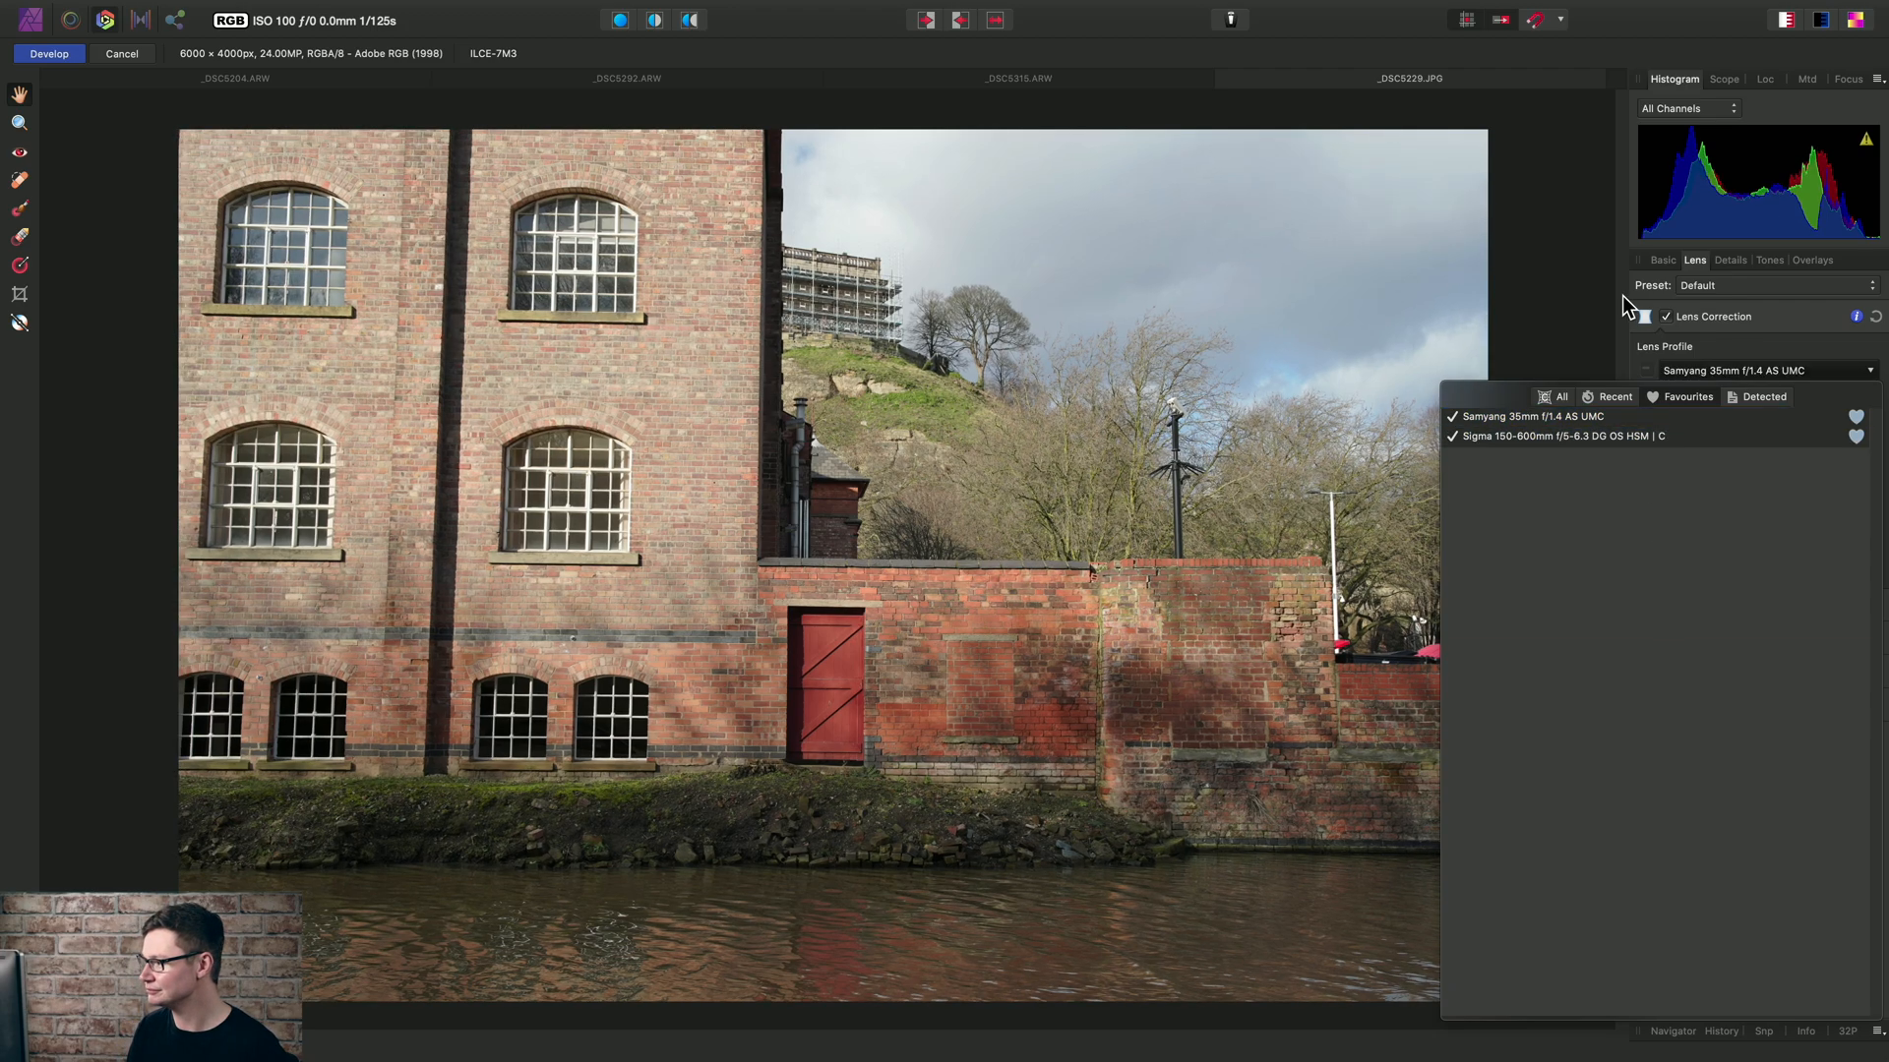
pyautogui.click(1531, 415)
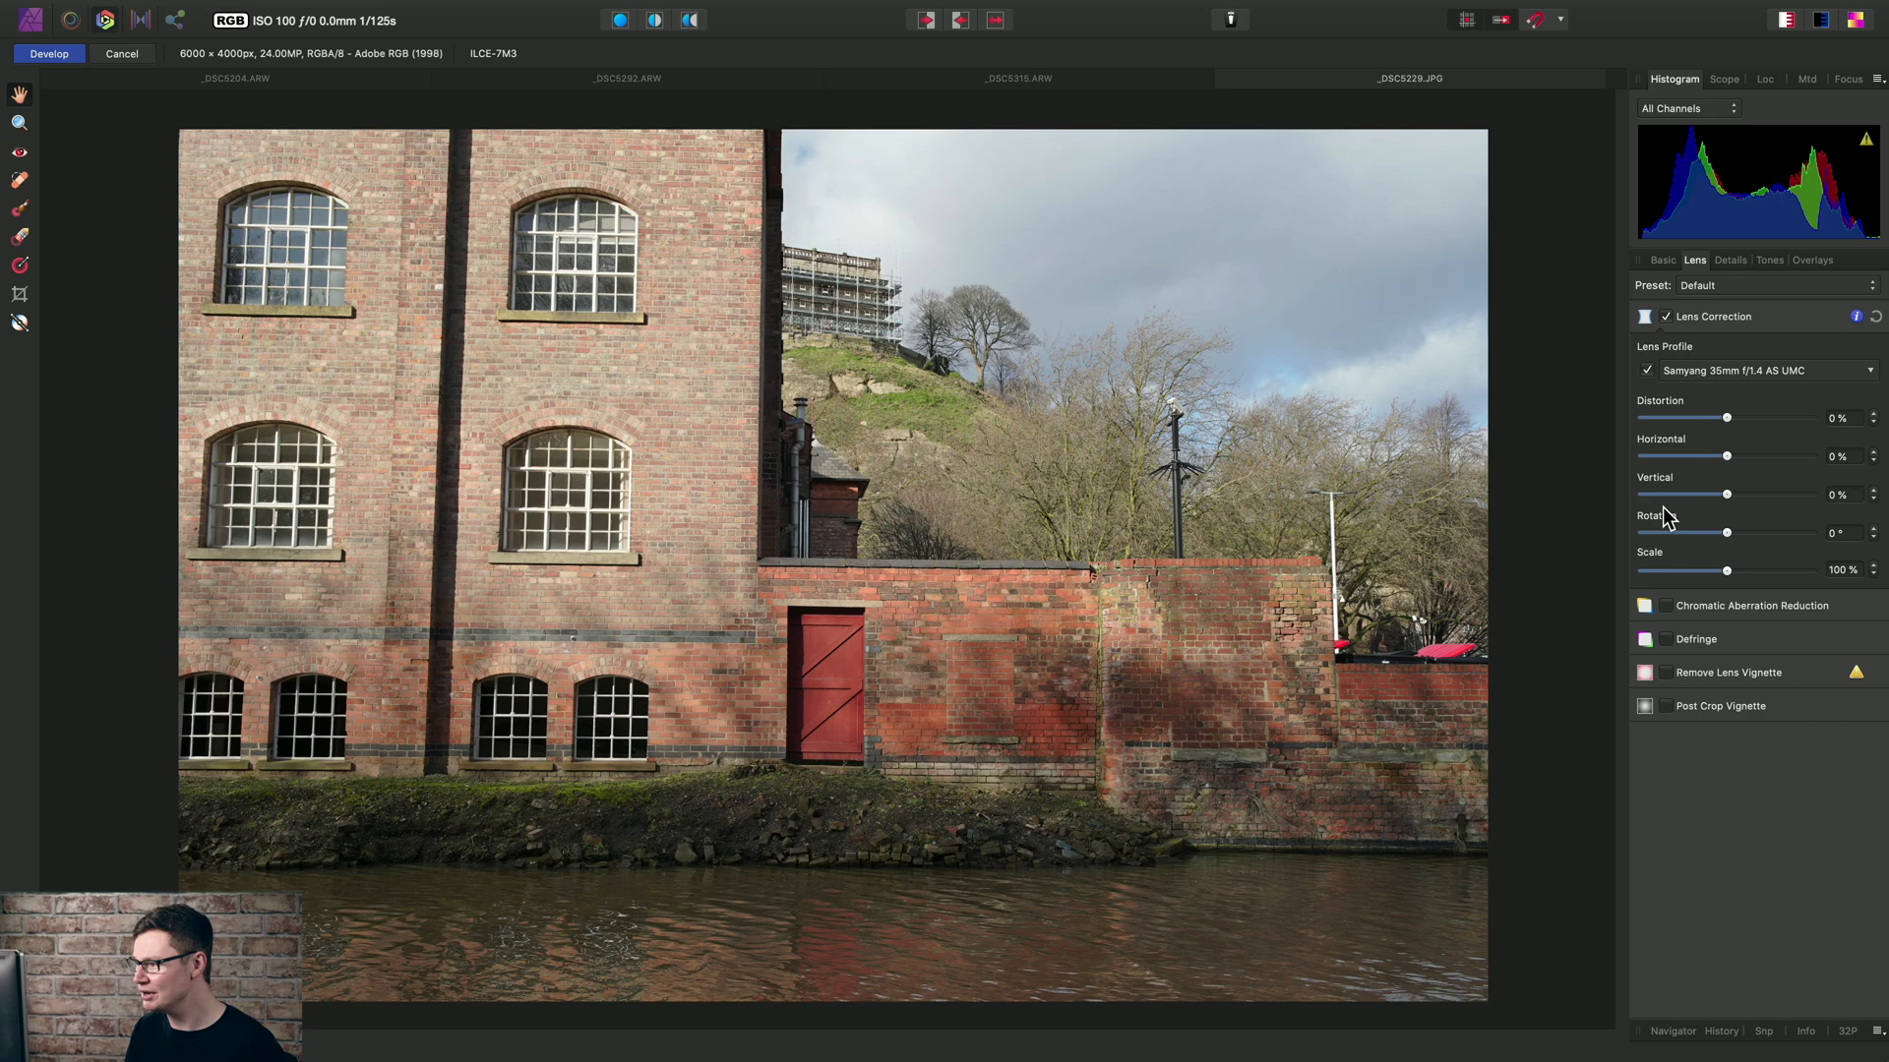
pyautogui.moveTo(1696, 549)
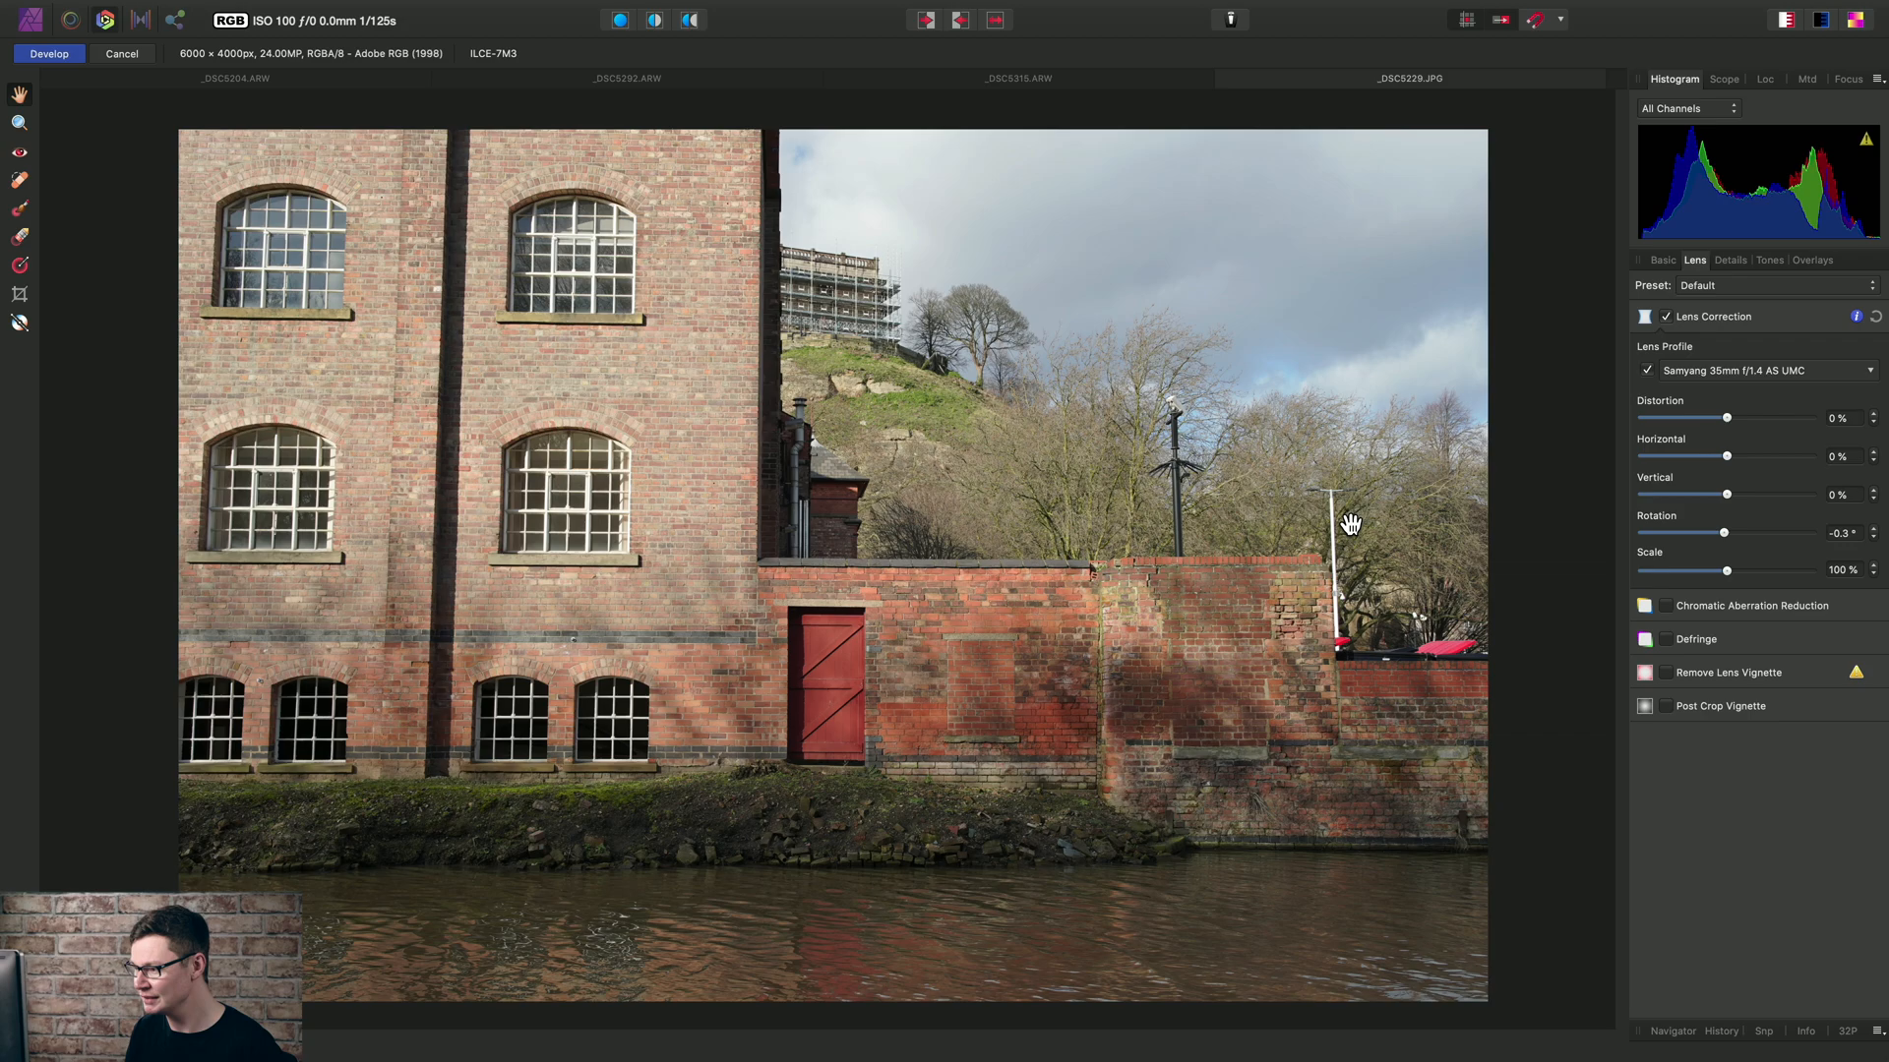
pyautogui.moveTo(1378, 548)
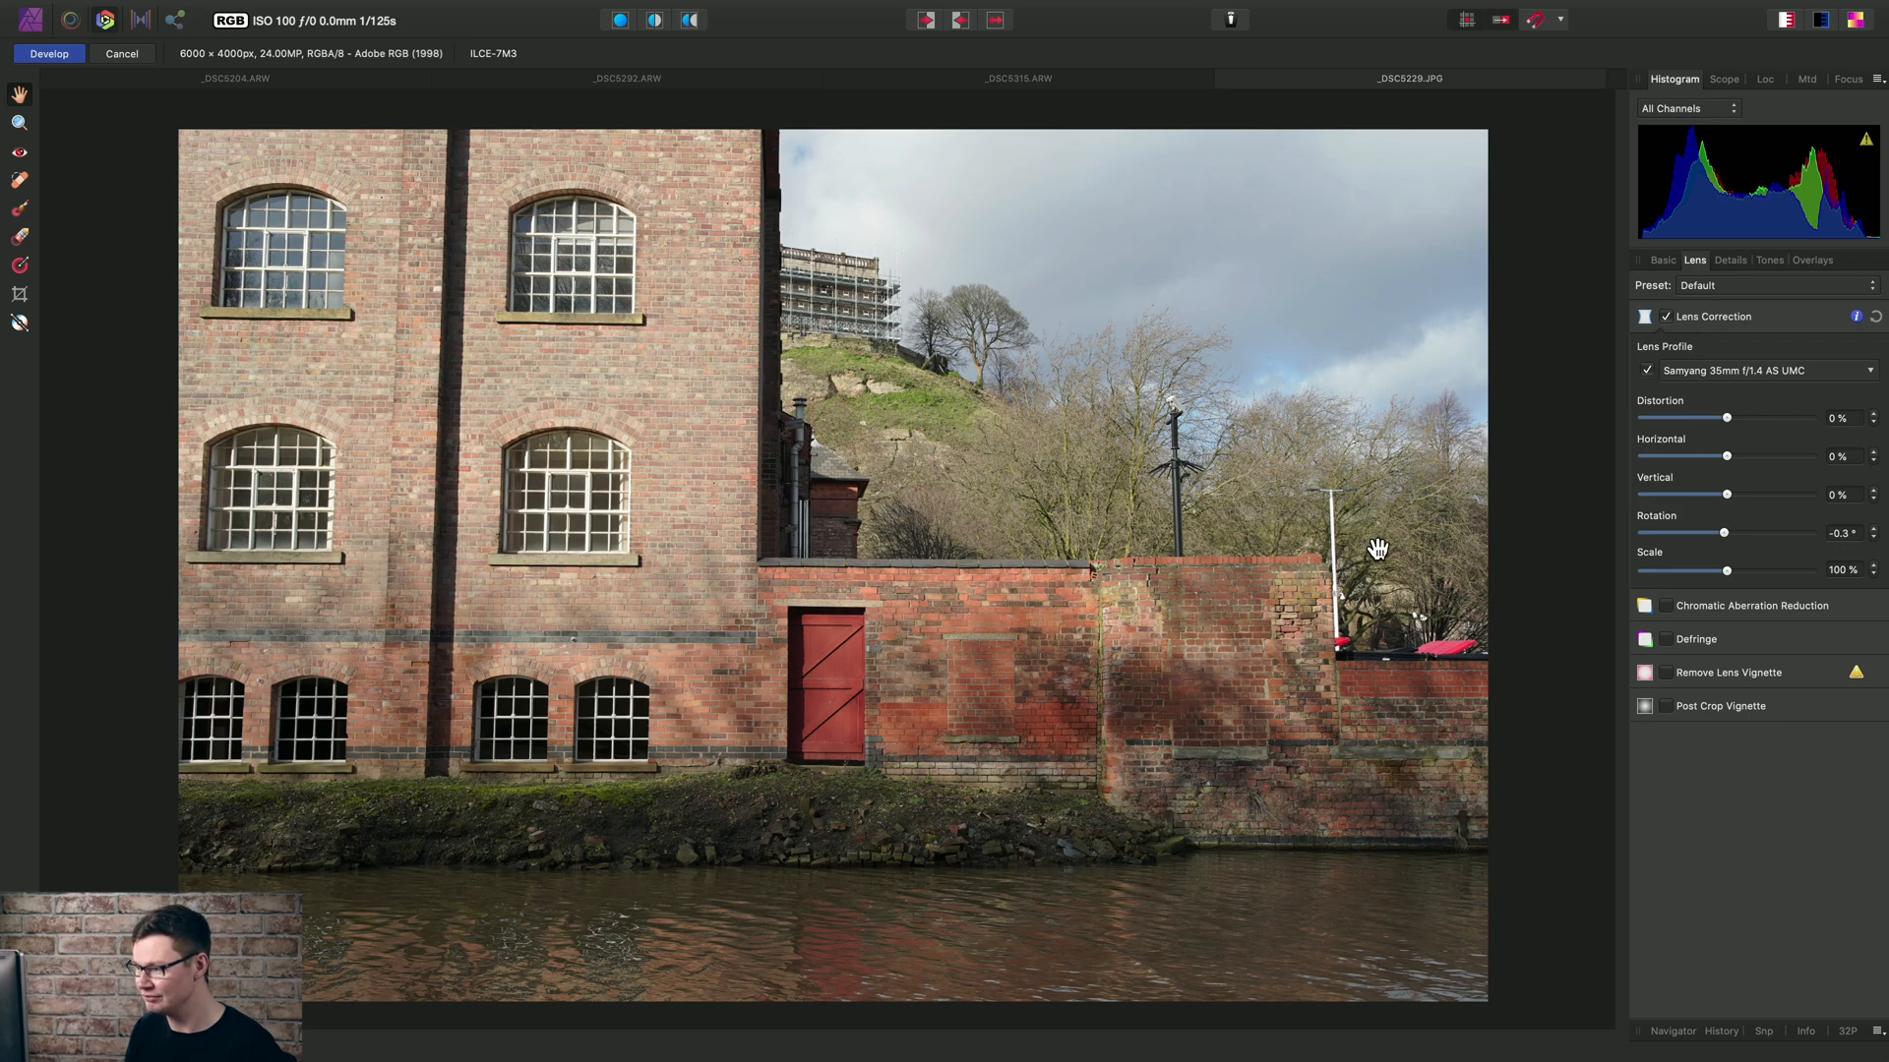
pyautogui.moveTo(1287, 579)
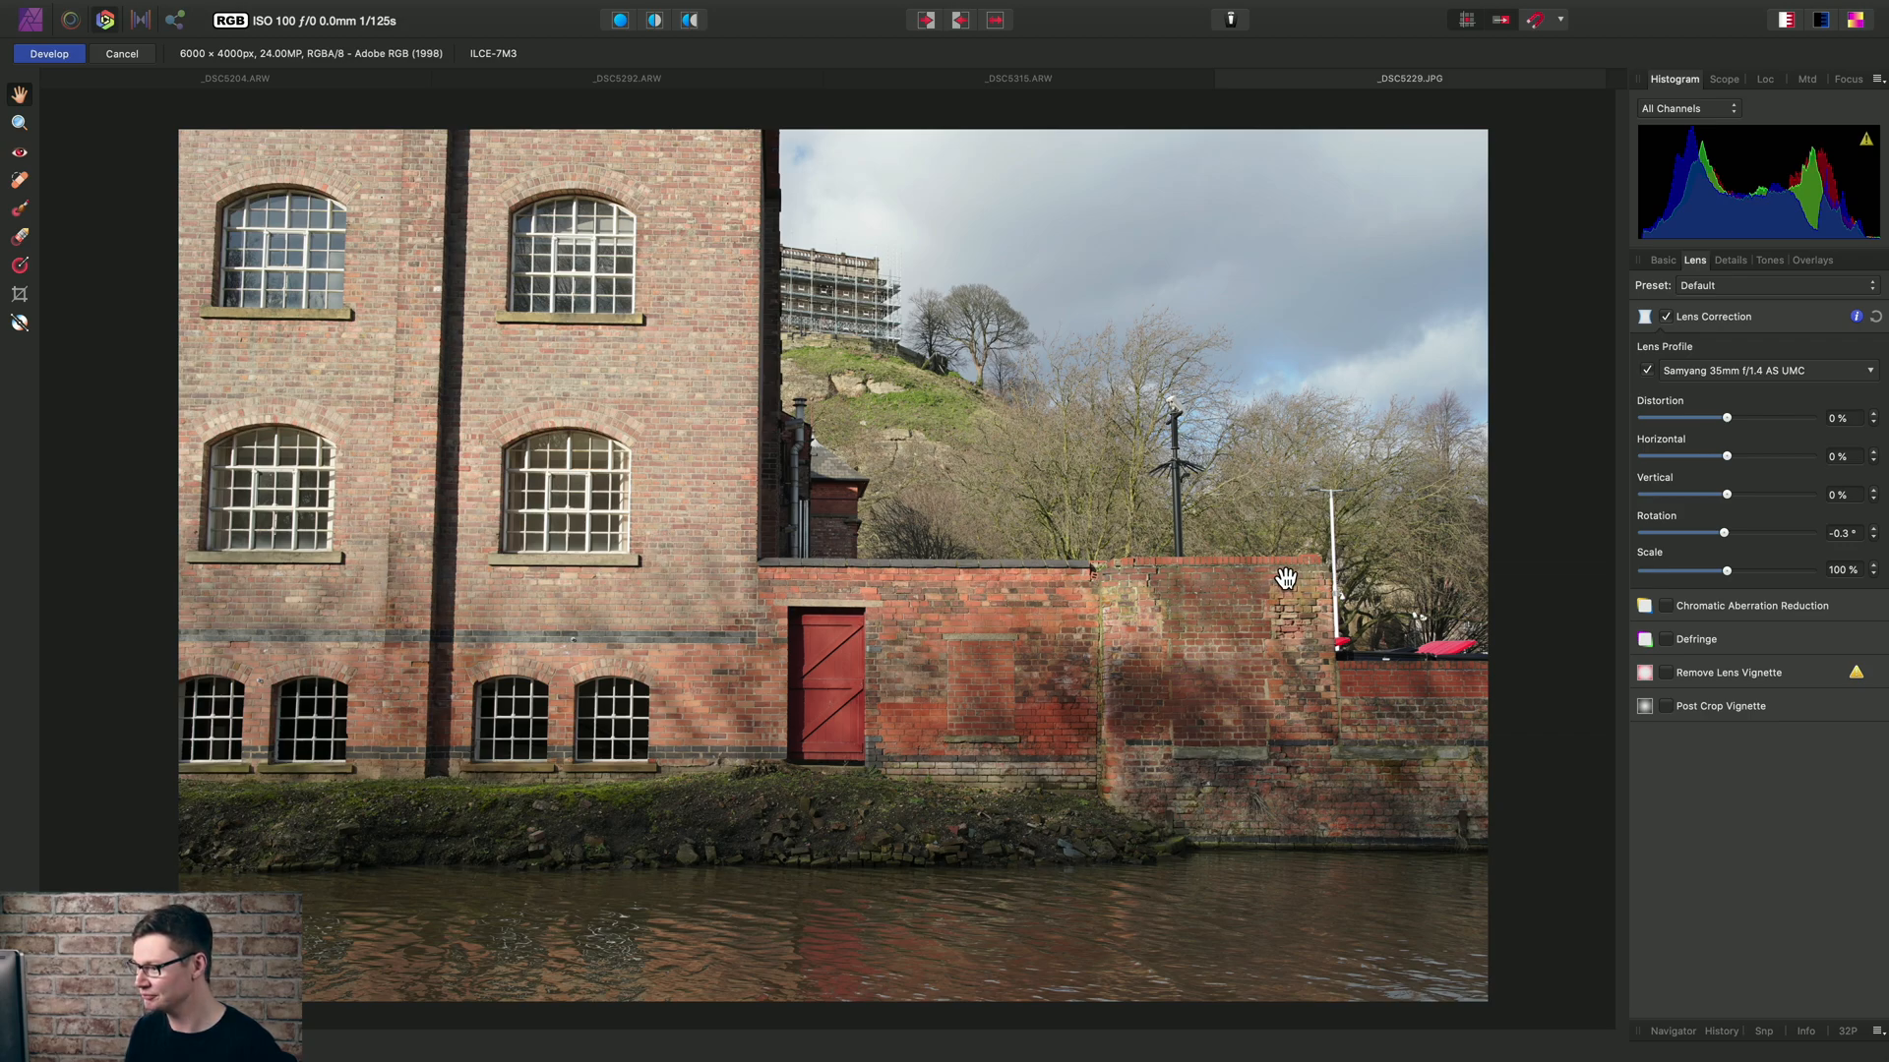
pyautogui.moveTo(70, 68)
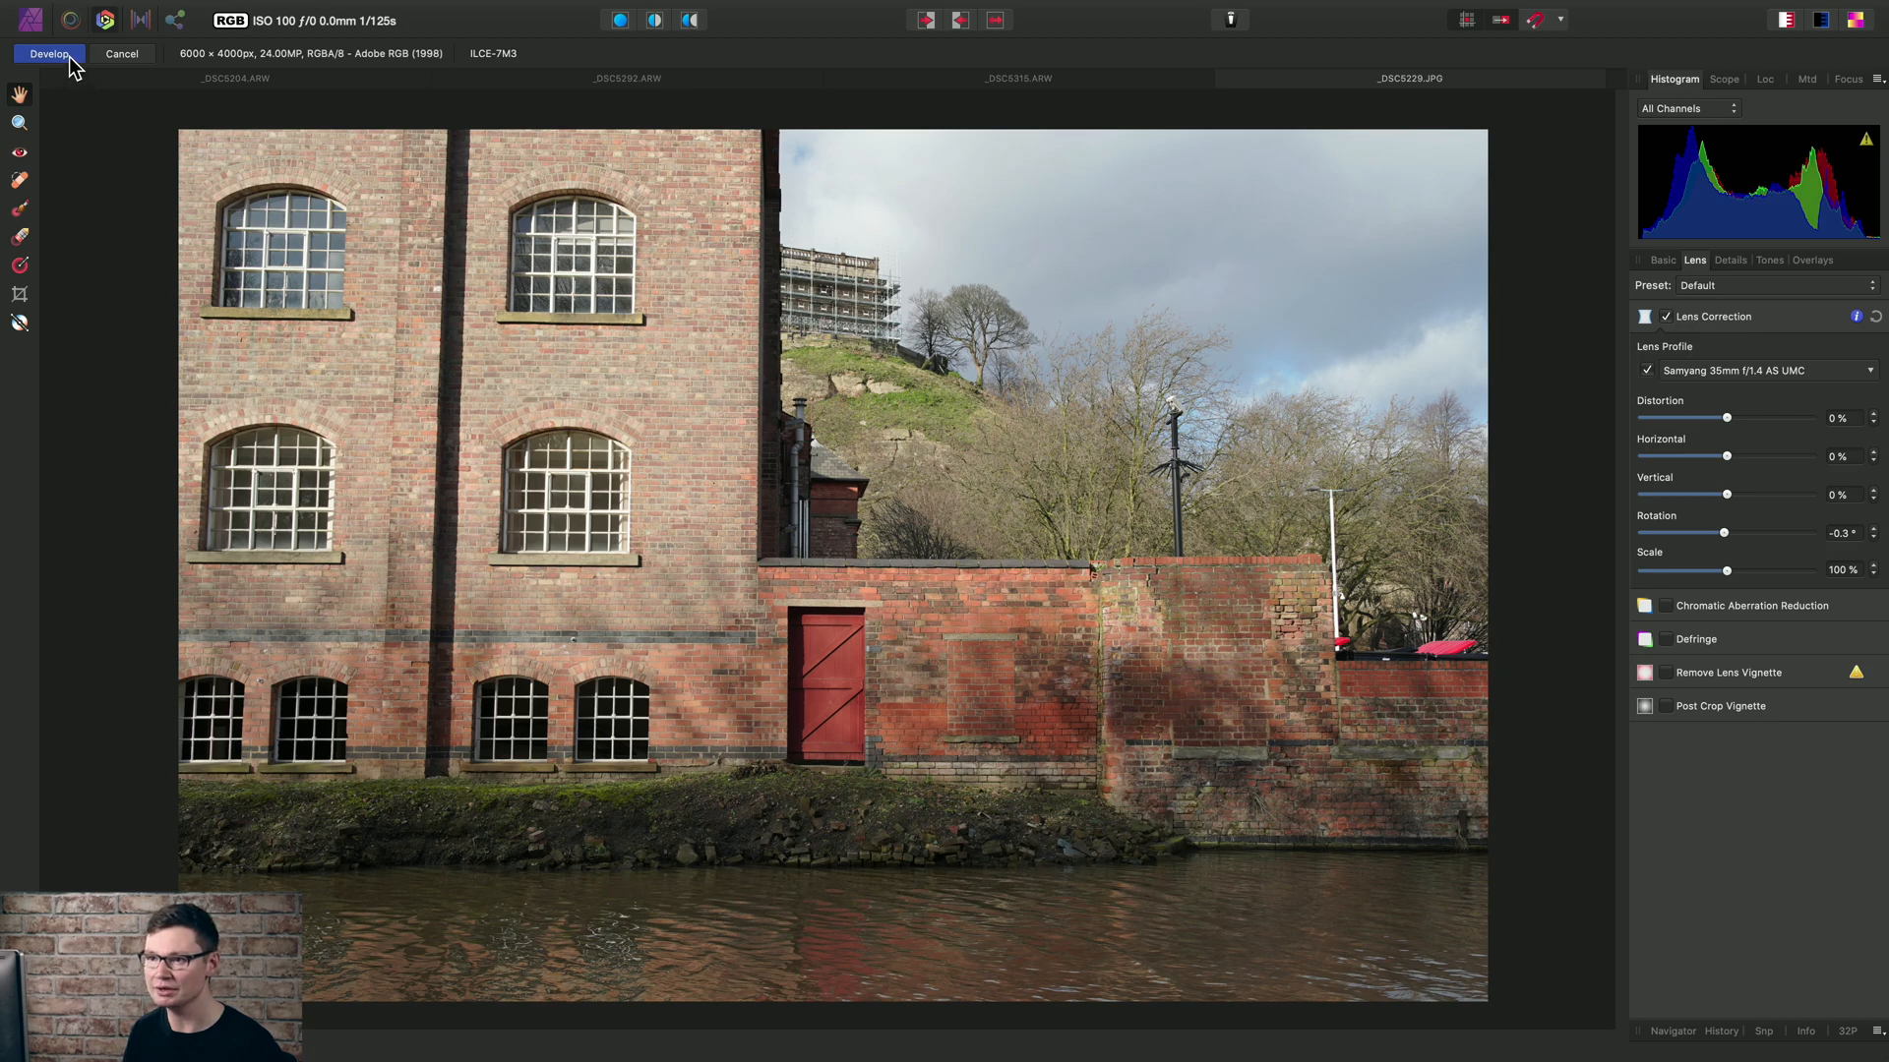
# Commit the building JPEG's development and return to the Photo persona
pyautogui.click(49, 53)
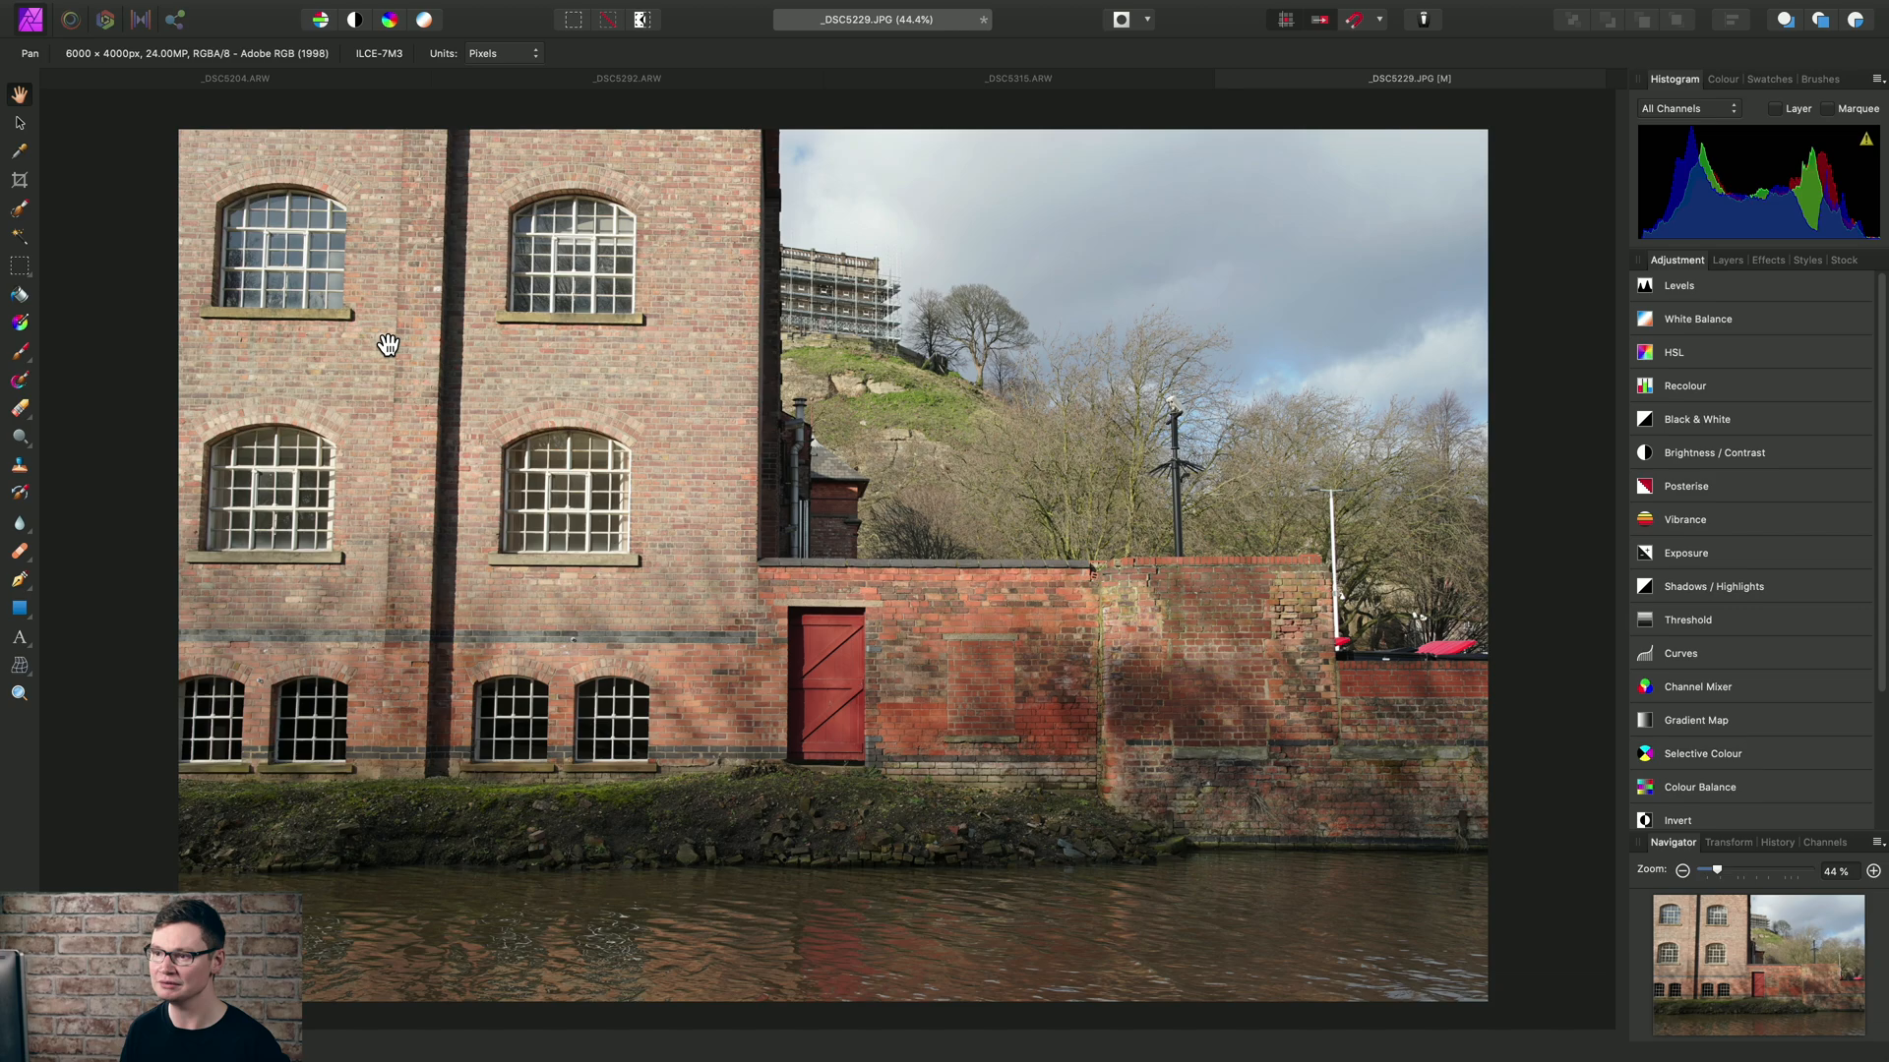
pyautogui.moveTo(635, 382)
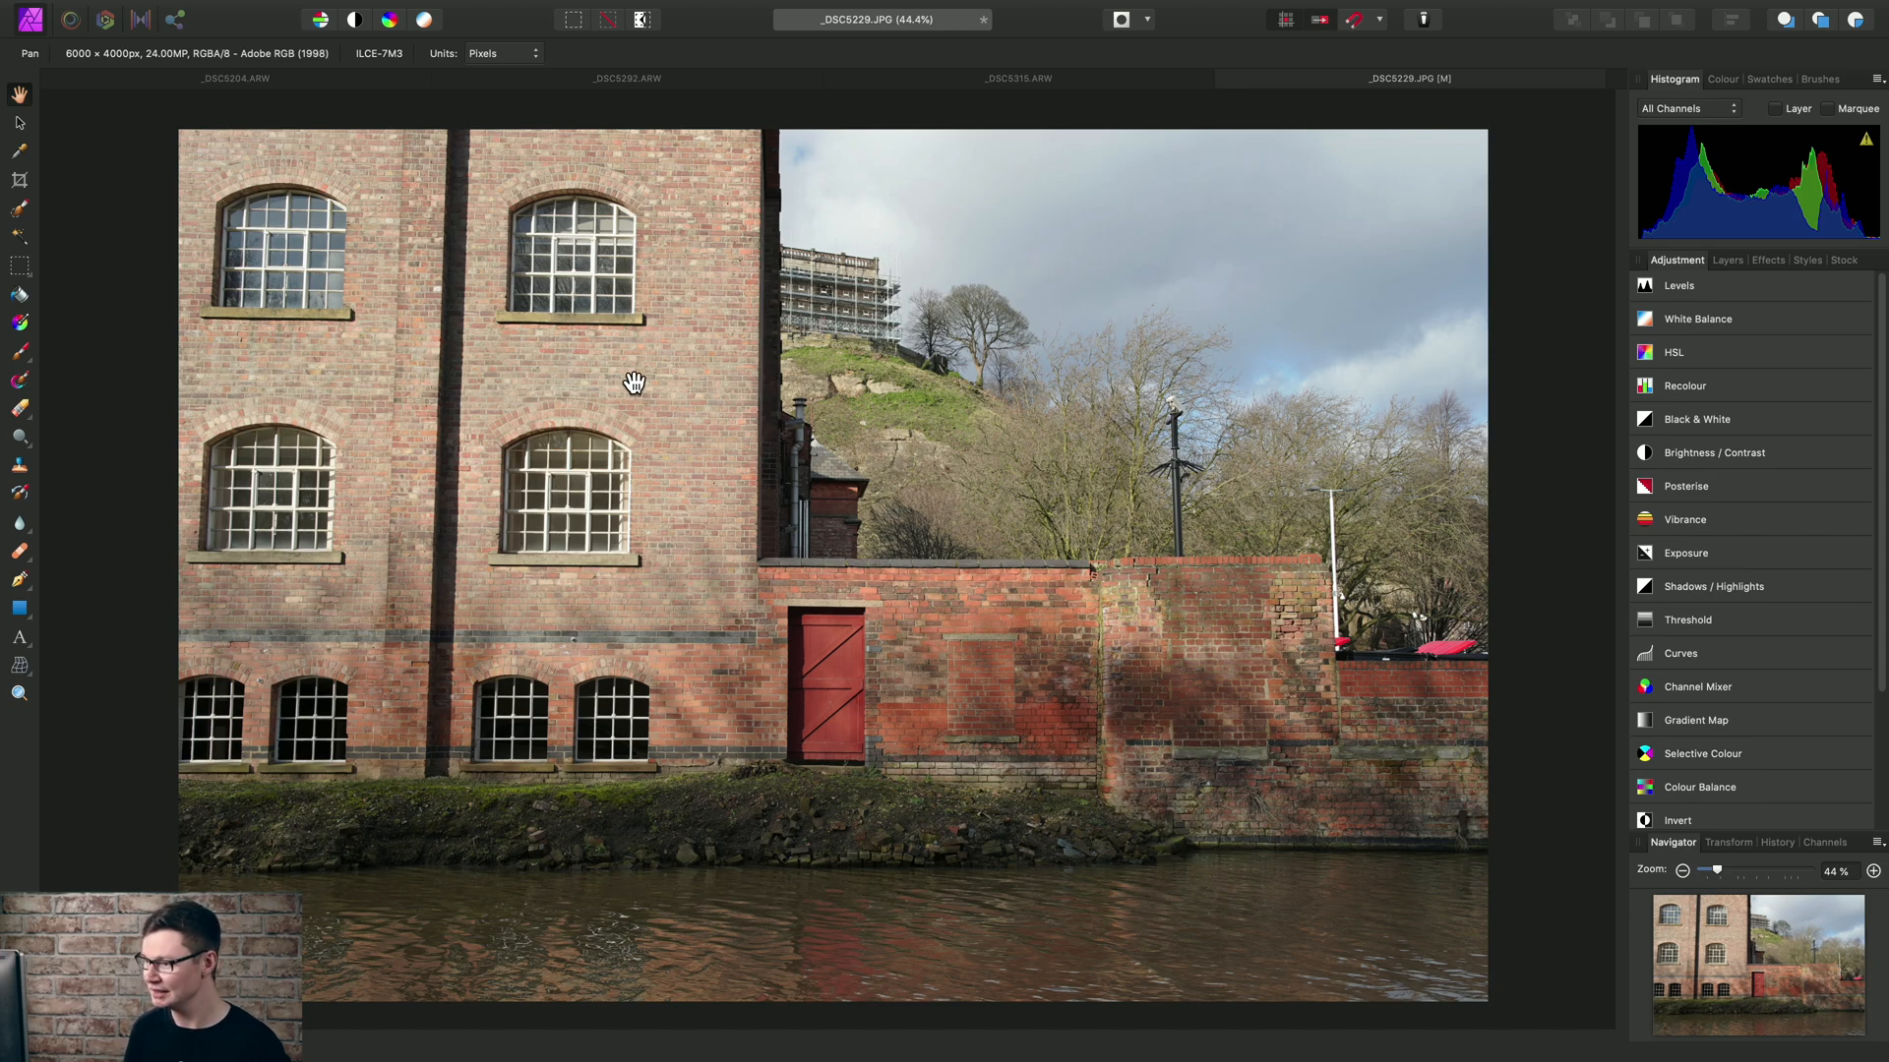